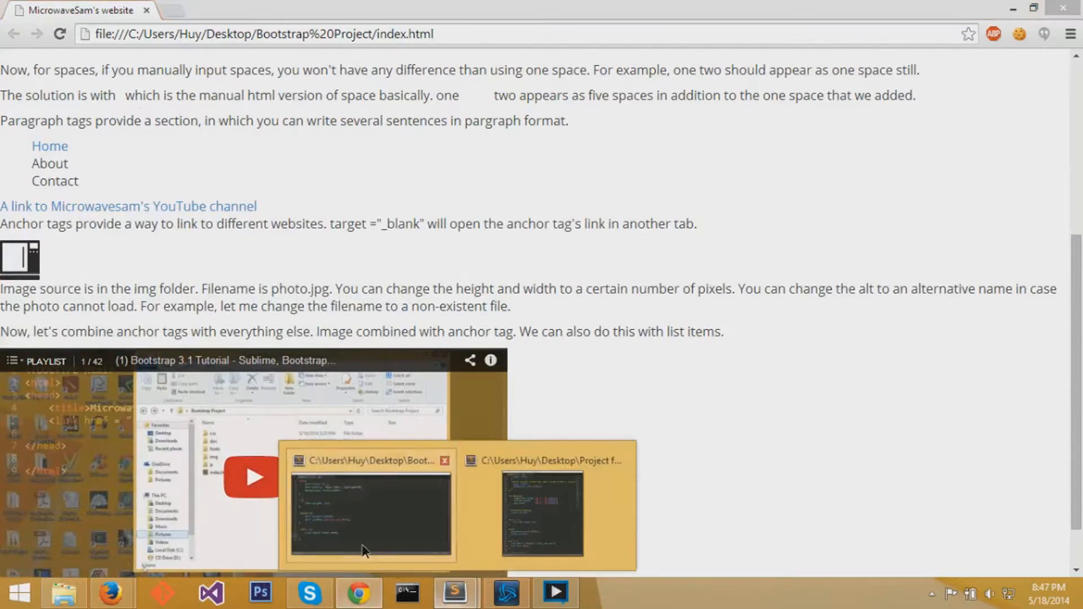
- Back in Sublime Text, wrap the line-45 image link in <div id="microwavesamicon">…</div>
click(454, 593)
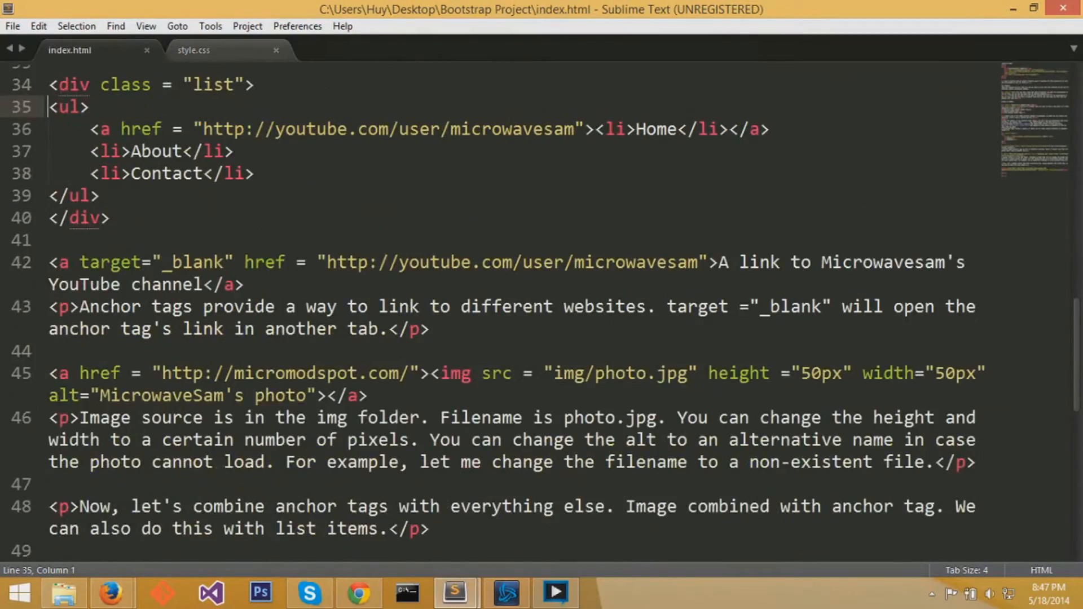
scroll(down, 3)
text(<div id = "microwavesamicon">)
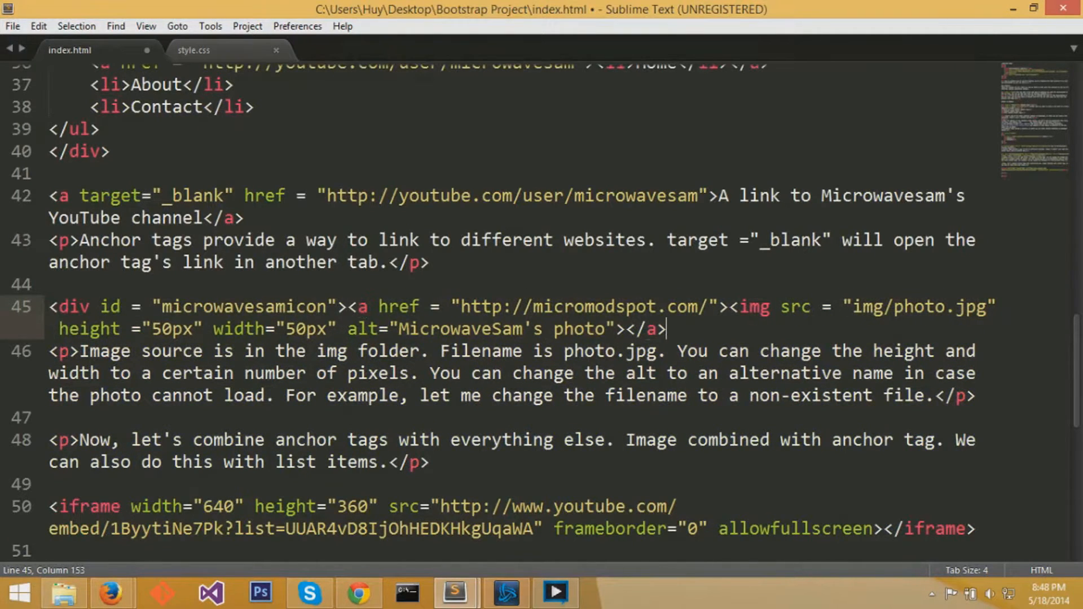
text(</div>)
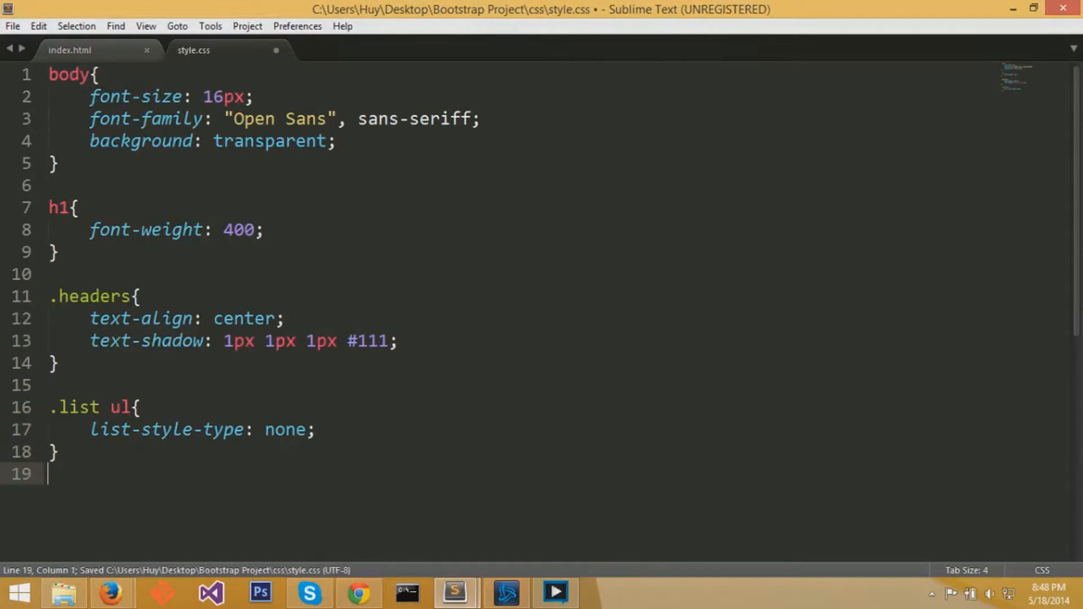
- Start a #microwavesamicon rule in style.css, checking the id in index.html
text(#mid)
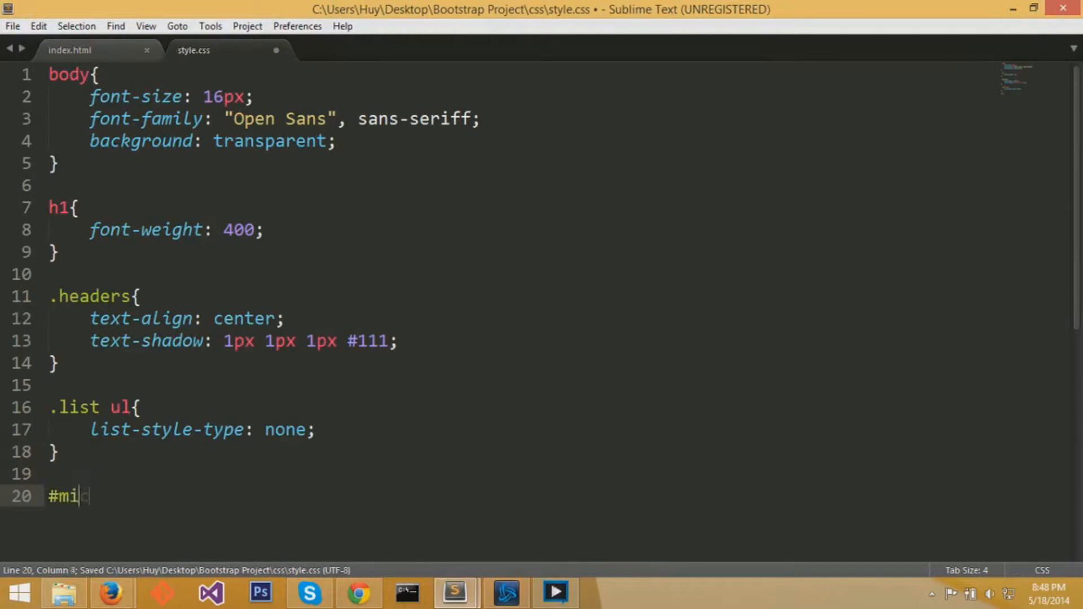
text(crowavesamicon)
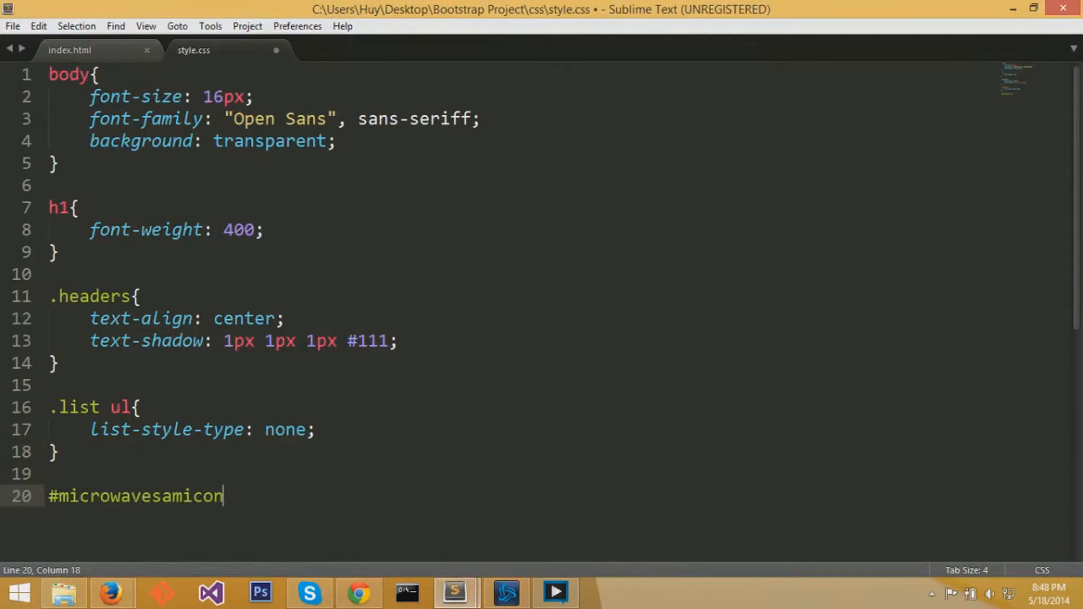
click(69, 50)
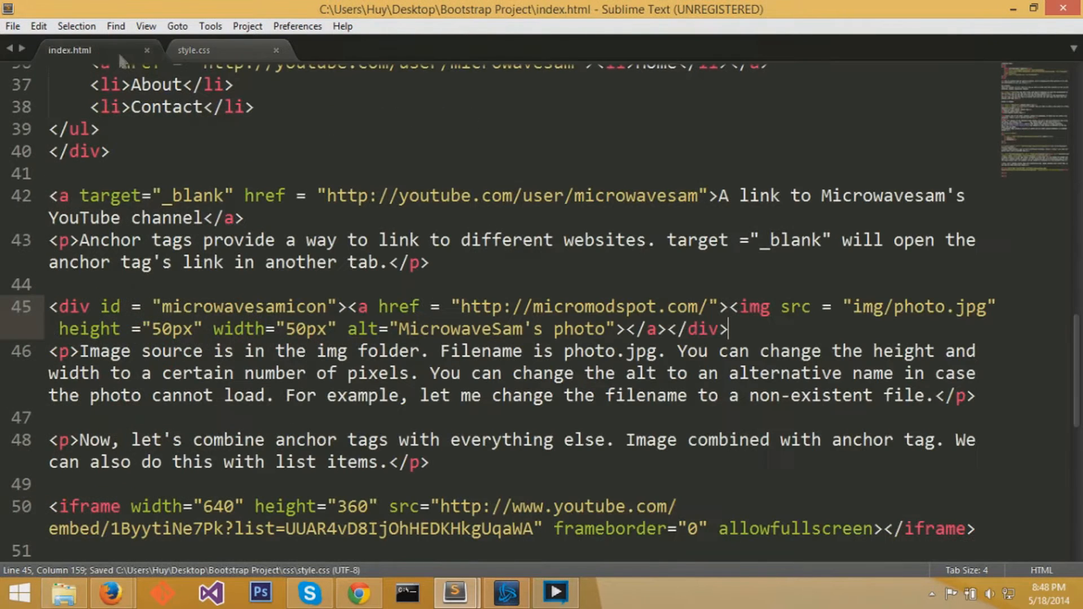
click(193, 50)
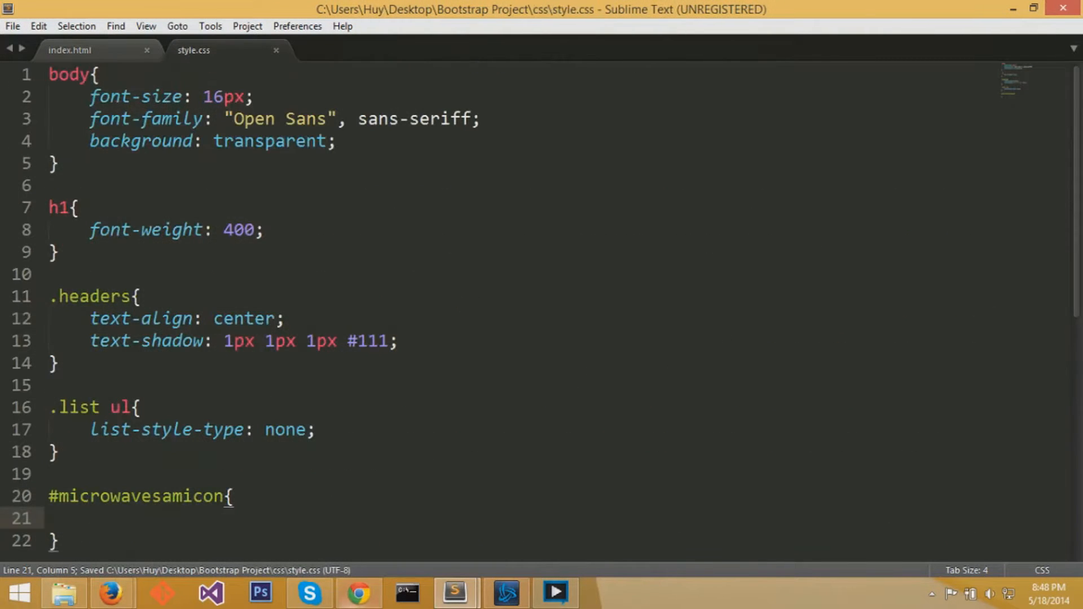
scroll(down, 3)
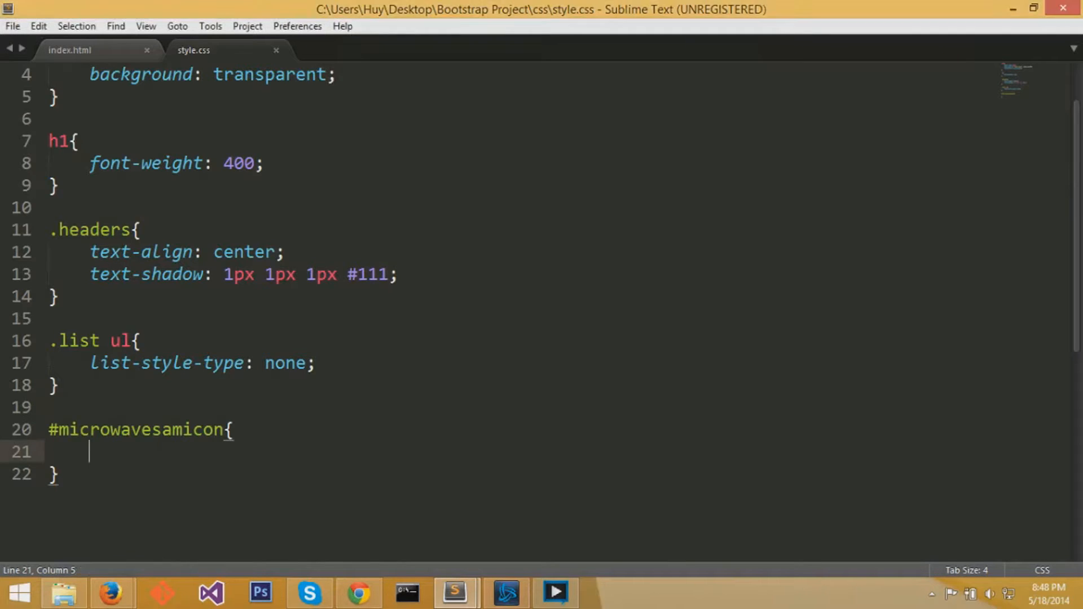
- Give #microwavesamicon height auto, width 430px and border-radius 30px, then preview in Chrome
text(height)
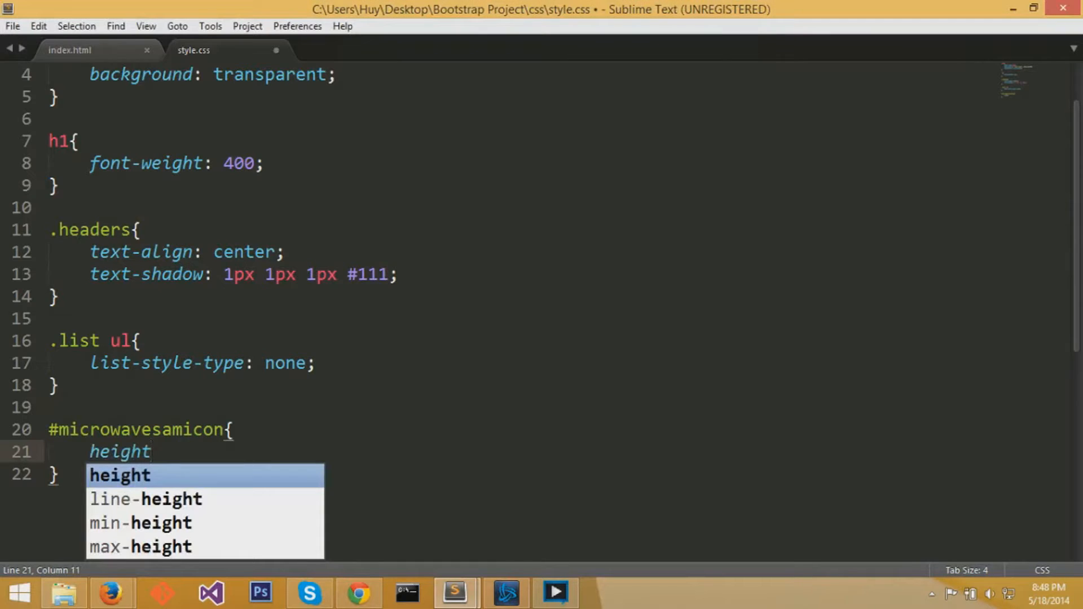
text(: auto;)
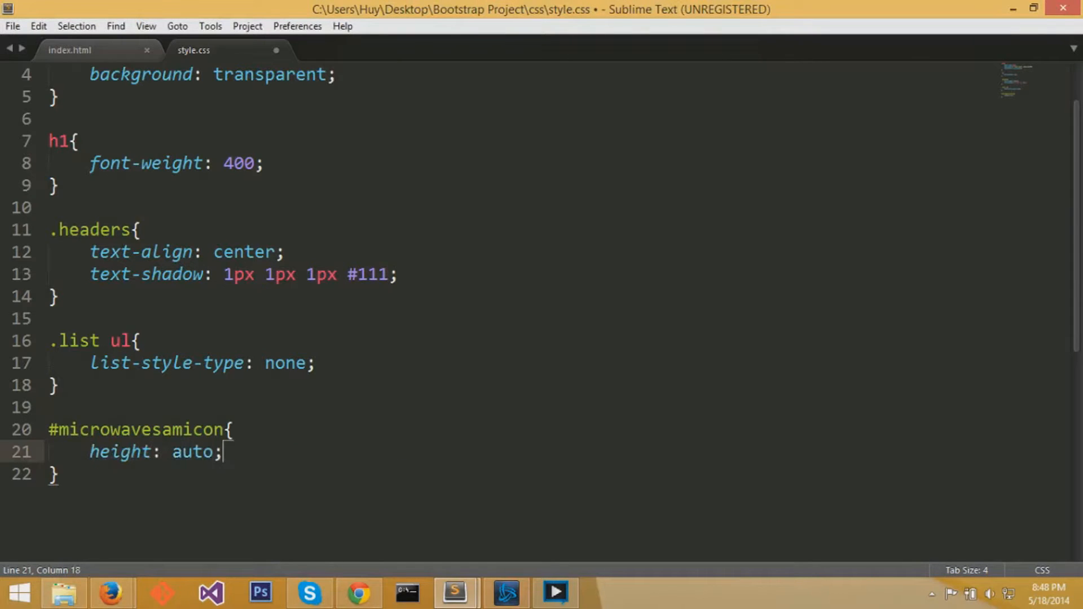
text(width)
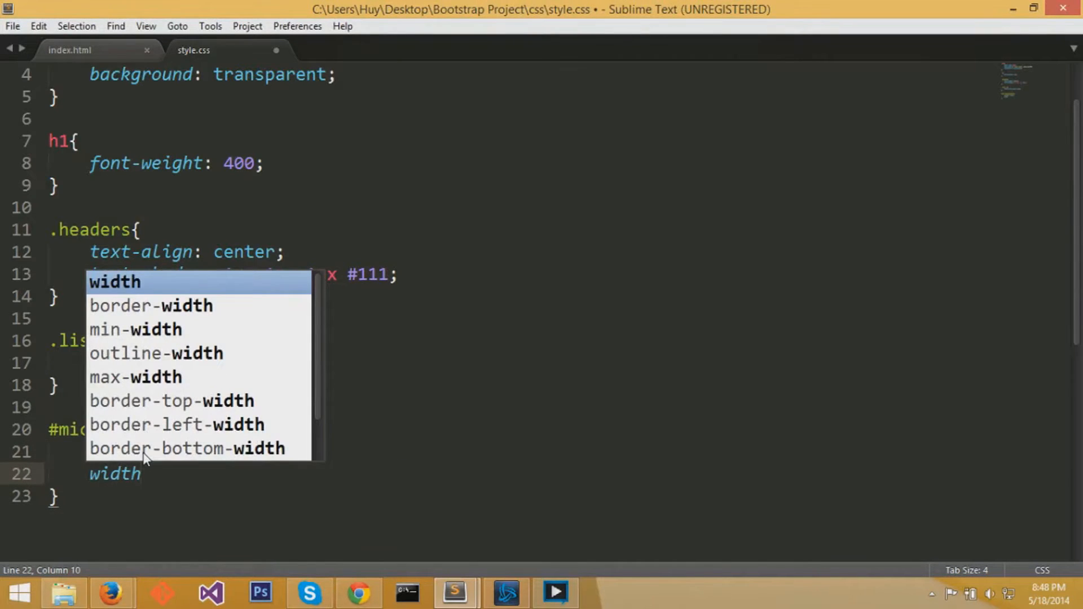
text(: 4;)
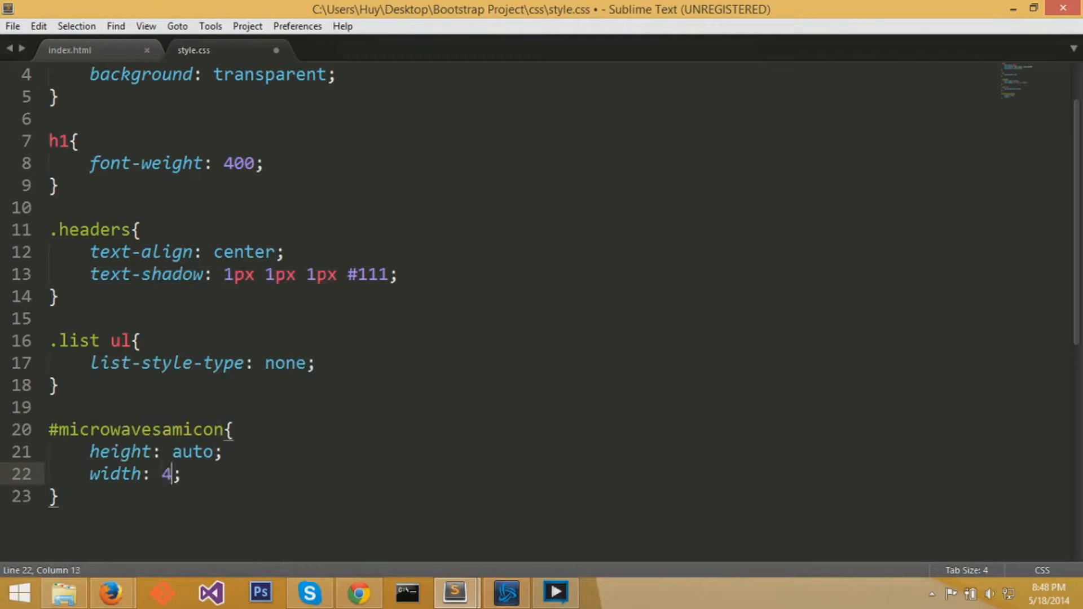
text(30px)
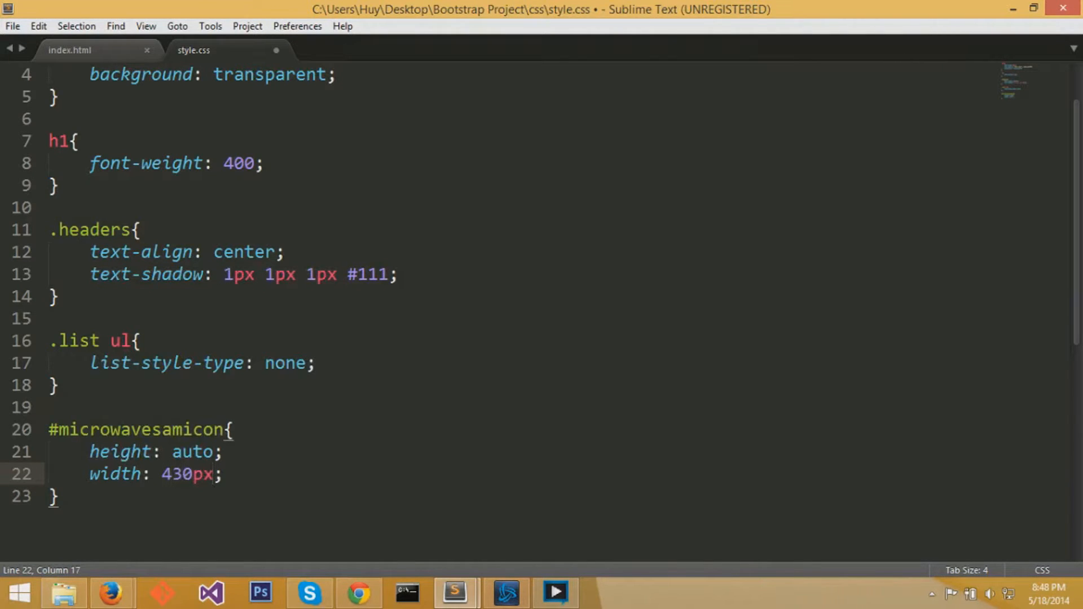
text(border-radius: 30px;)
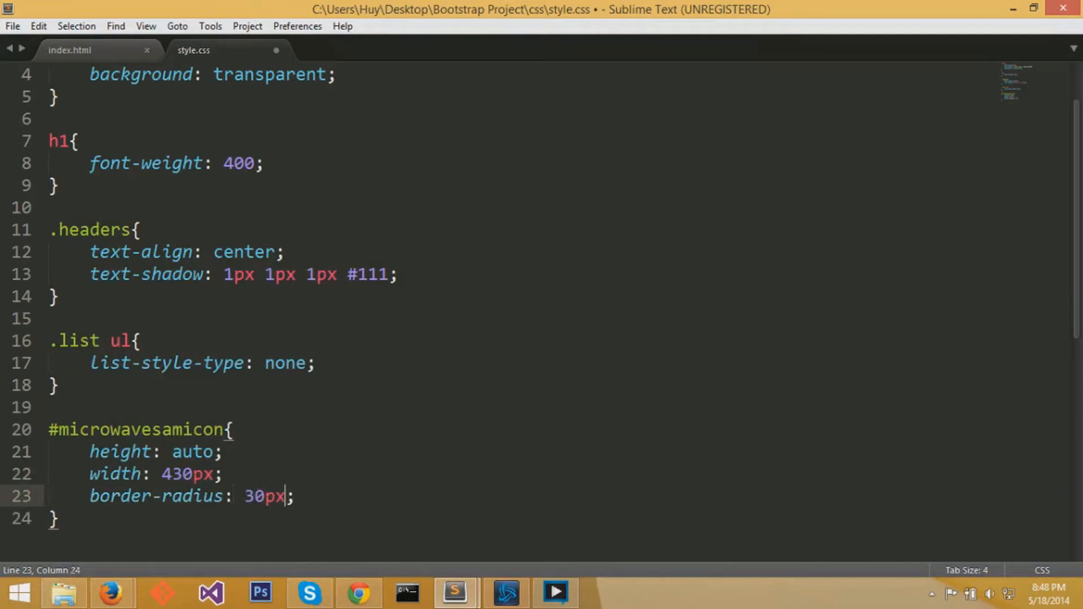
click(358, 593)
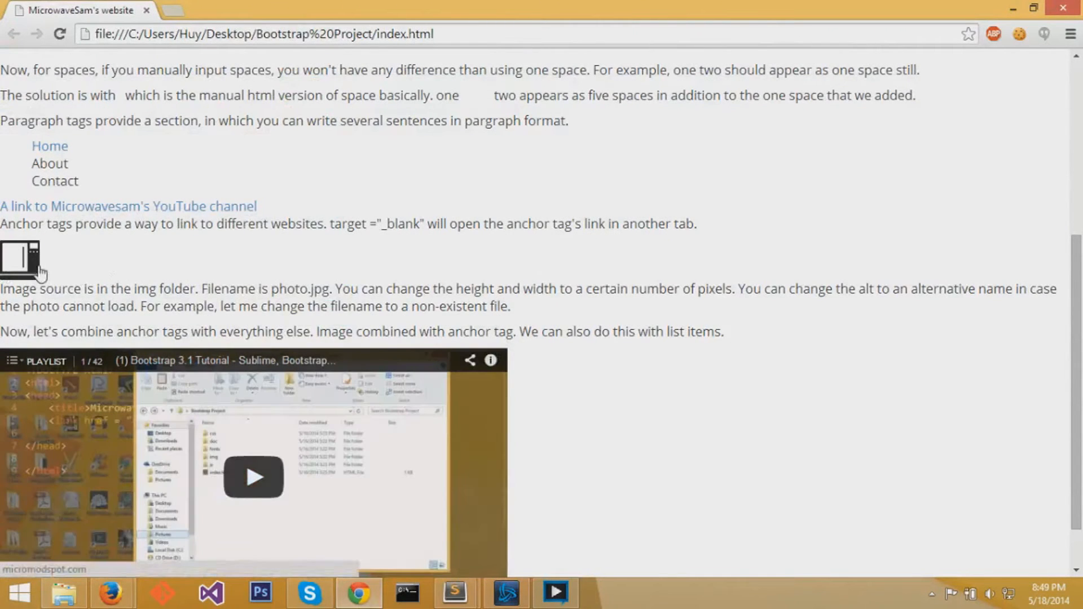
- Move id "microwavesamicon" from the div onto the anchor and delete the div tags
click(454, 593)
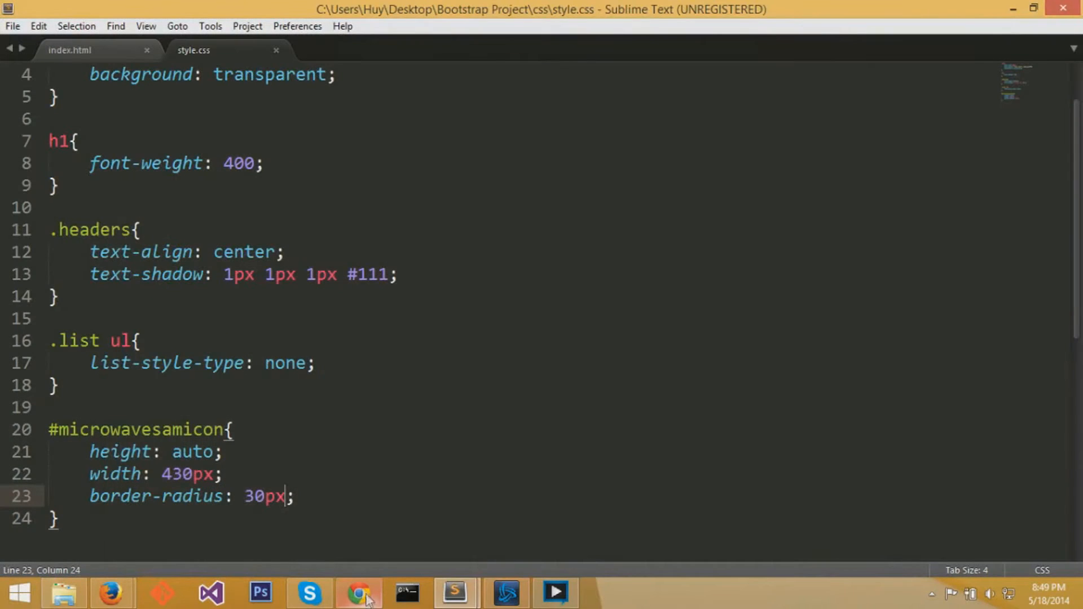
click(68, 50)
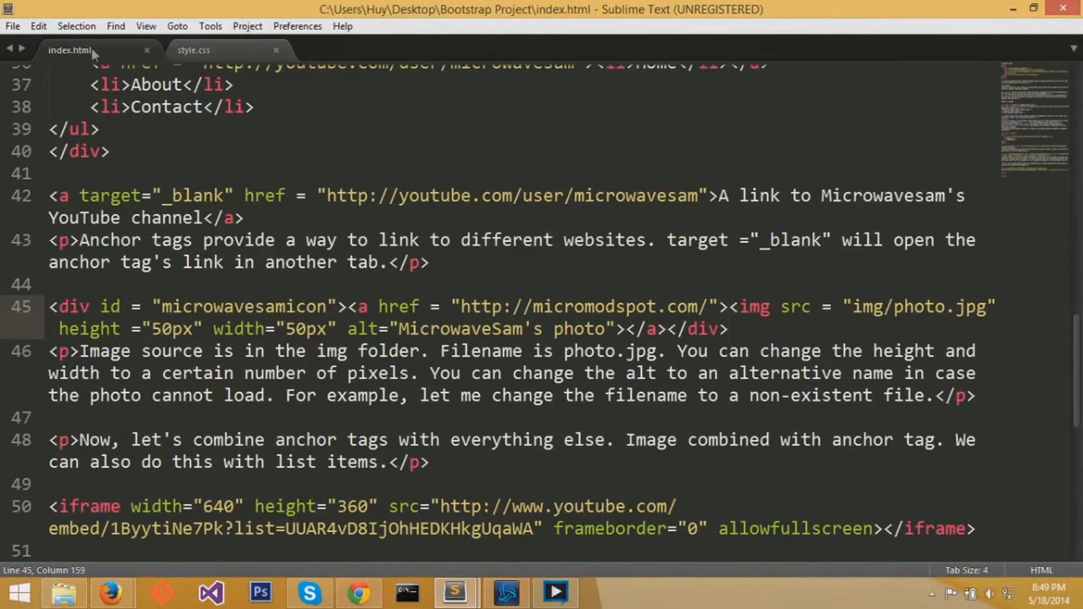
scroll(down, 3)
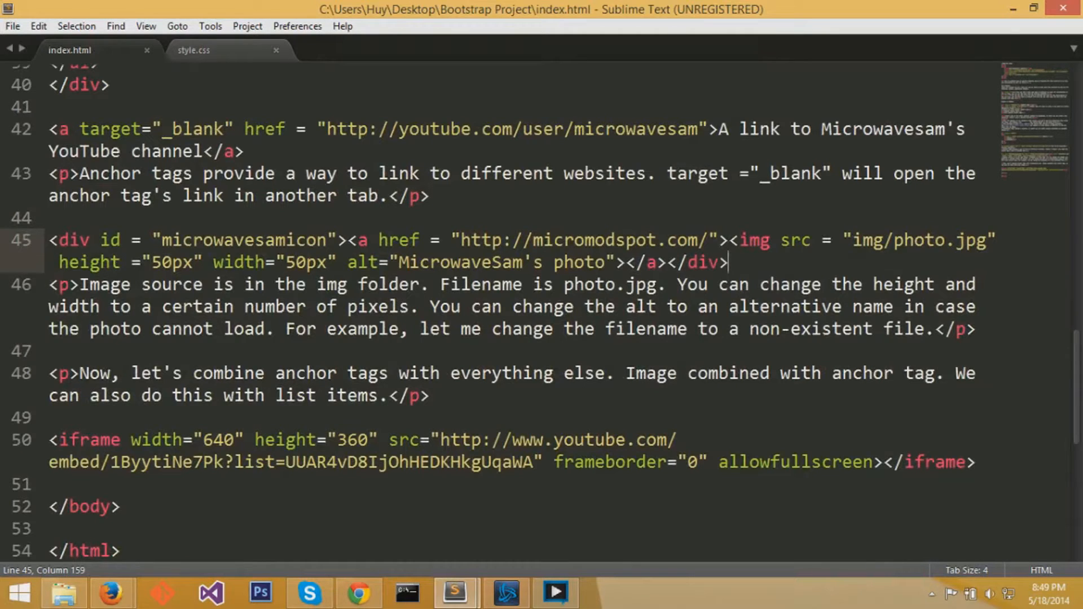
drag(101, 240, 335, 240)
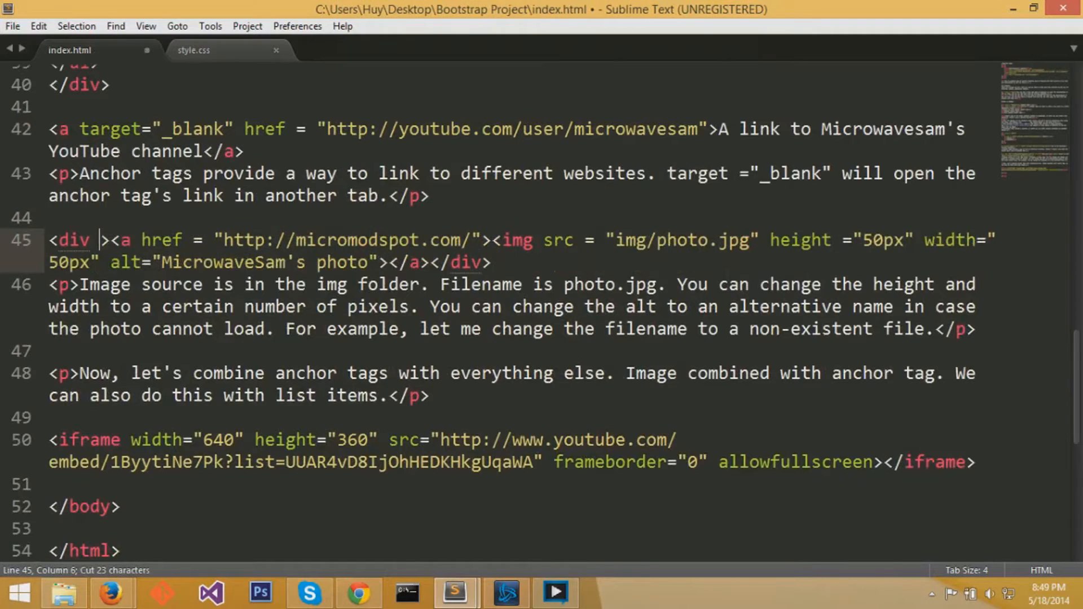
text(id = "microwavesamicon")
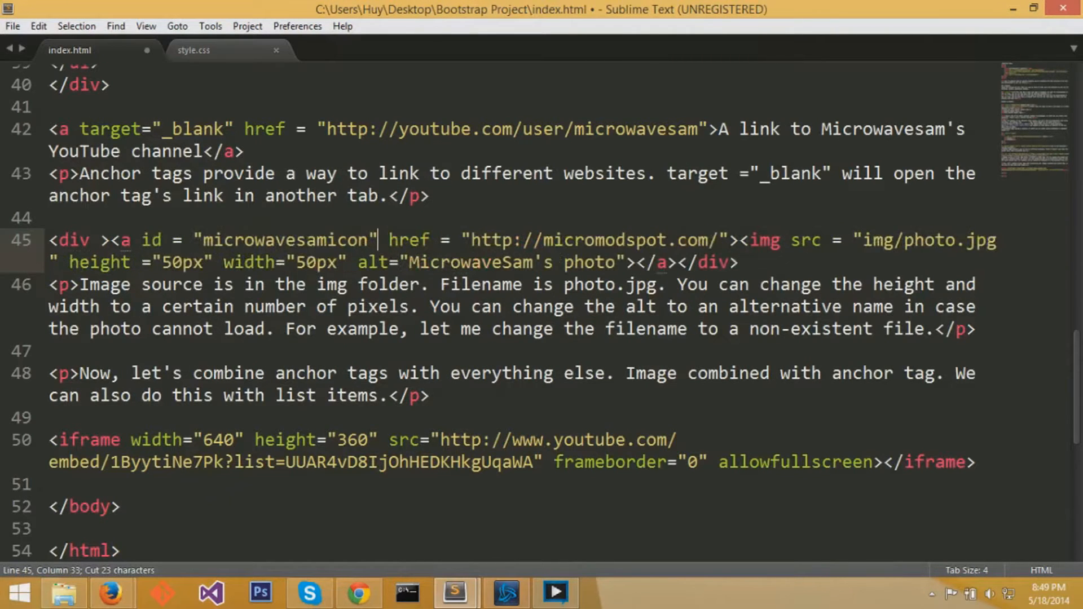
double_click(74, 240)
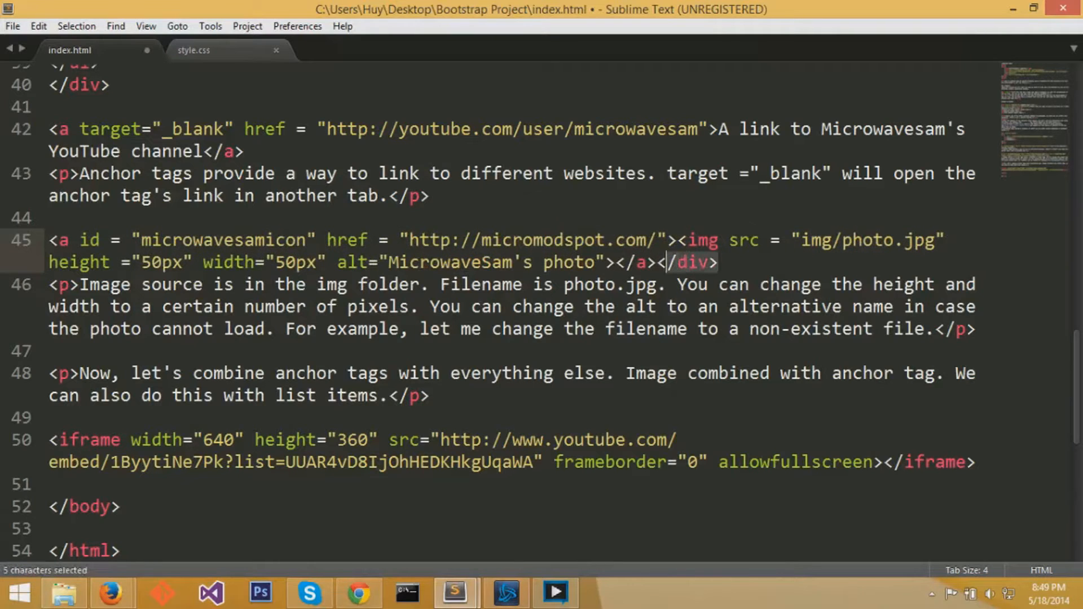
key(Delete)
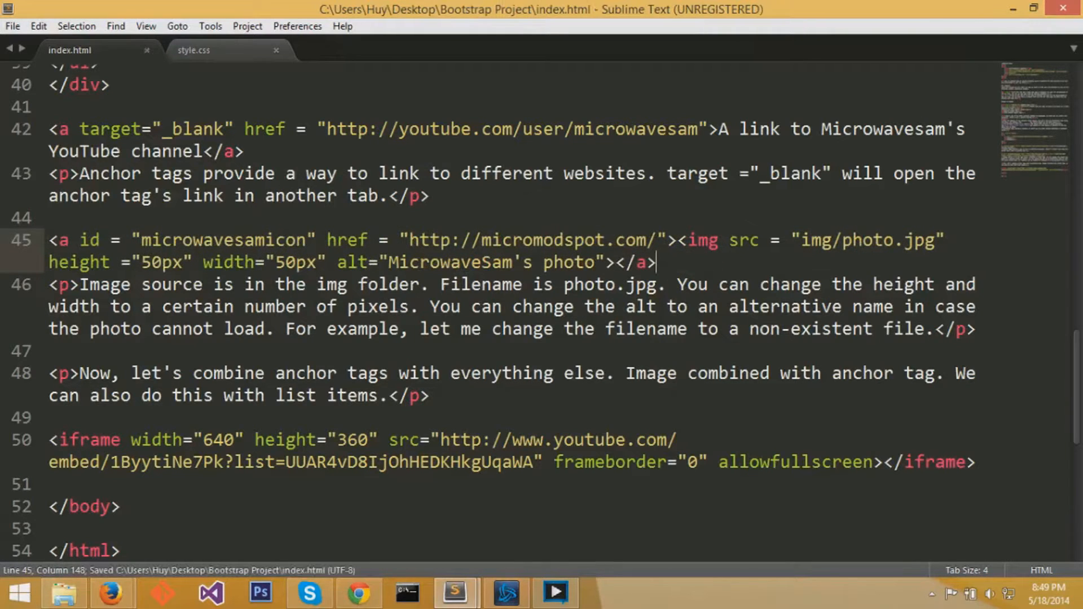
- Move the microwavesamicon id from the anchor onto the img tag and save index.html
click(358, 593)
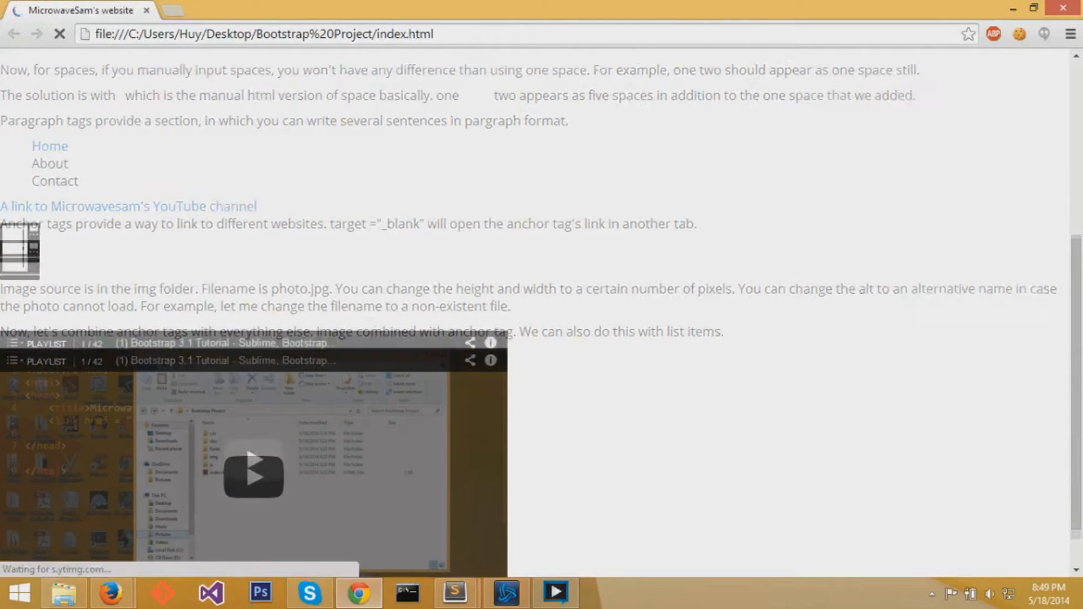
click(453, 593)
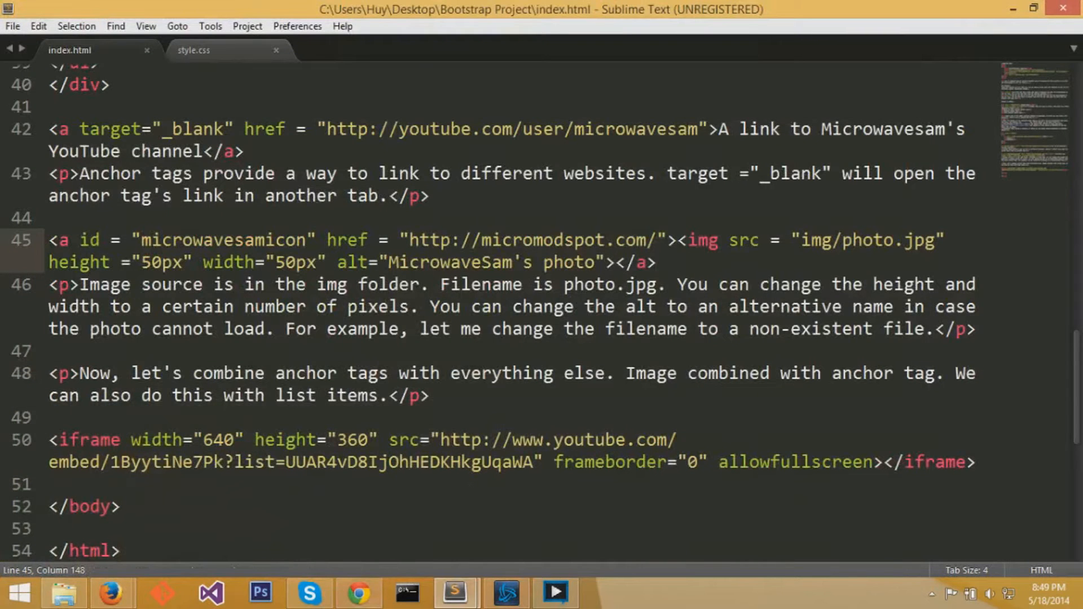
drag(78, 241, 323, 240)
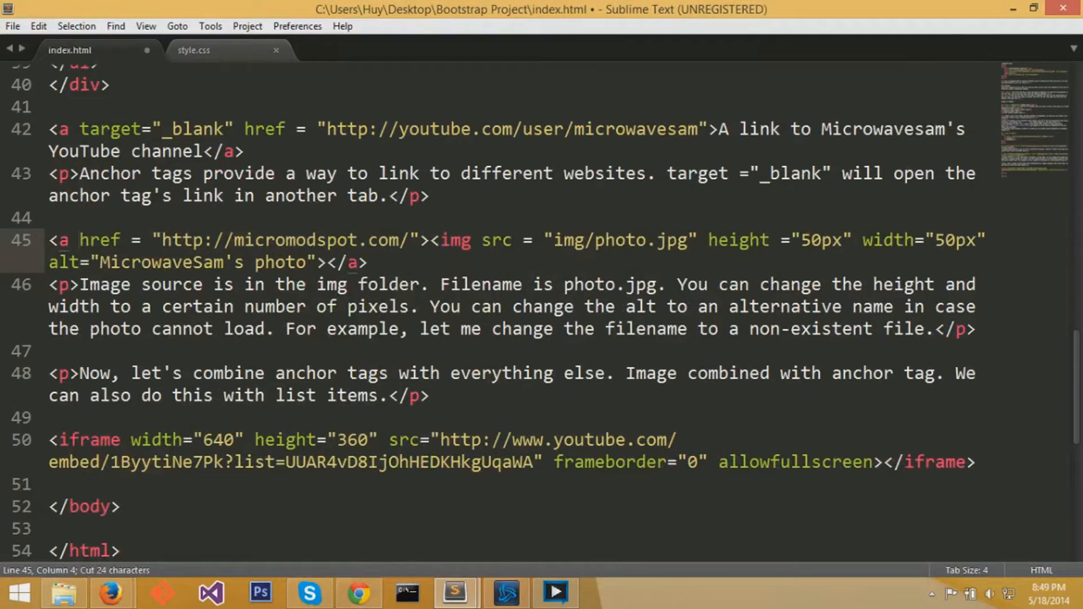
text(id = "microwavesamicon")
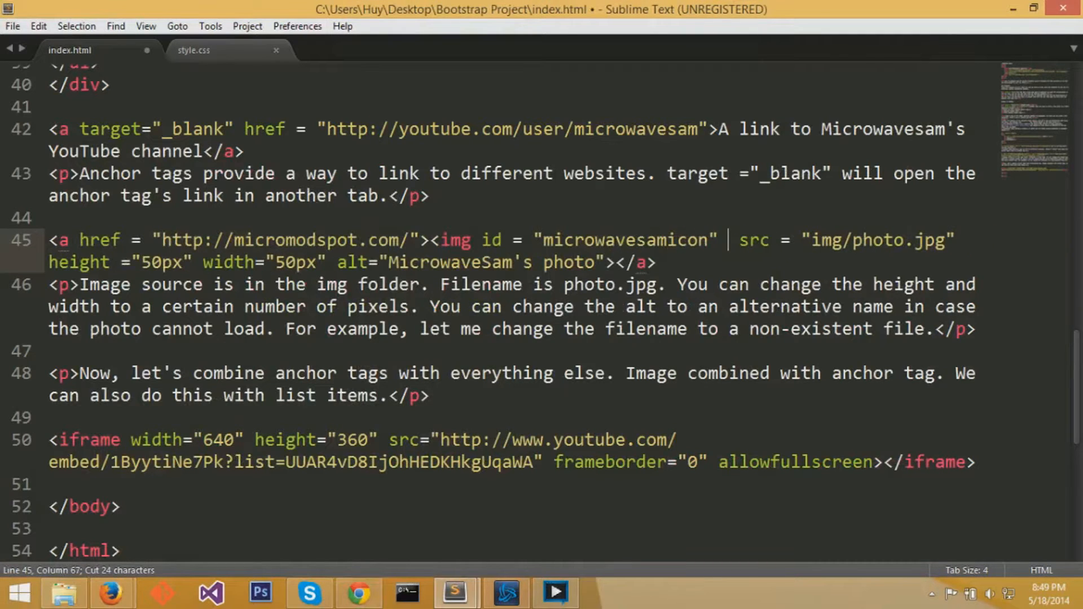
key(ctrl+s)
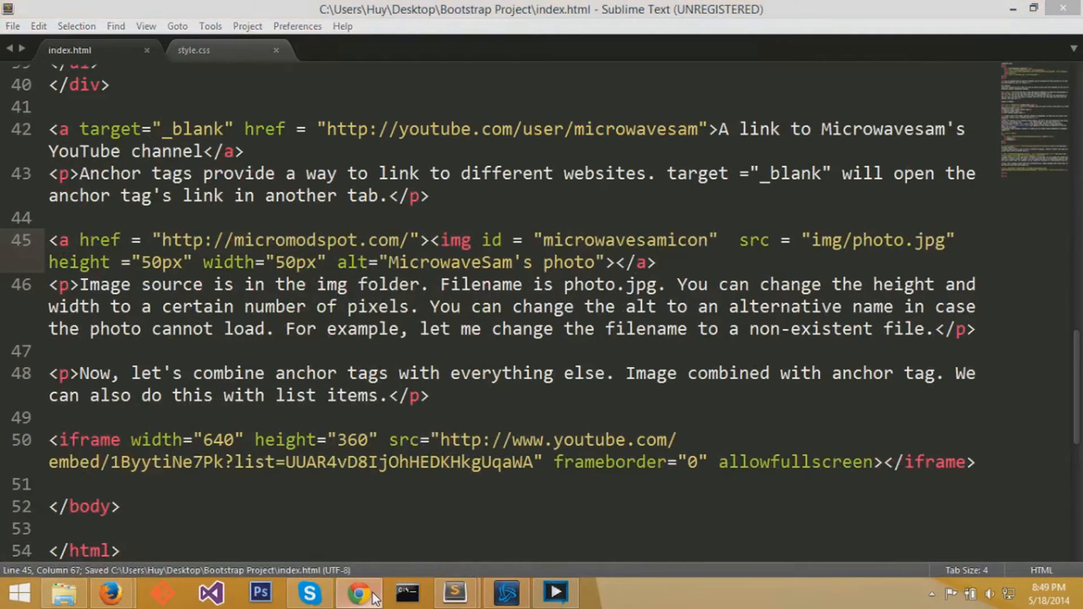
- Check the rendered page in Chrome, then return to index.html
click(359, 593)
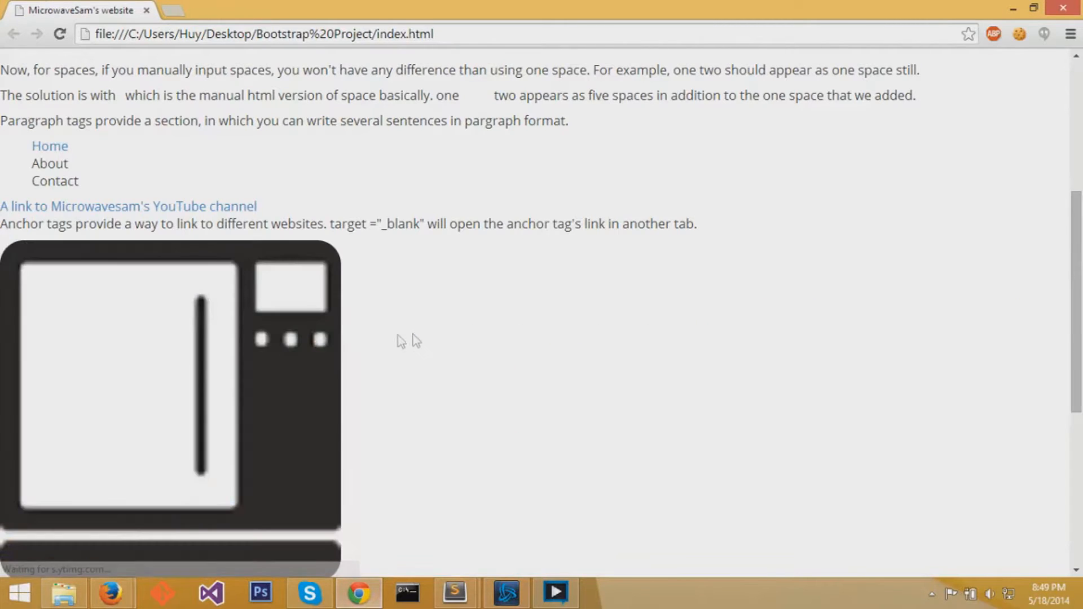
scroll(down, 3)
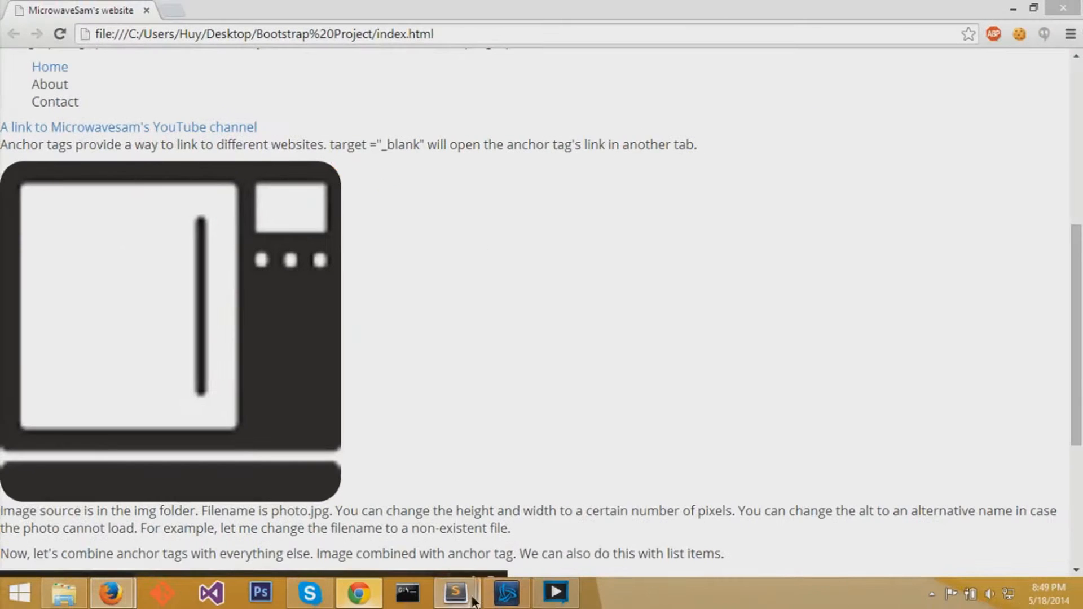
click(455, 593)
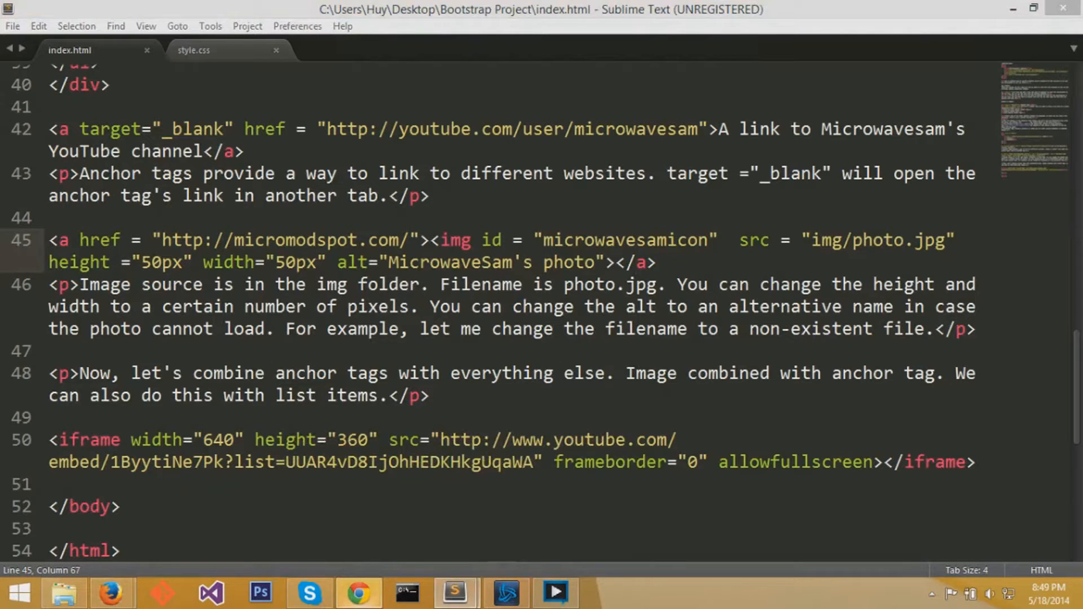
- Add color: blue to the .list ul rule in style.css
click(194, 49)
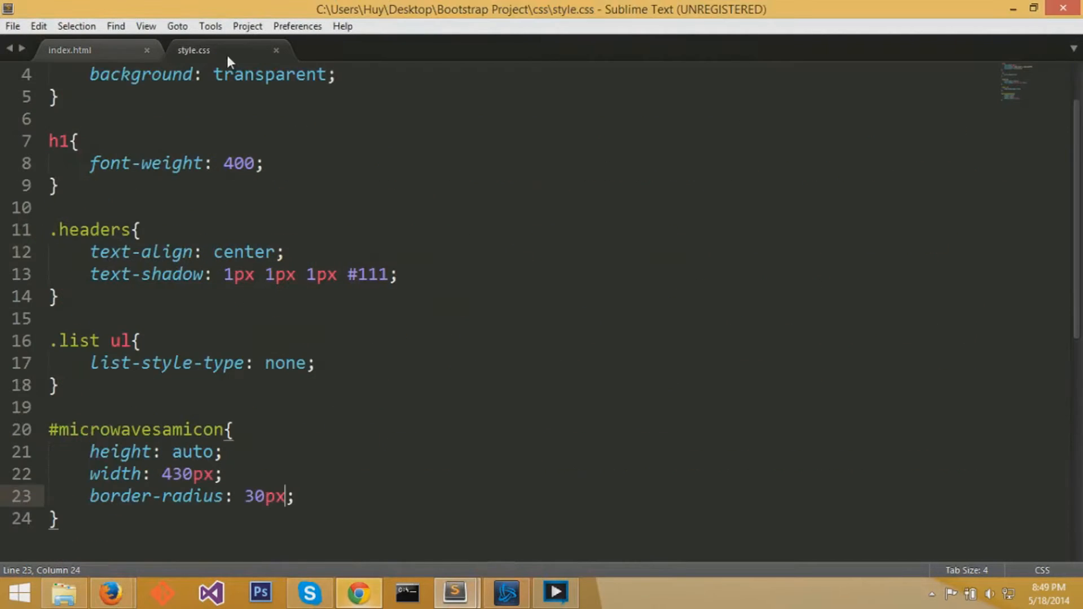
scroll(down, 3)
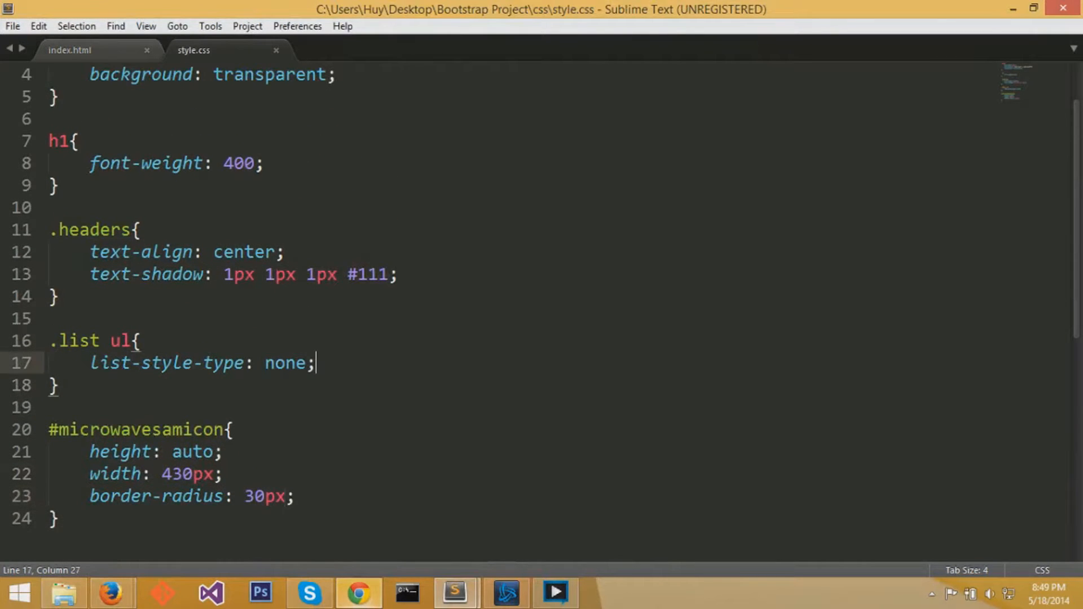
text(color: bl;)
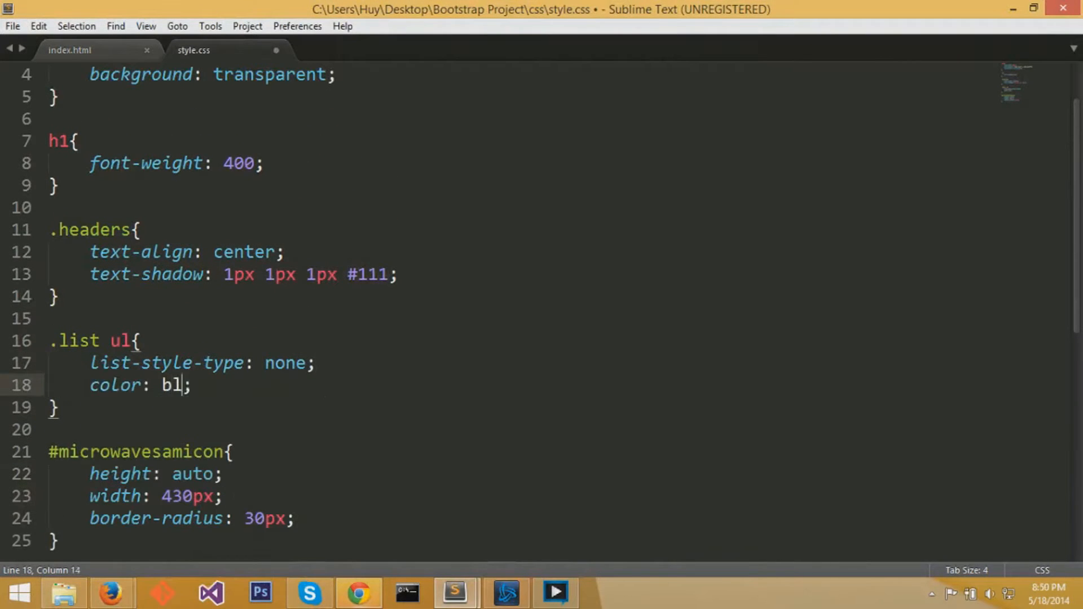
text(ue)
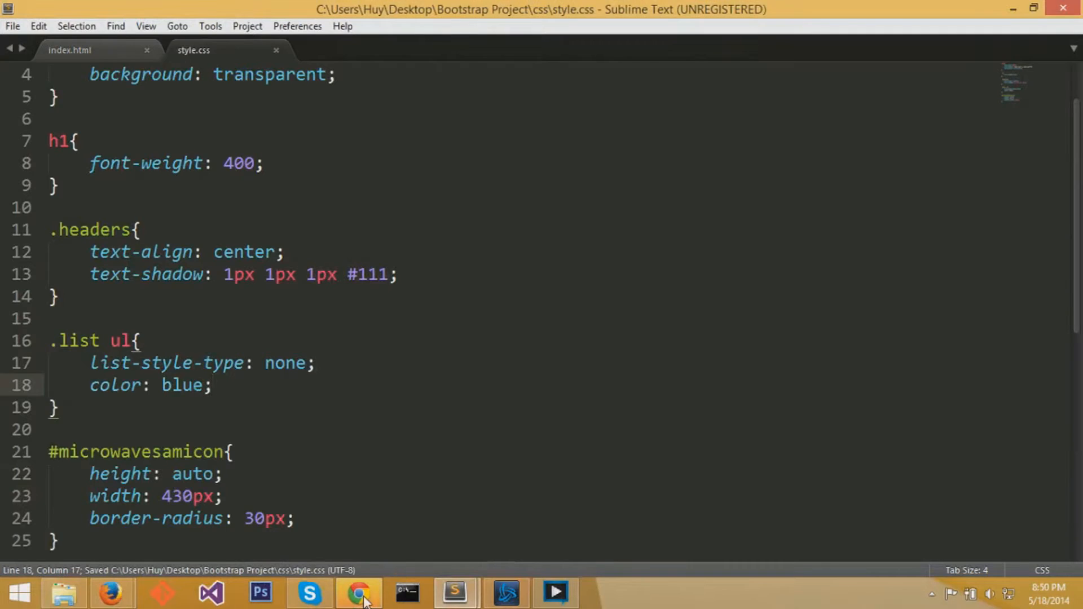
click(358, 593)
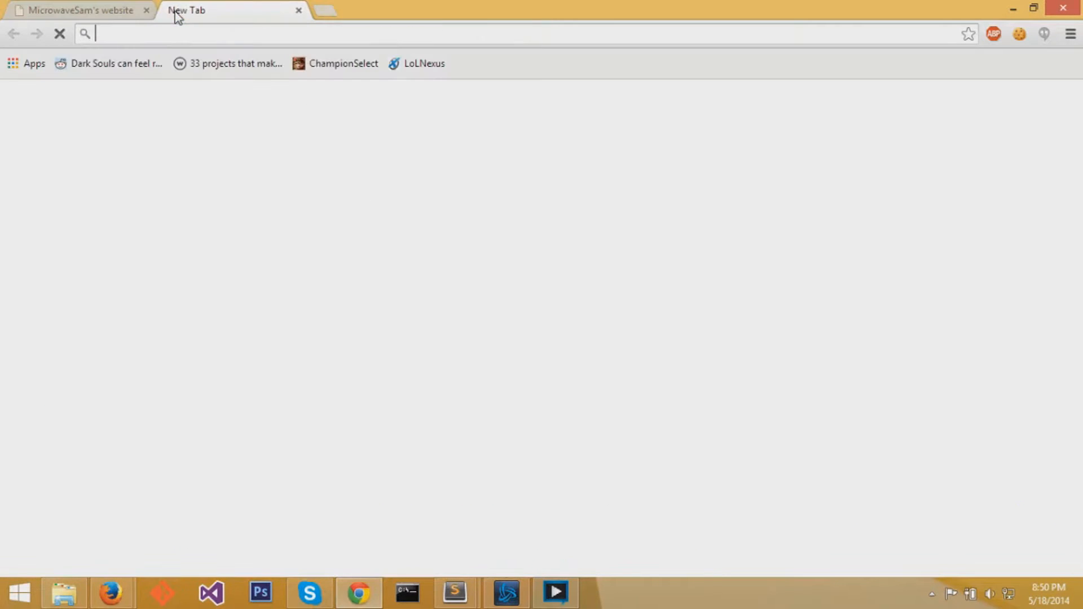
- Pick a light blue on colorpicker.com and set the .list ul colour to #89A6F5
text(colorpicker.com)
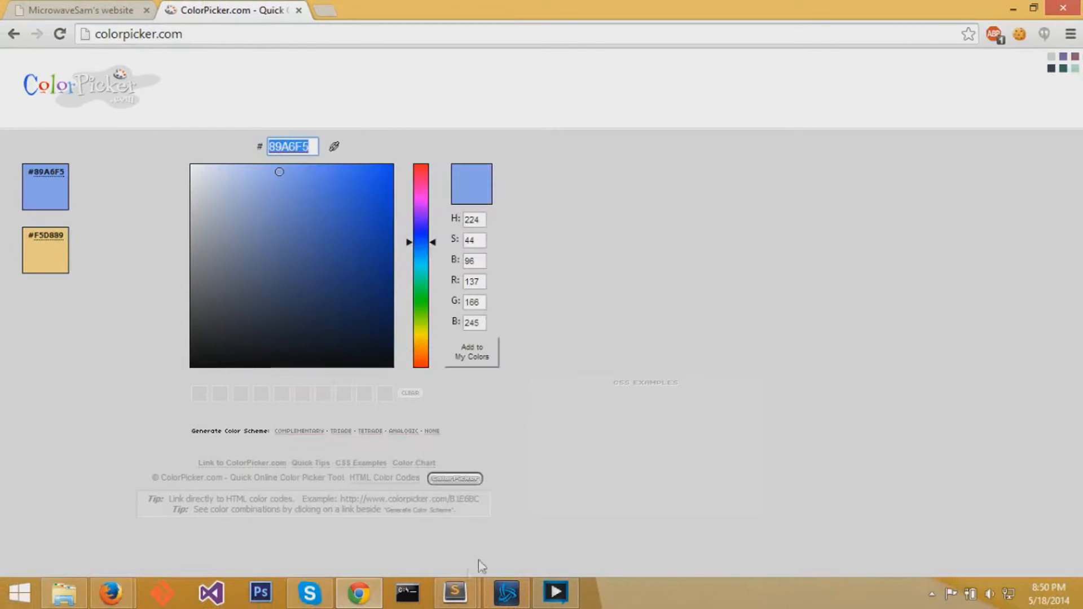
click(453, 593)
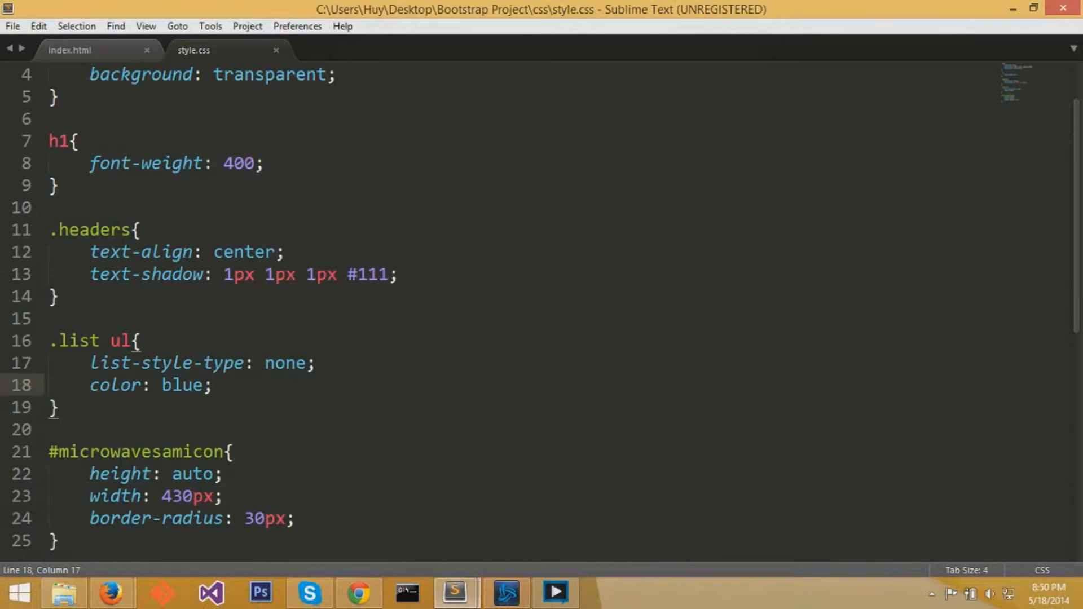
text(#)
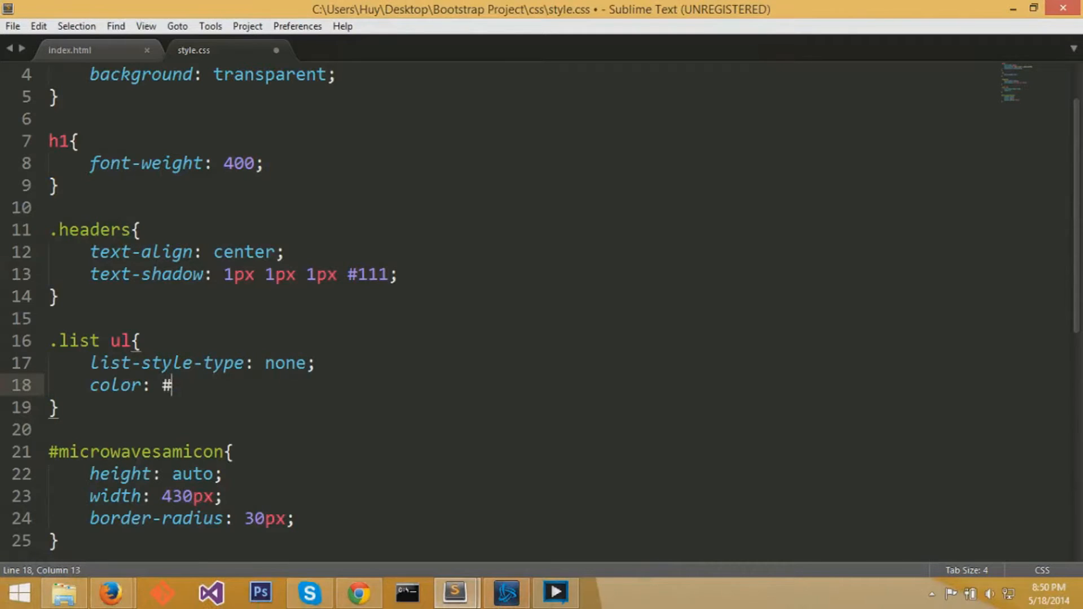
text(89A6F5;)
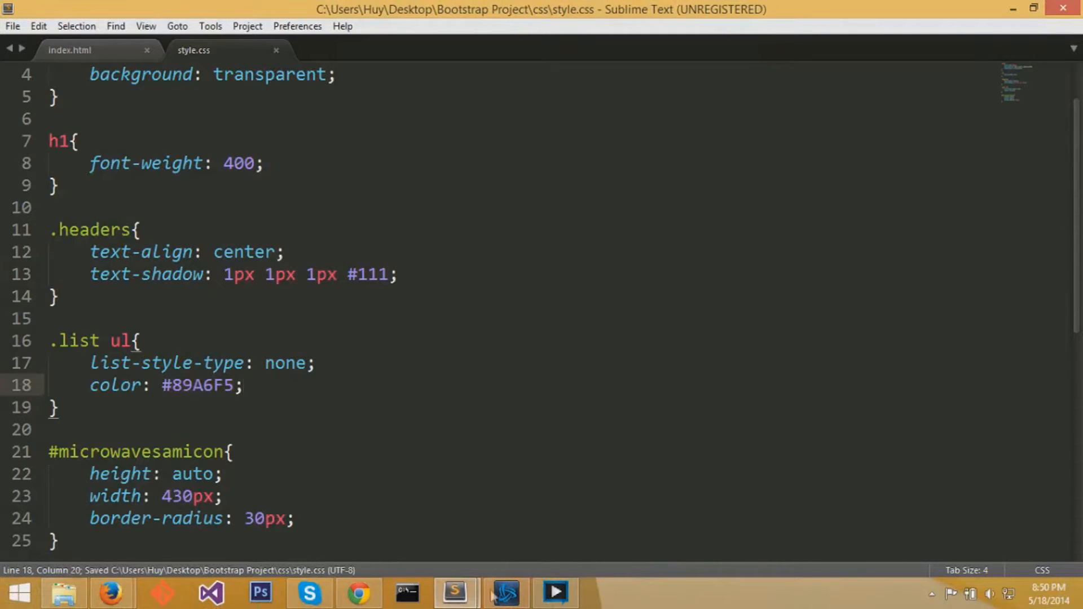
- Check the light blue list items in Chrome, then return to Sublime Text
click(357, 593)
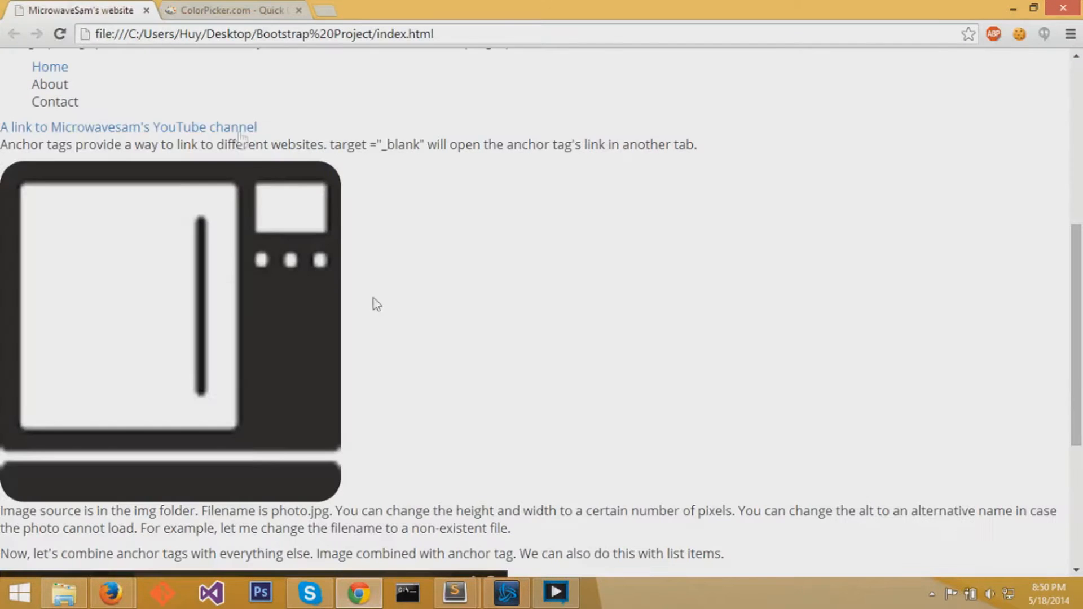
scroll(up, 3)
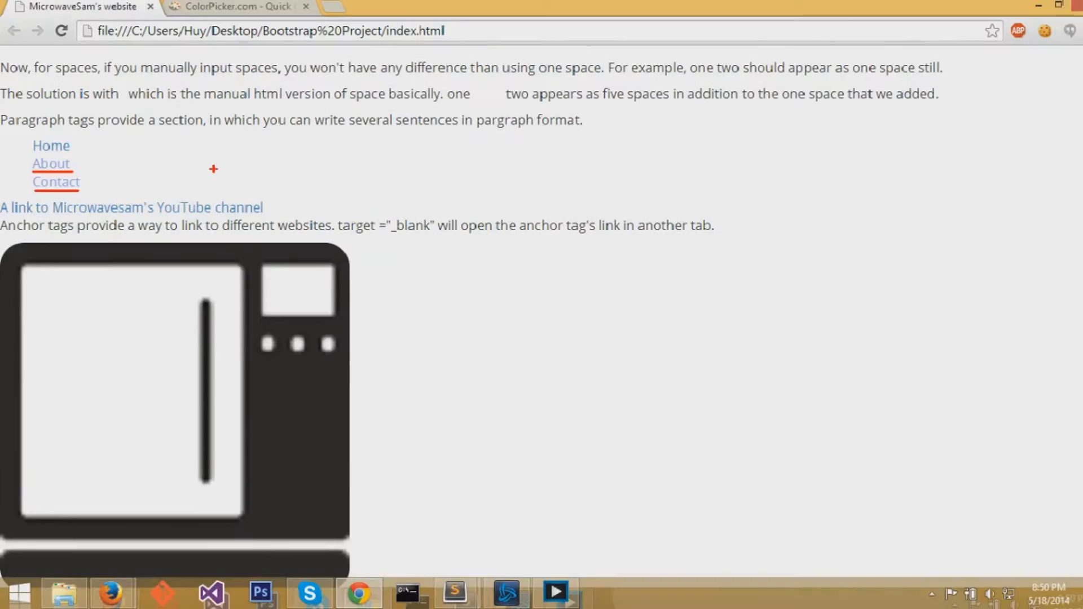
mouse_move(358, 593)
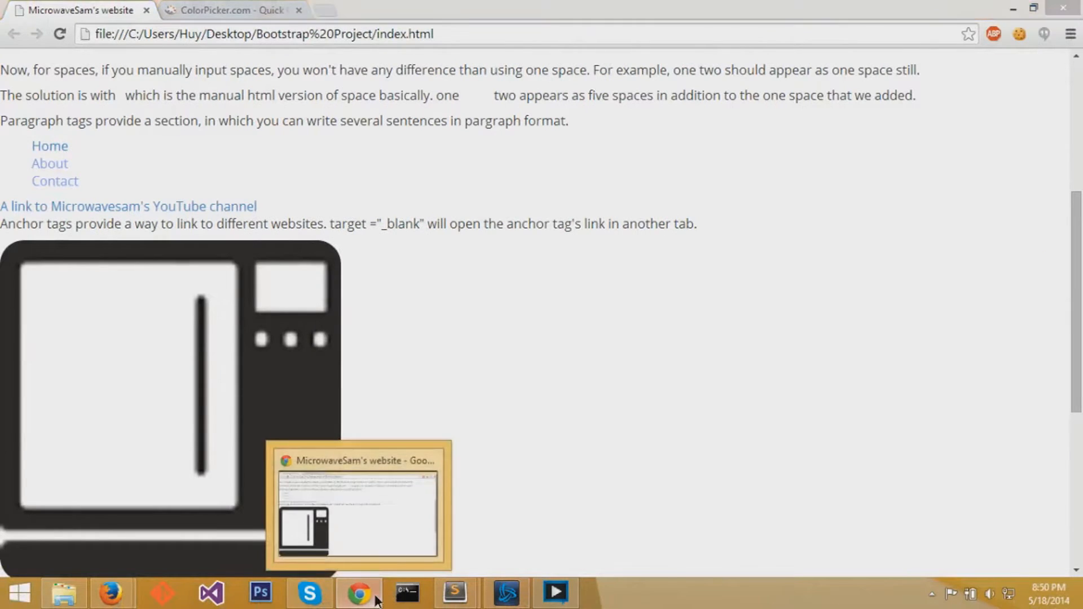
click(452, 593)
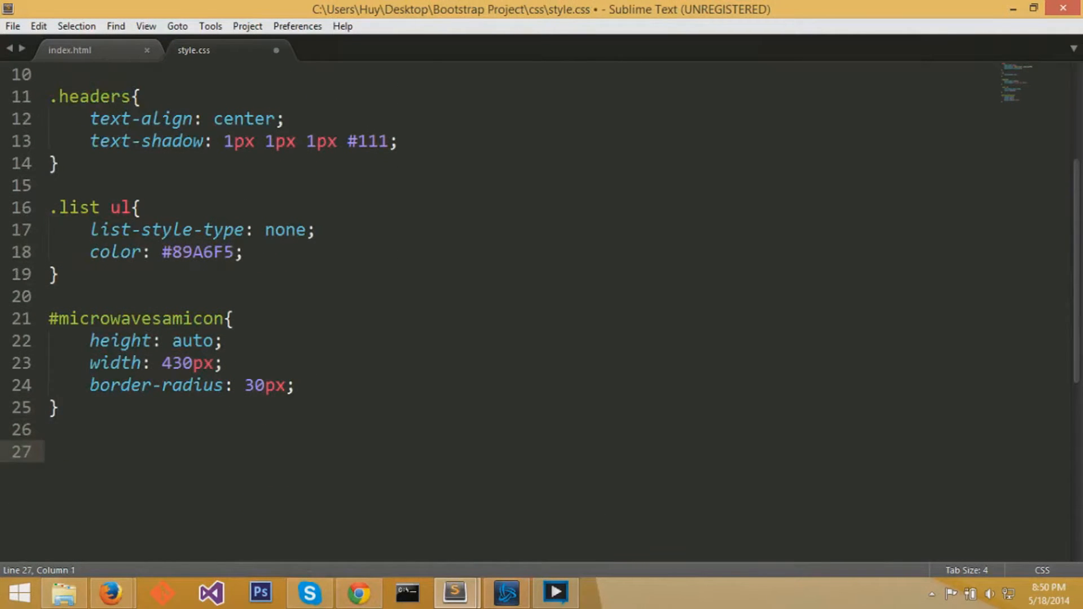
- Add a:hover{ color: red; } to style.css and test the red Home hover in Chrome
text(a:hove;)
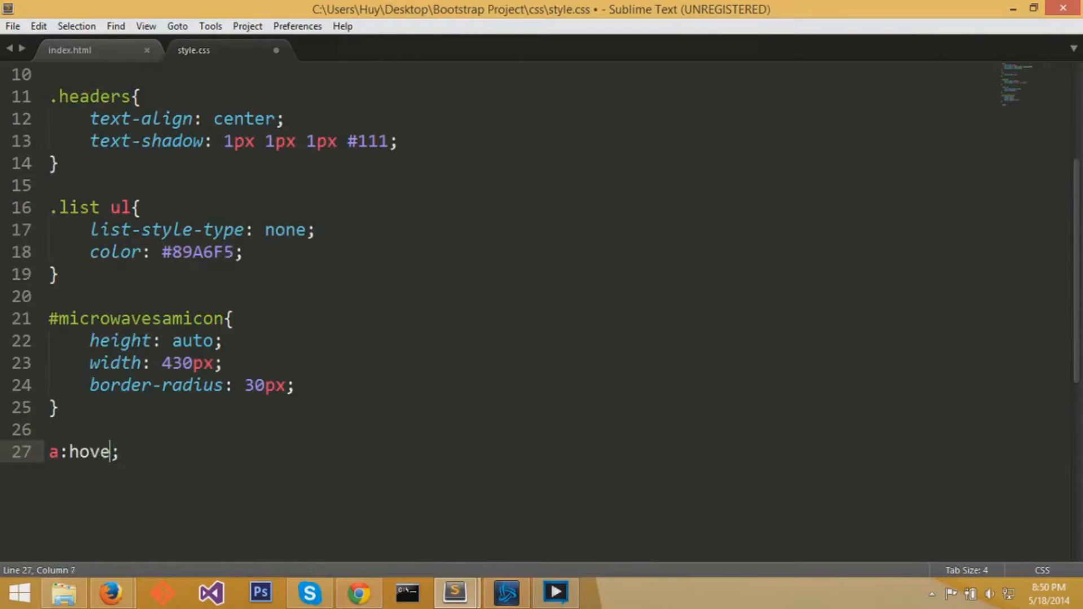
text(r{)
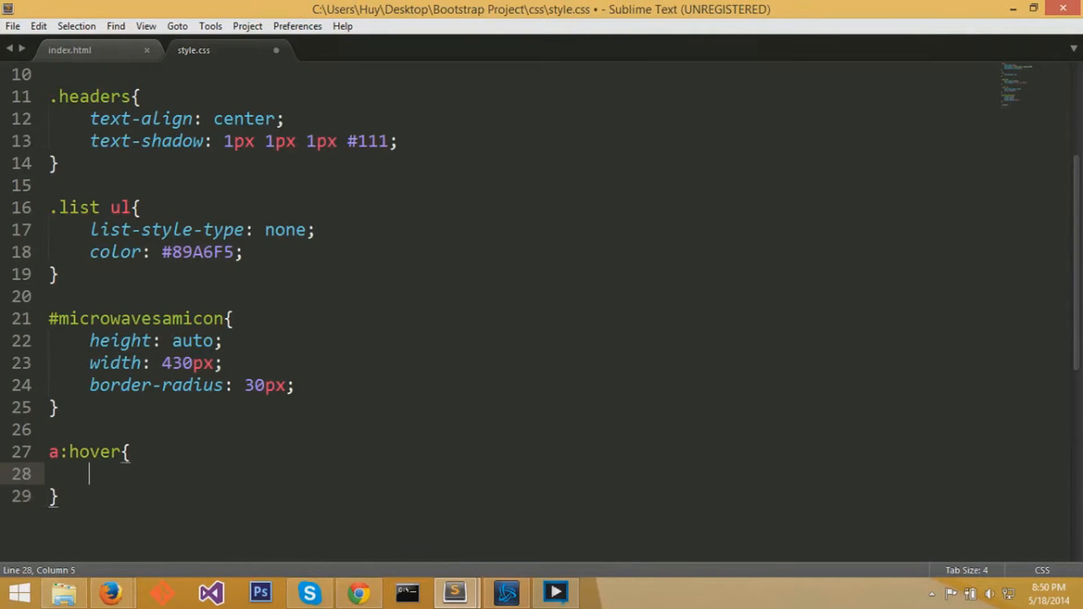
text(color: red;)
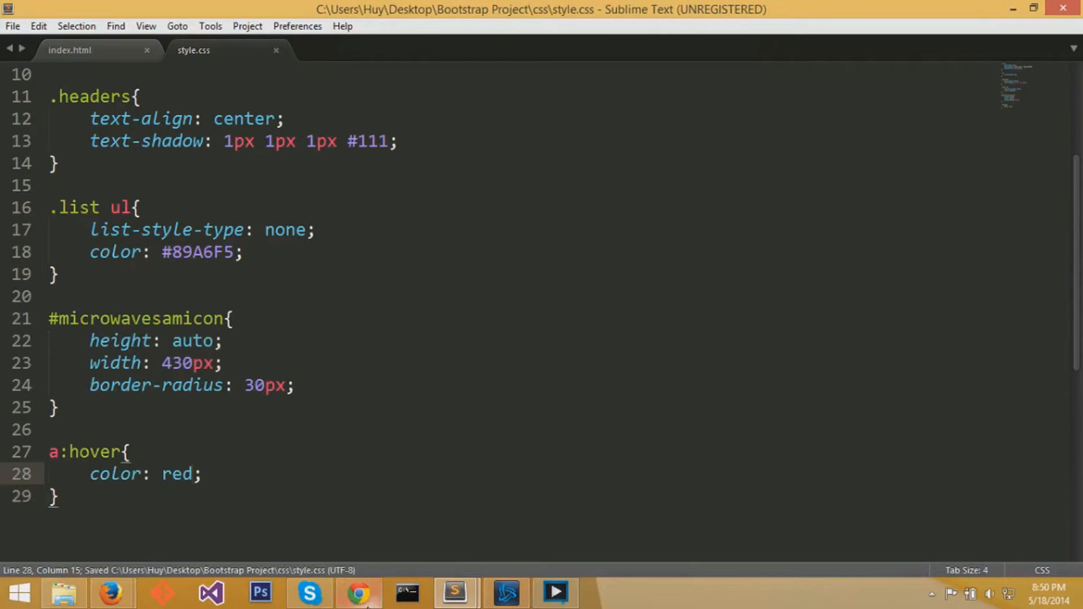
click(357, 593)
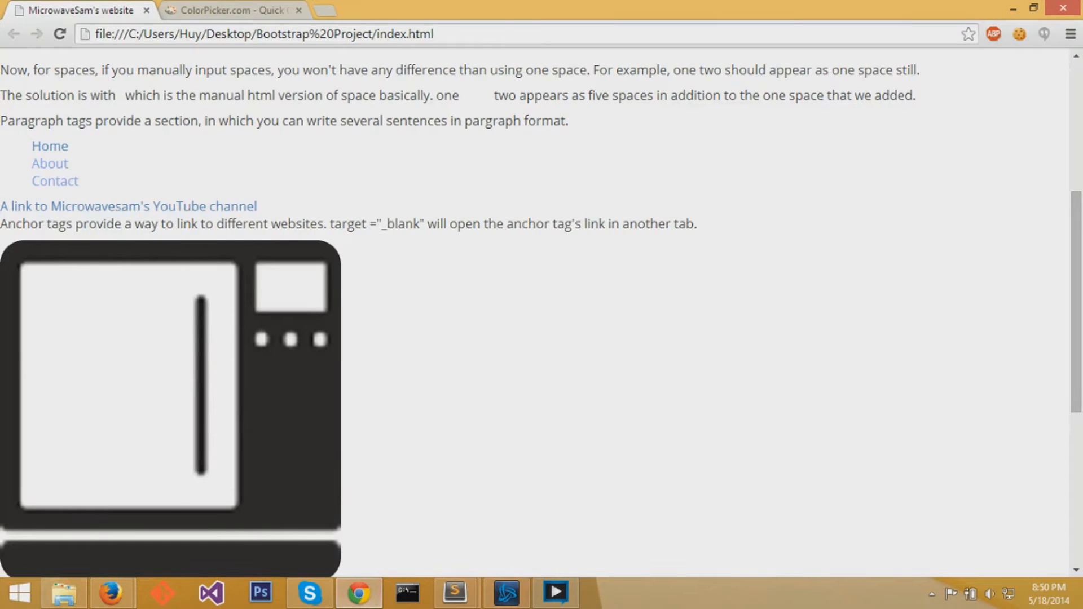
mouse_move(80, 172)
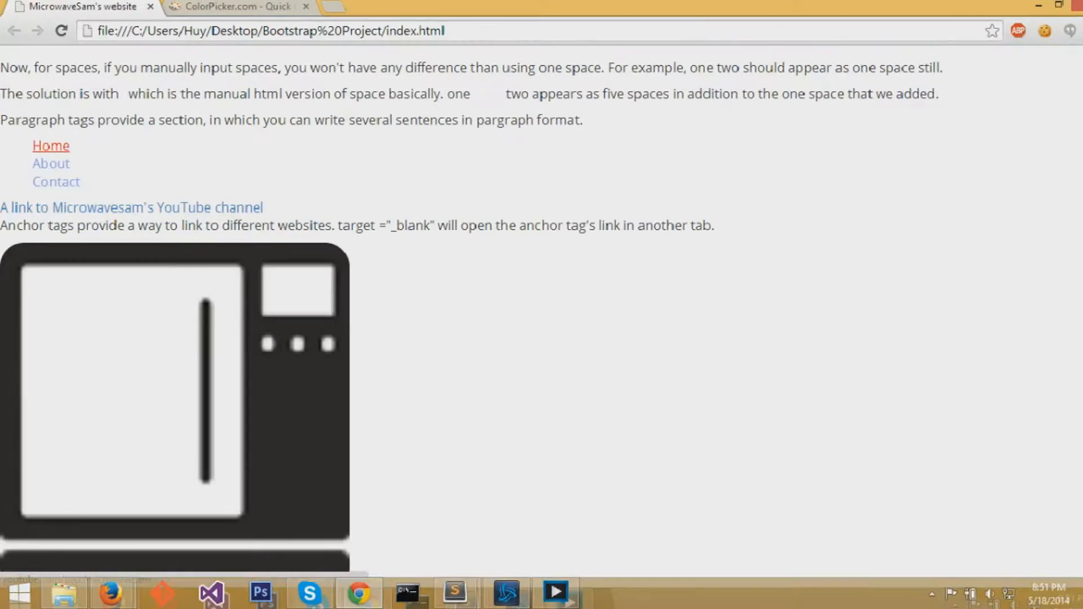
click(453, 592)
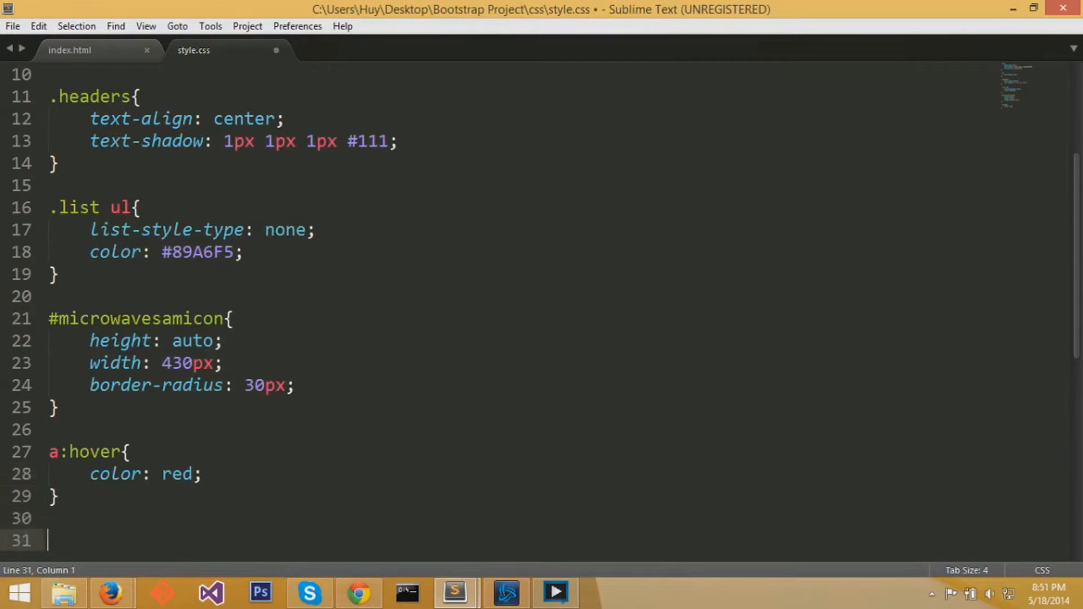
- Type an a:visited rule with color: green below a:hover
text(a:vist;)
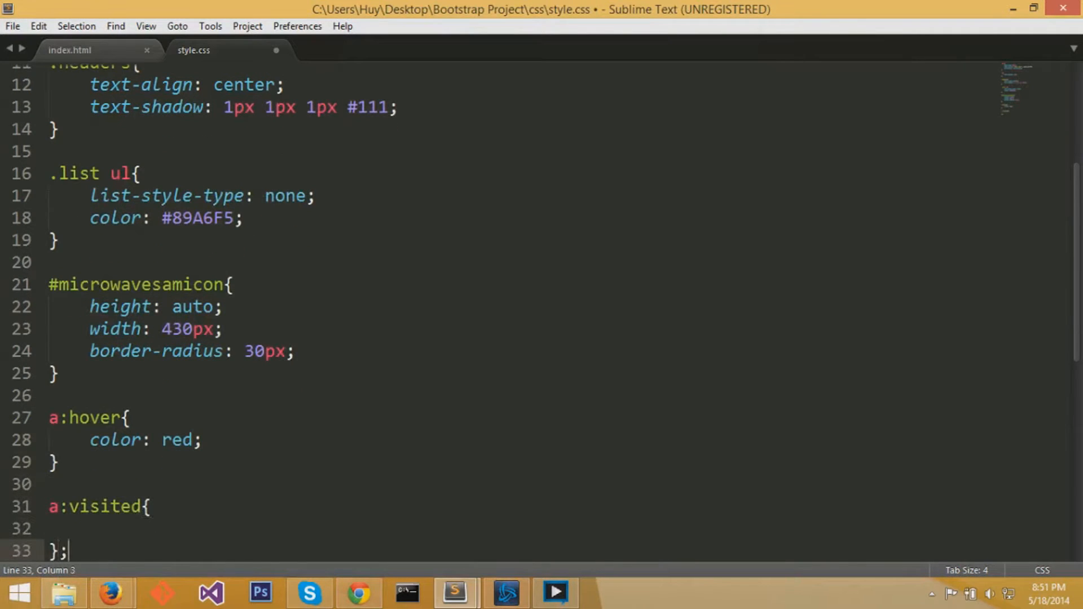
text(color:;)
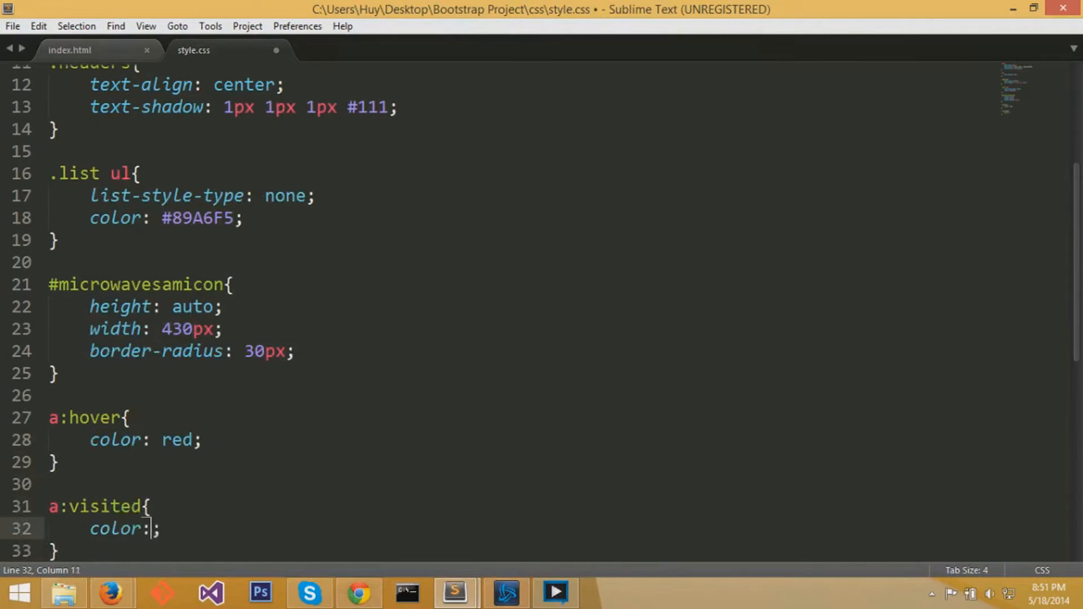
text(green)
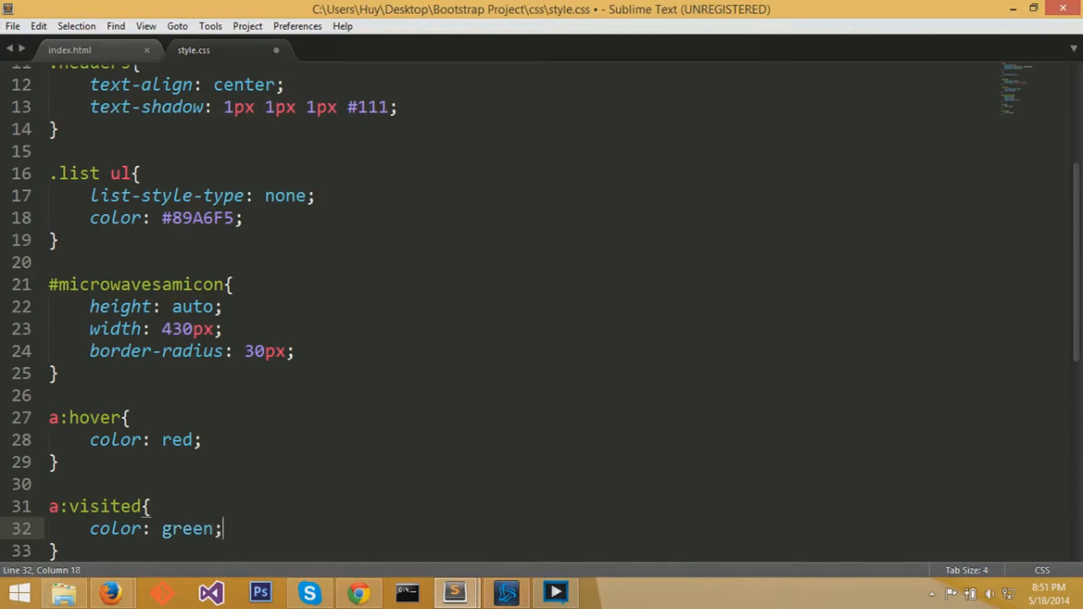
mouse_move(406, 593)
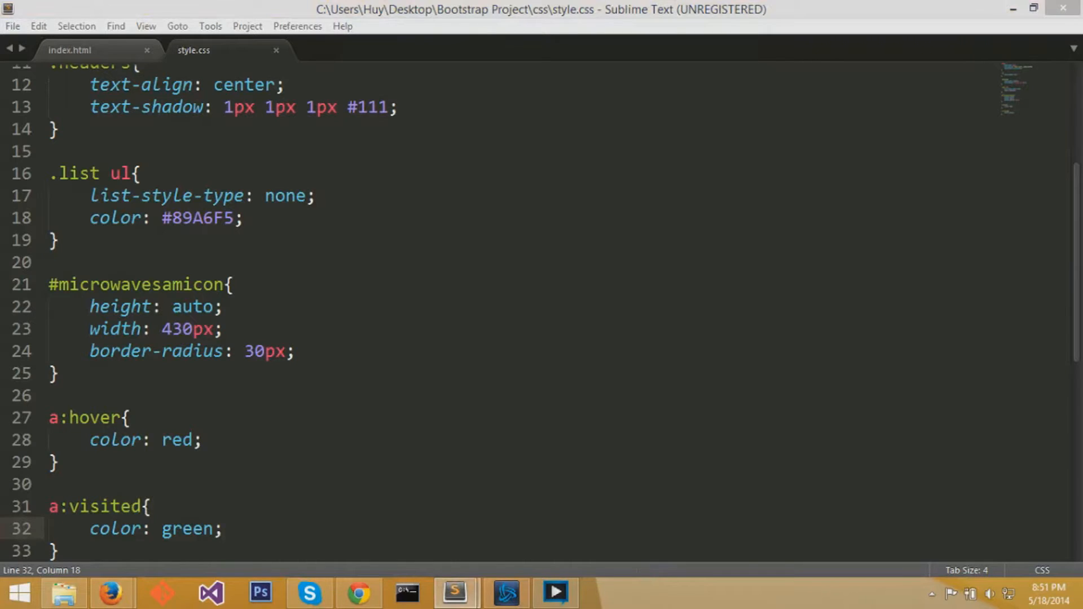
- Add box-shadow: 1px 1px 1px #EDEDED to #microwavesamicon and save style.css
key(ctrl+c)
text(box-shadow:         1px 1px 1px #EDEDED;)
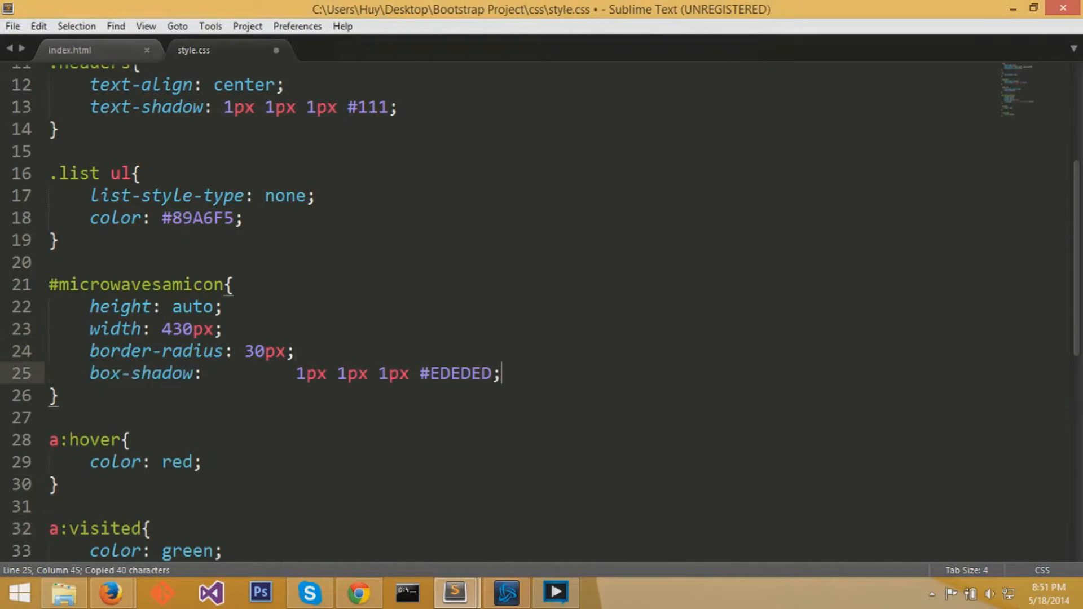
click(338, 373)
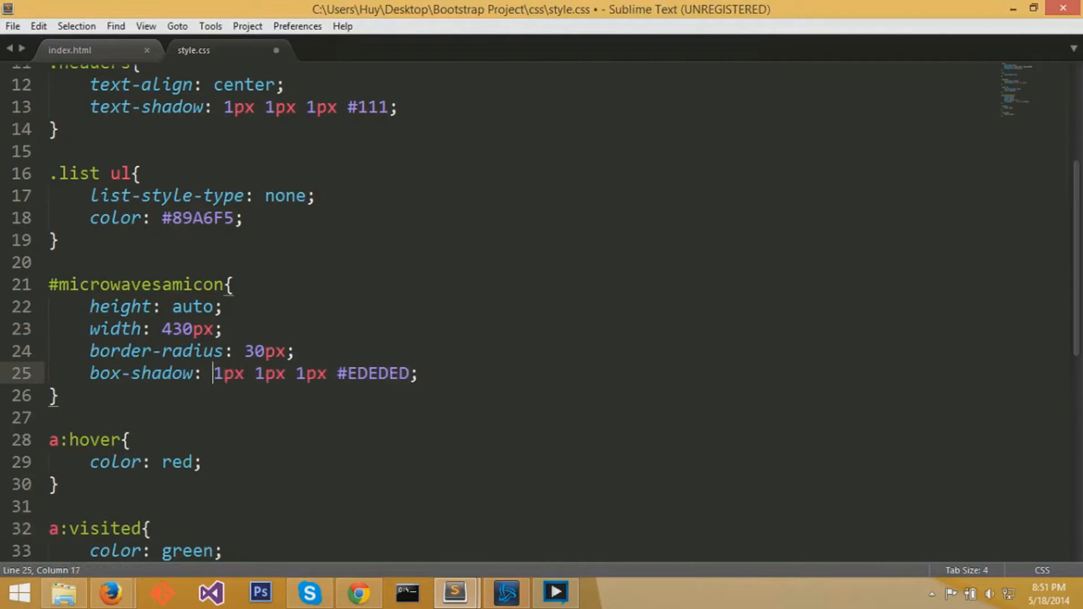
key(ctrl+s)
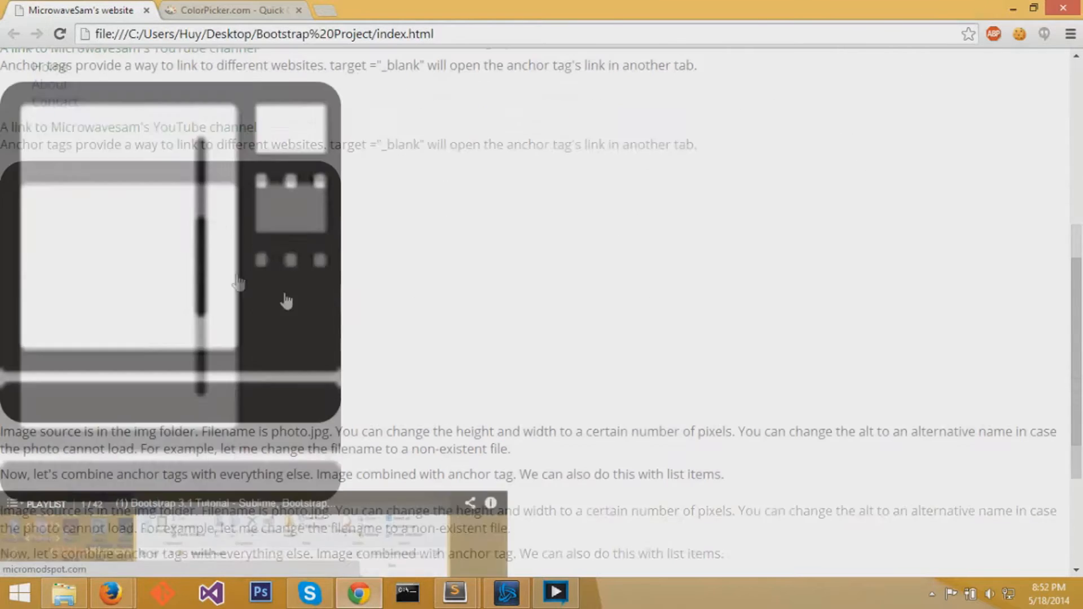
scroll(down, 3)
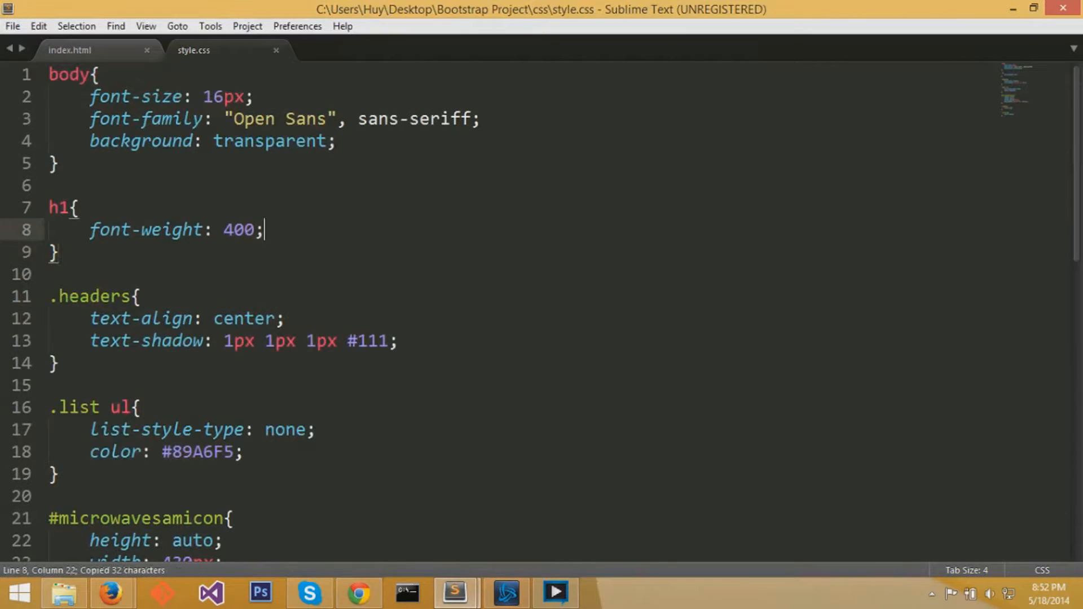
- Give the h1 rule box-shadow: 1px 1px 1px #EDEDED and preview it in Chrome
text(box-shadow: 1px 1px 1px #EDEDED;)
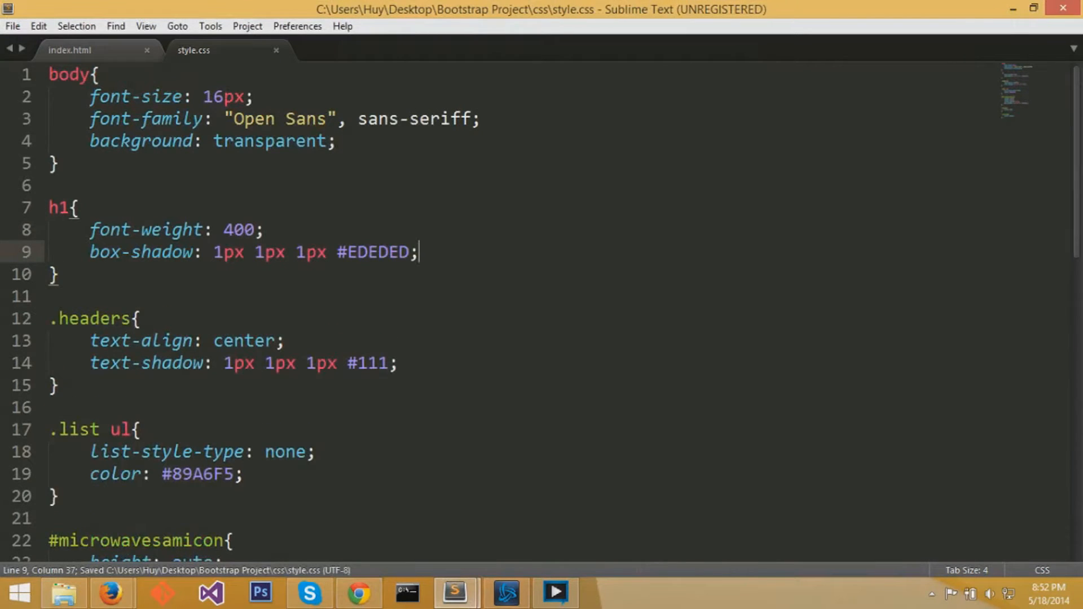
mouse_move(455, 593)
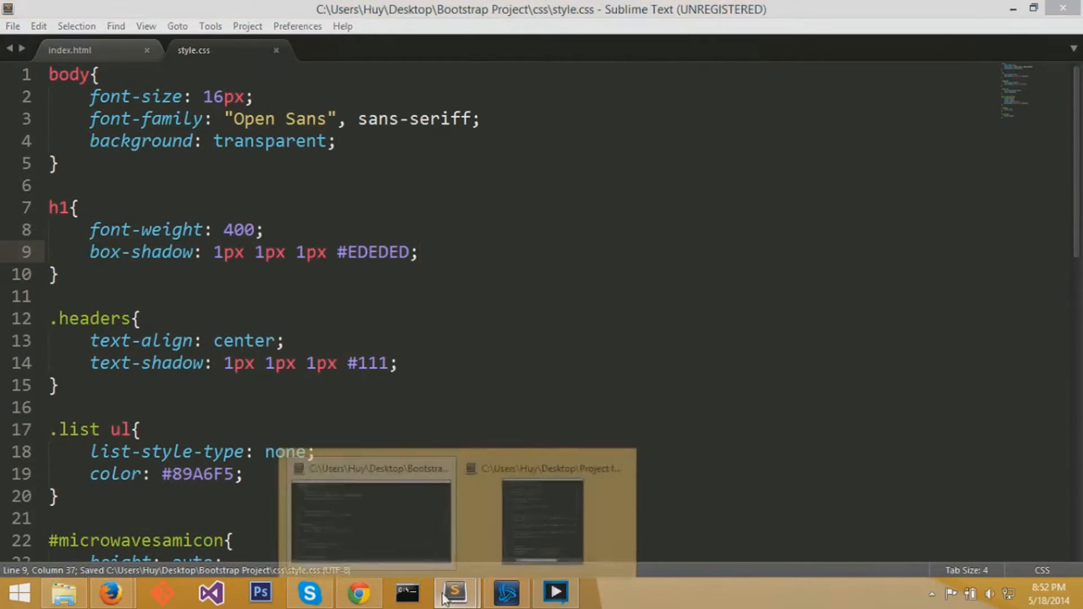
click(358, 593)
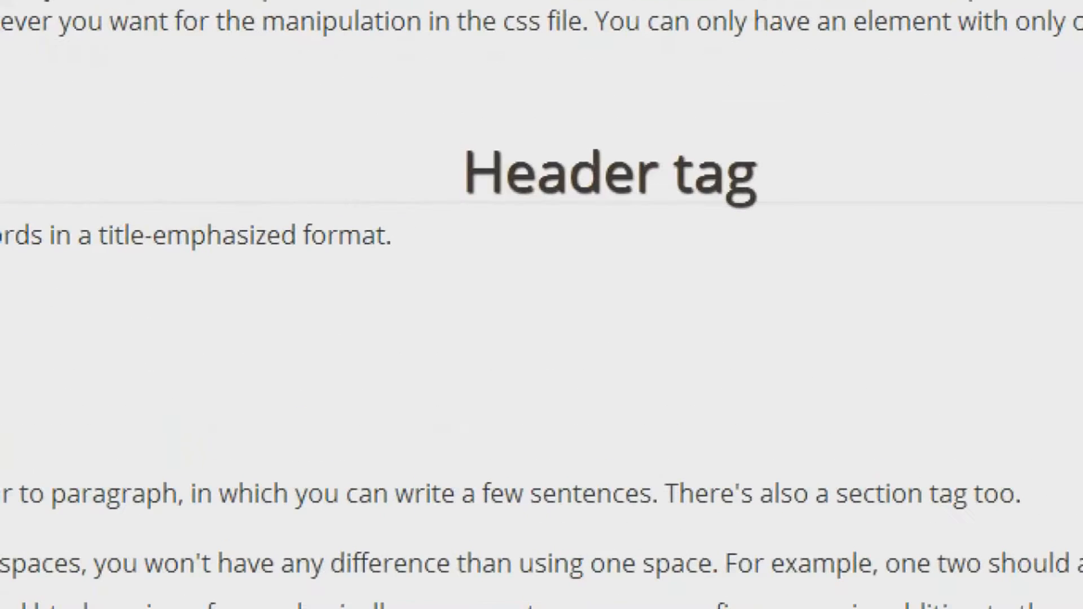
drag(469, 219, 784, 227)
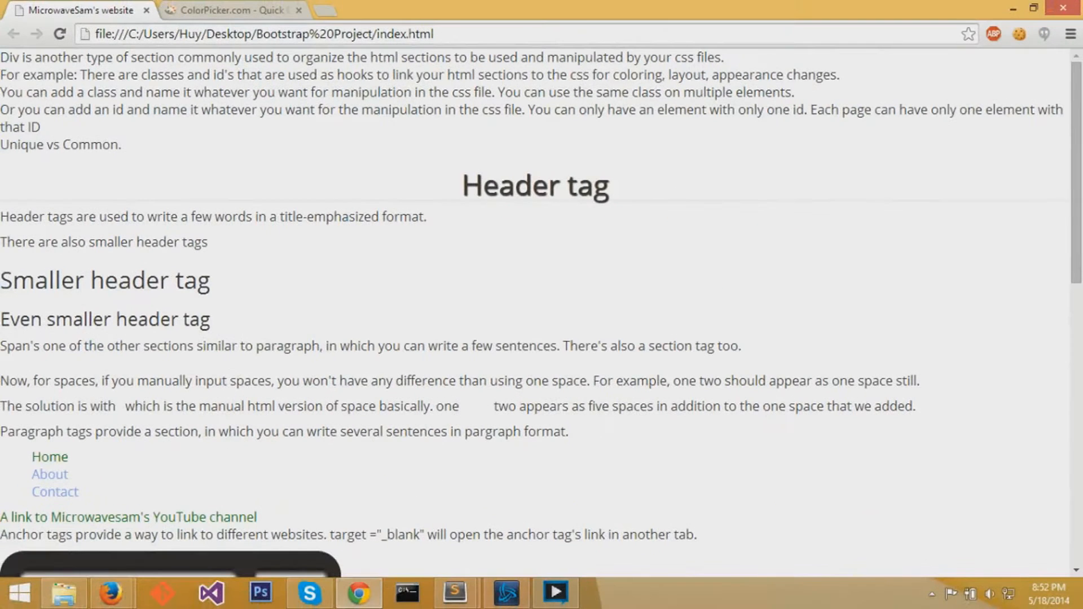
scroll(down, 3)
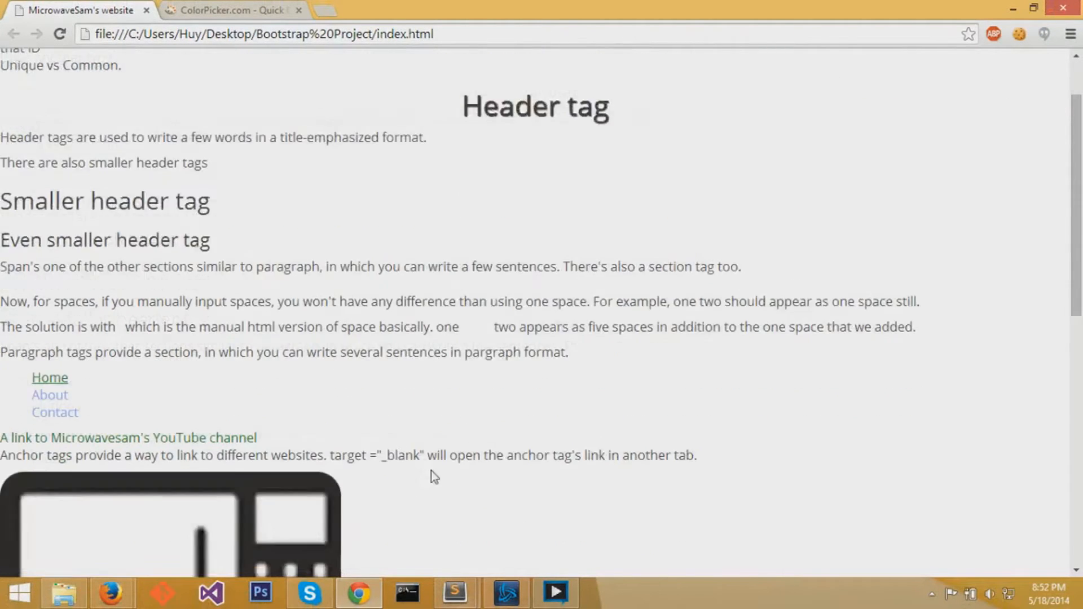
scroll(down, 3)
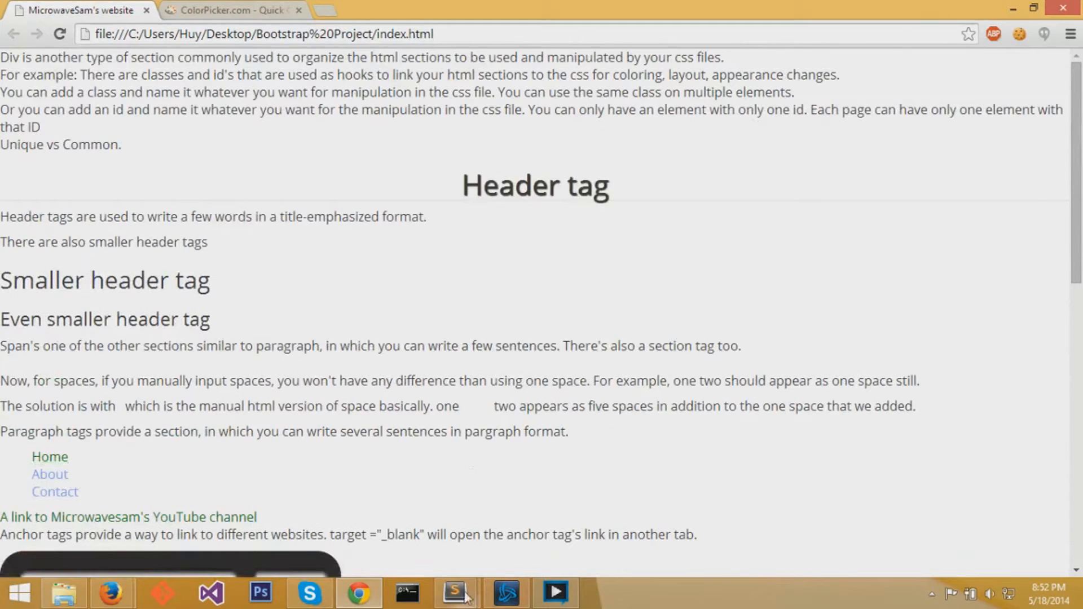
click(455, 593)
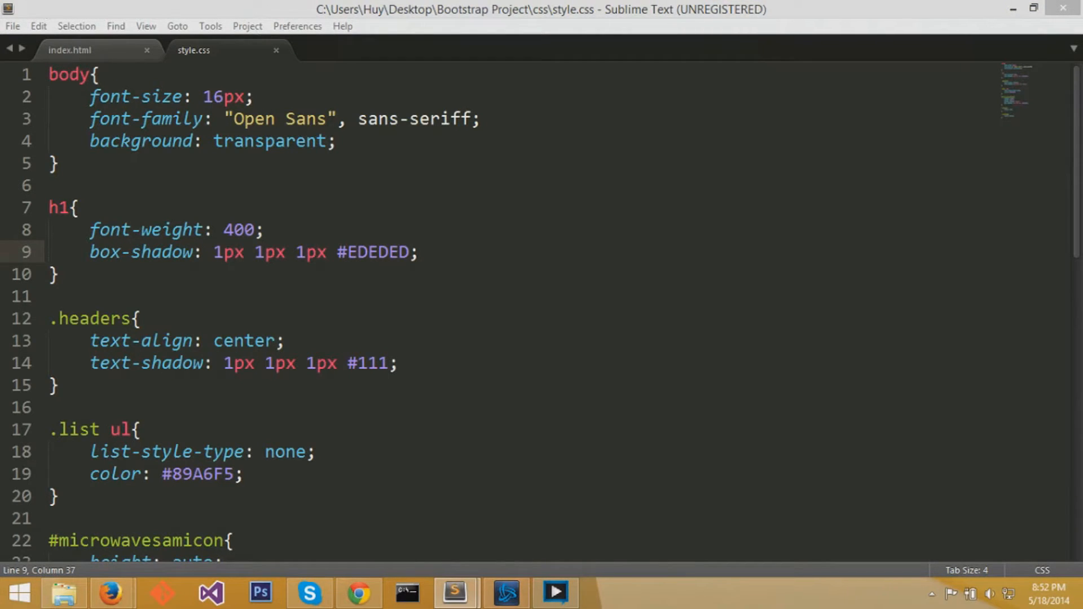
- Set the body width to 90%, preview the page, and locate twitter.png in img
scroll(down, 3)
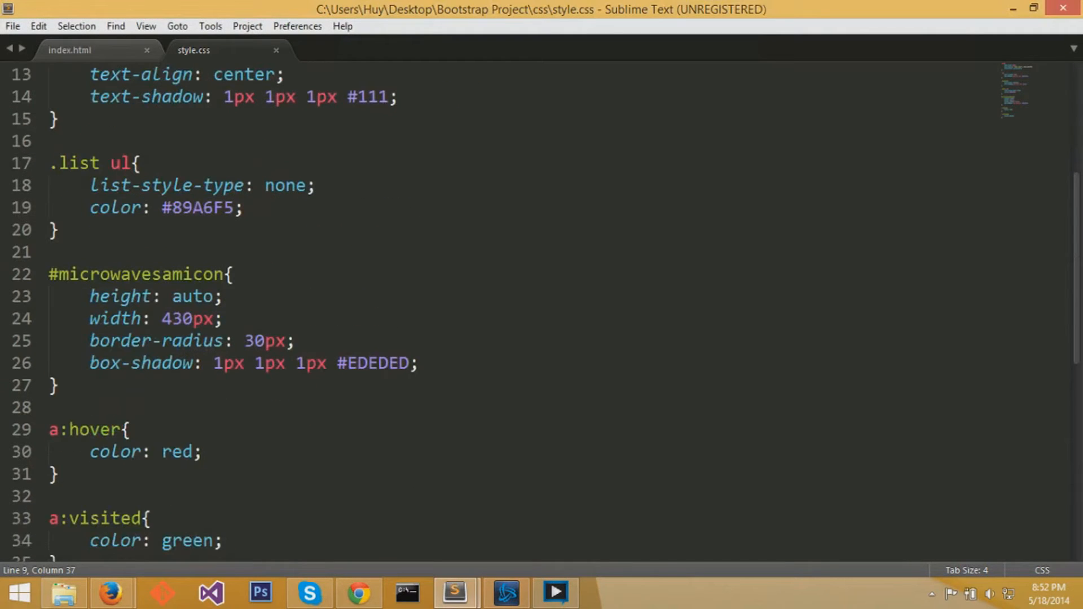
scroll(up, 3)
text(width:;)
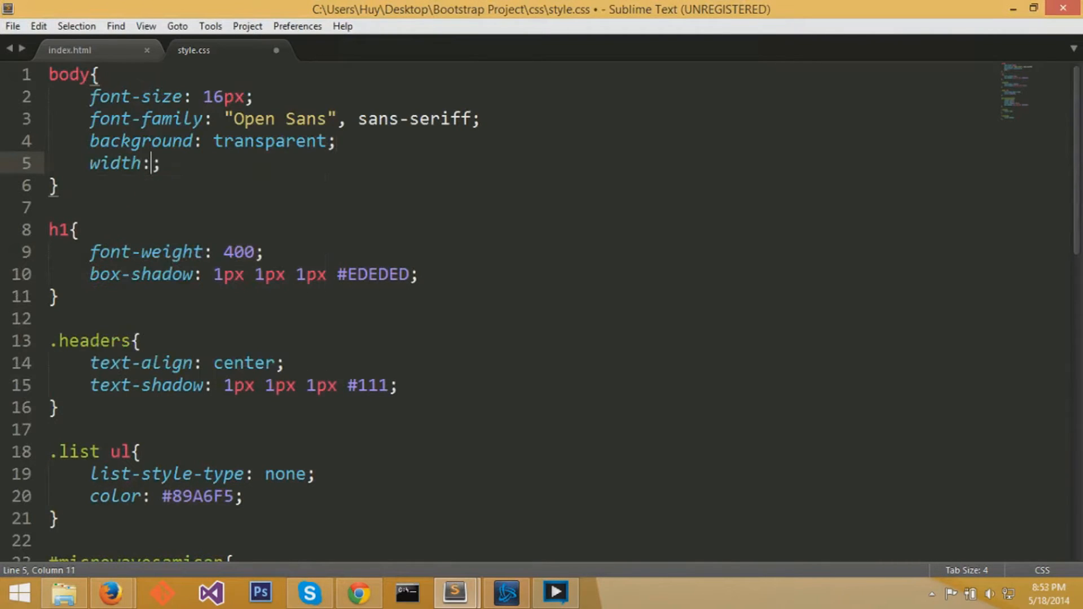
text(90)
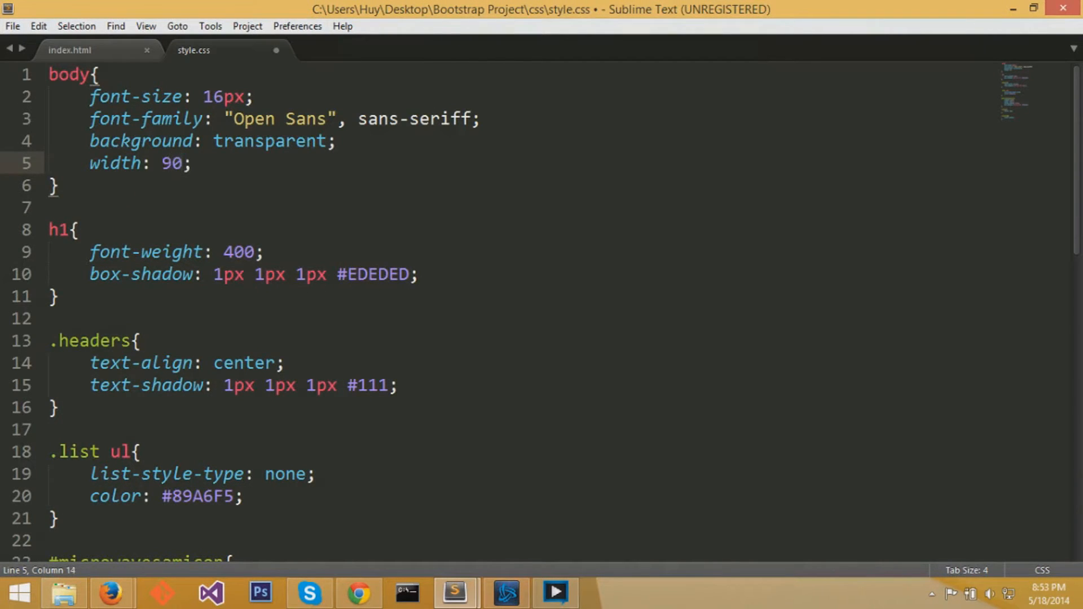
text(%)
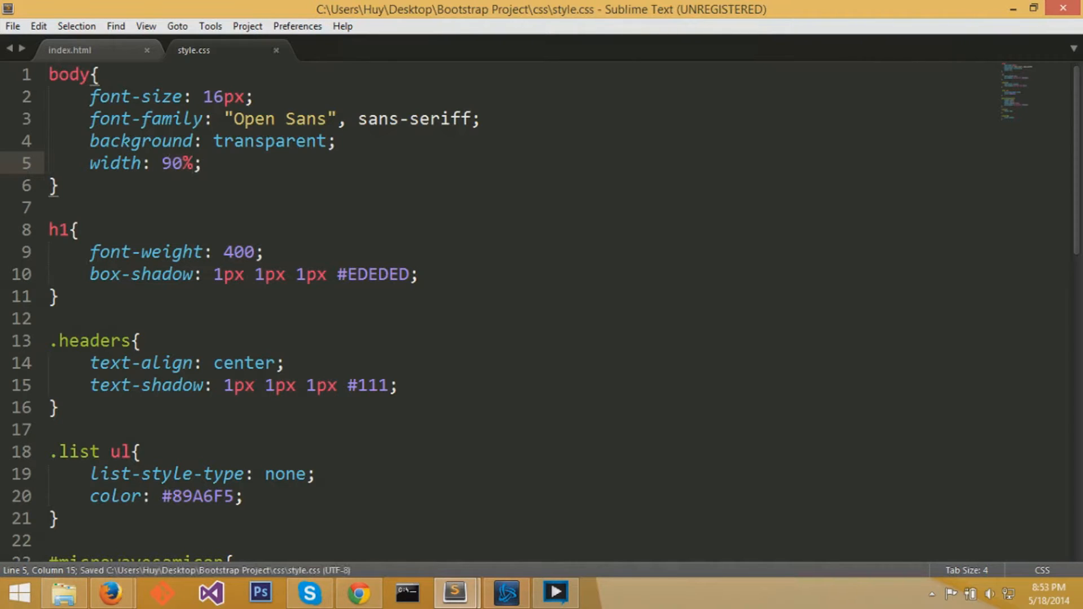
click(357, 593)
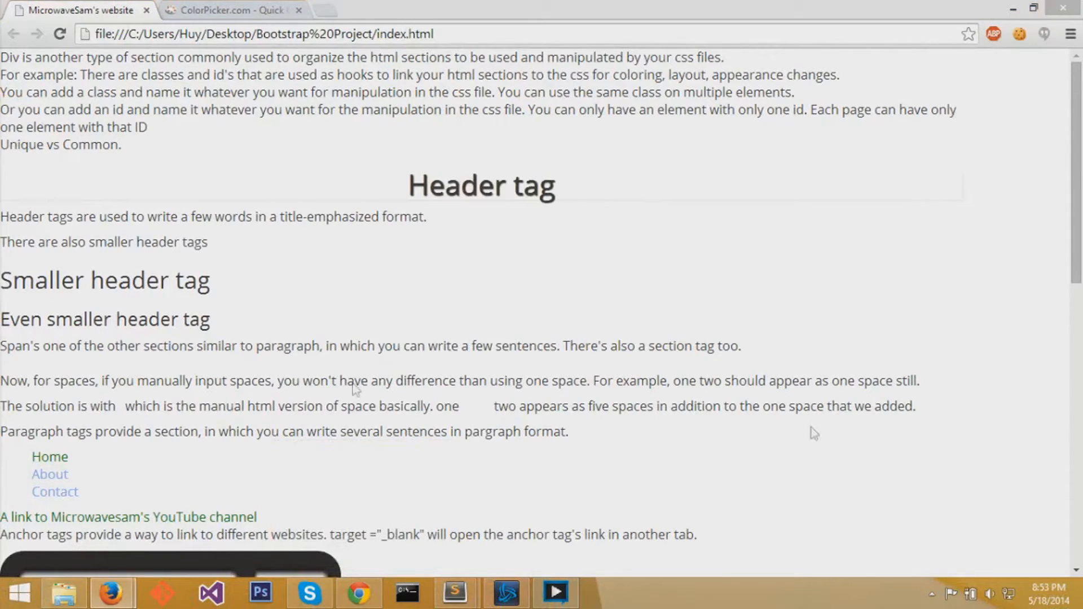
mouse_move(506, 592)
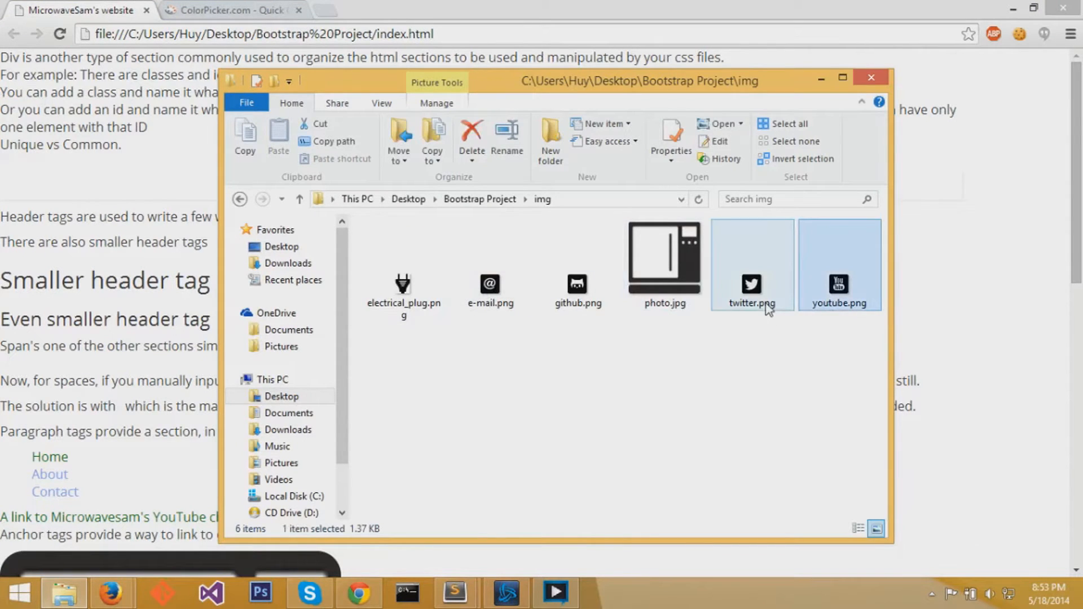
click(403, 283)
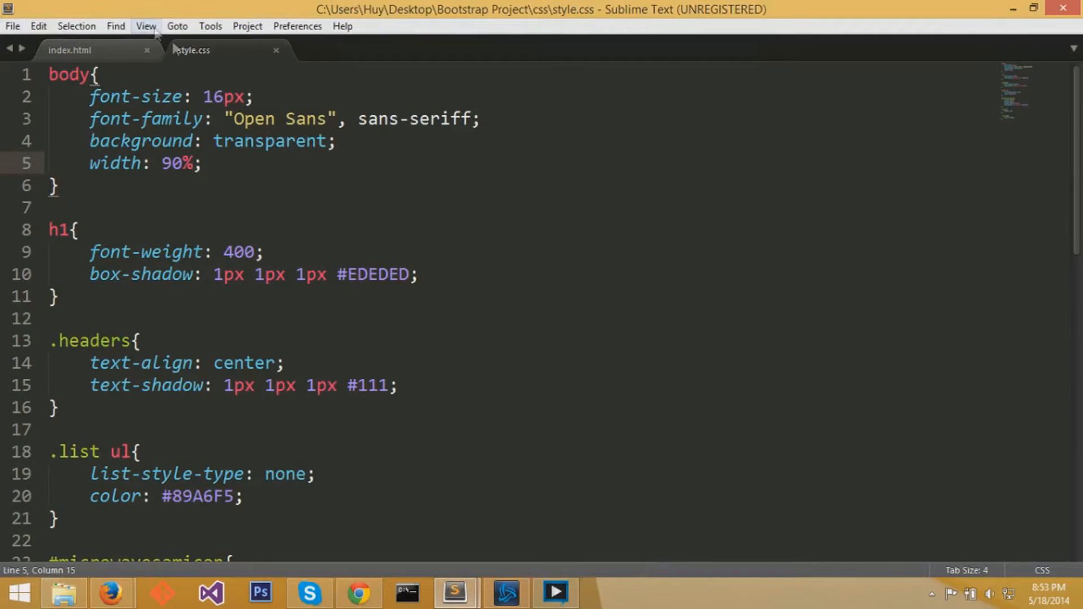
- In index.html, add <img src="img/twitter.png"> on a new line after the iframe
click(69, 49)
text(<)
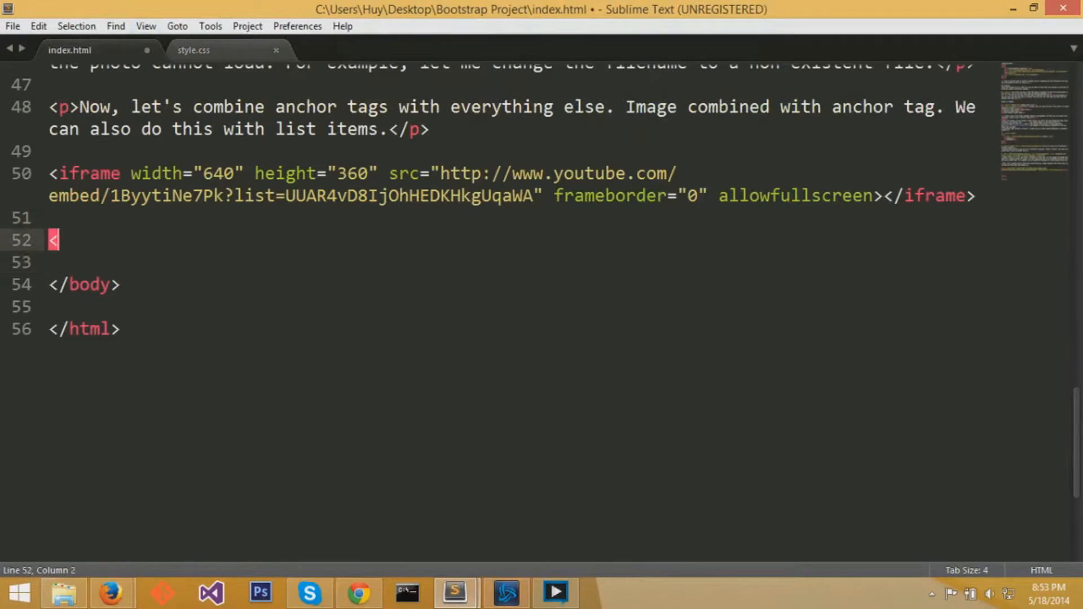
text(img src)
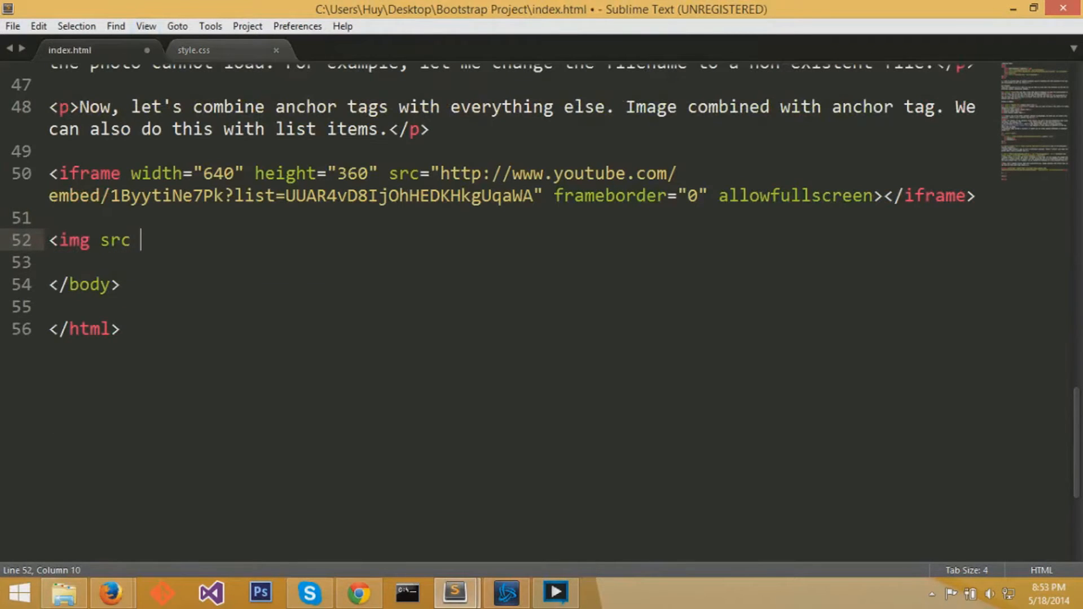
text(= "")
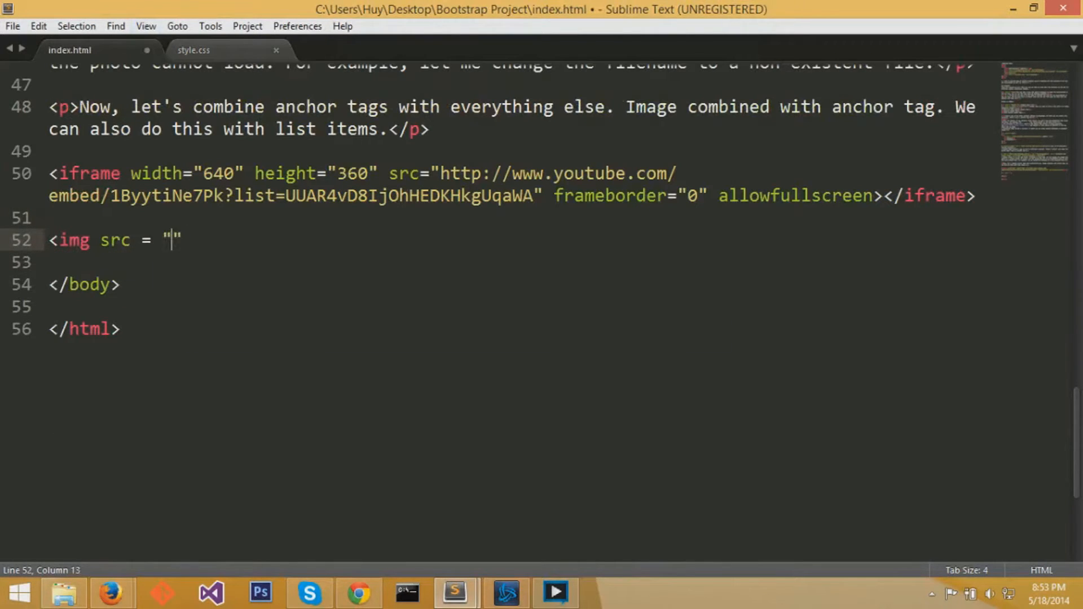
text(img/)
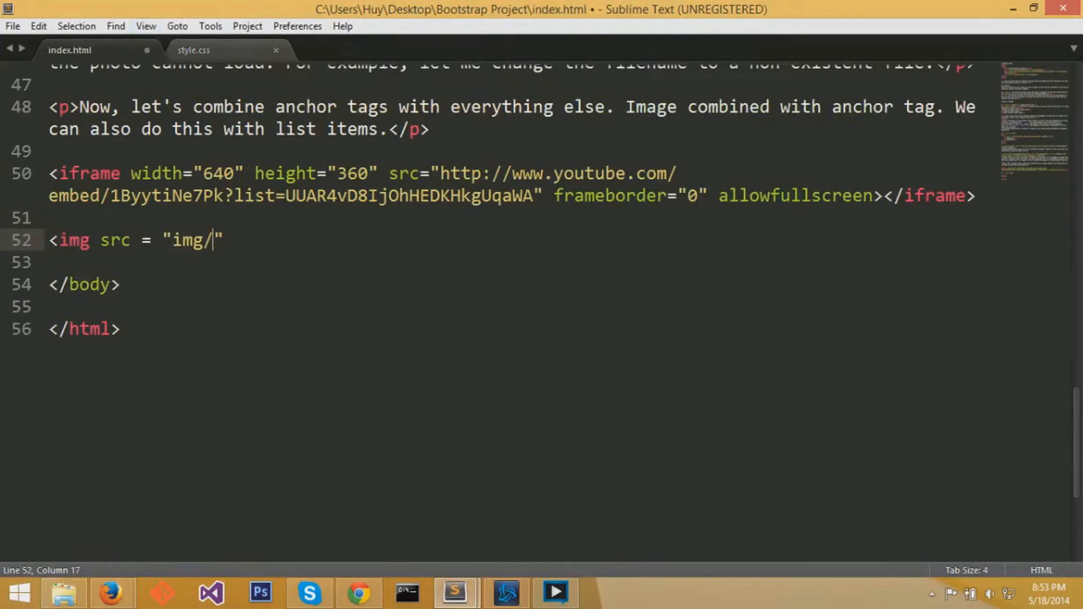
click(63, 593)
text(twitte)
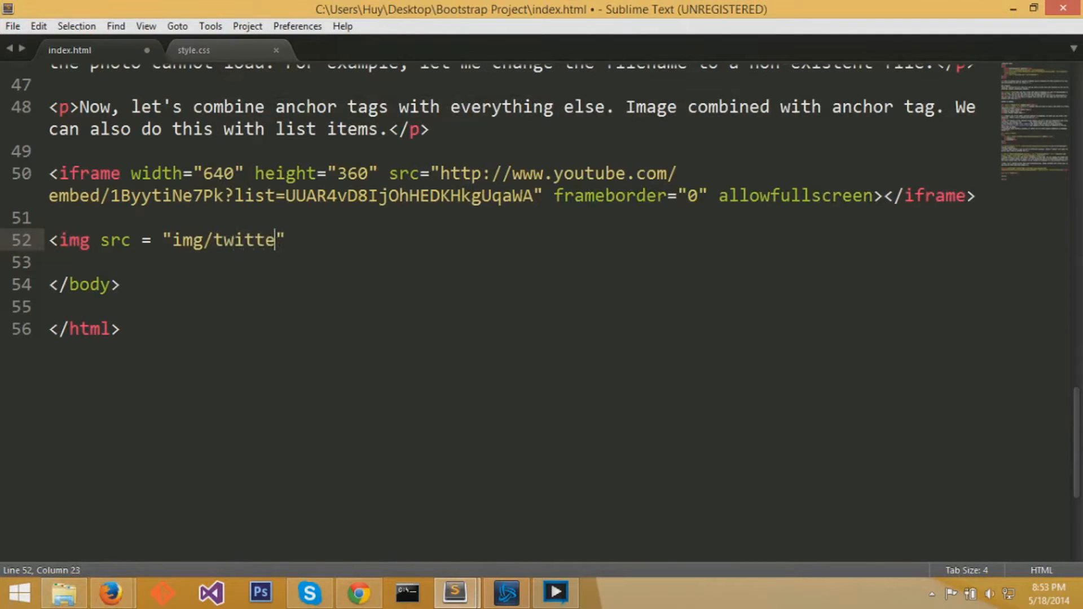
text(r.pp)
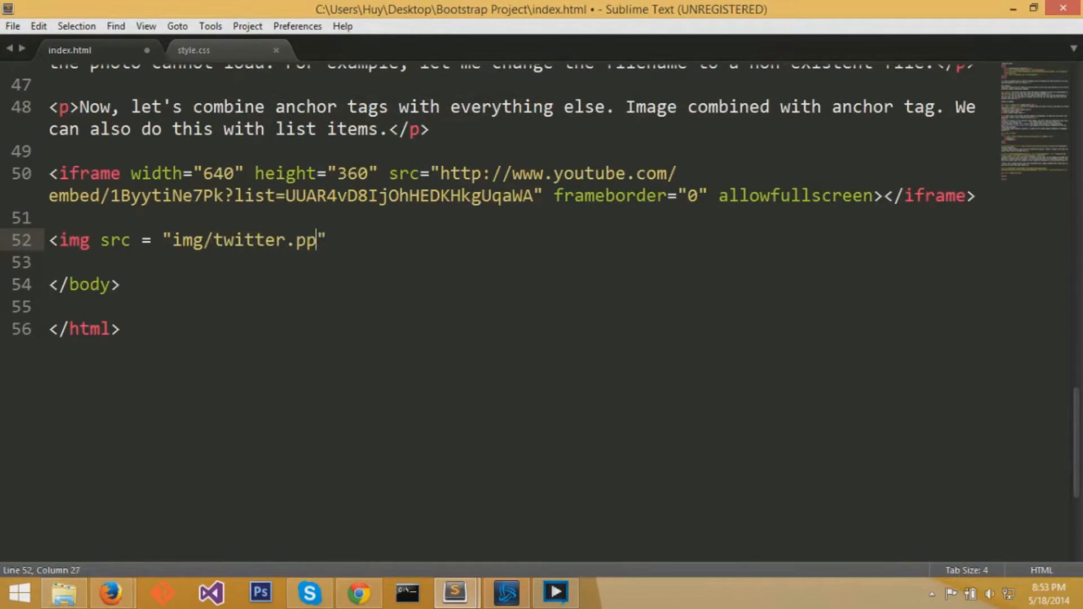
text(ng>)
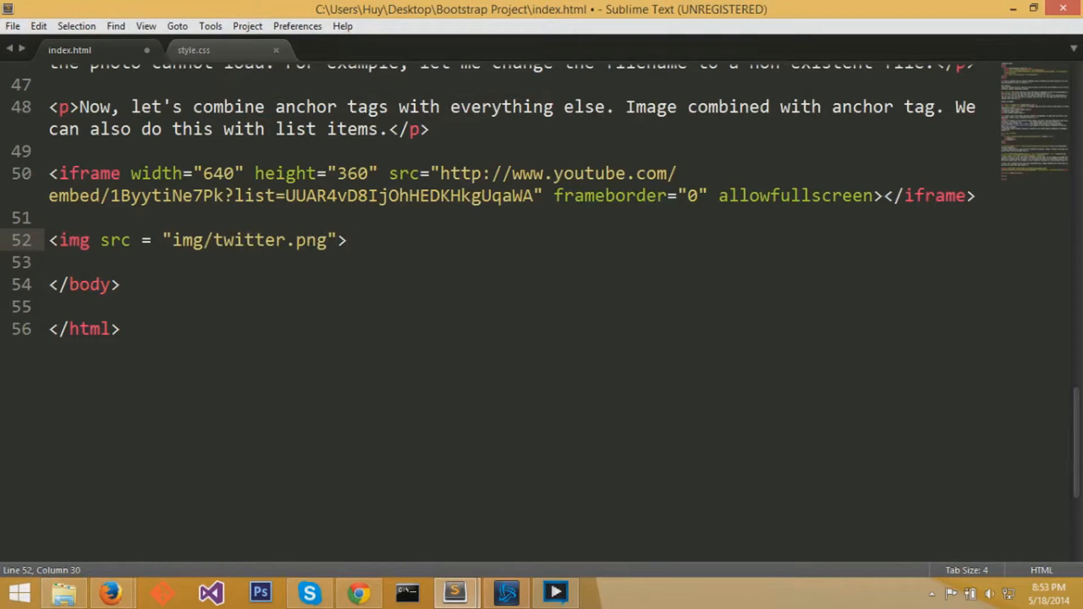
- Label the twitter image 'Margin vs Padding' and preview it in the browser
text(M)
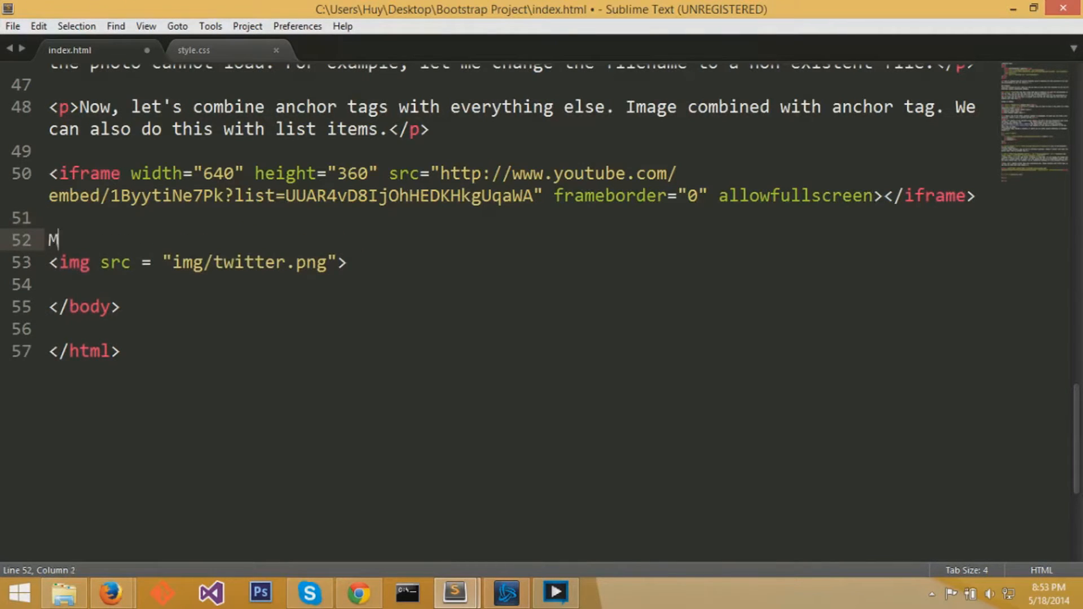
text(argin vs Paddi)
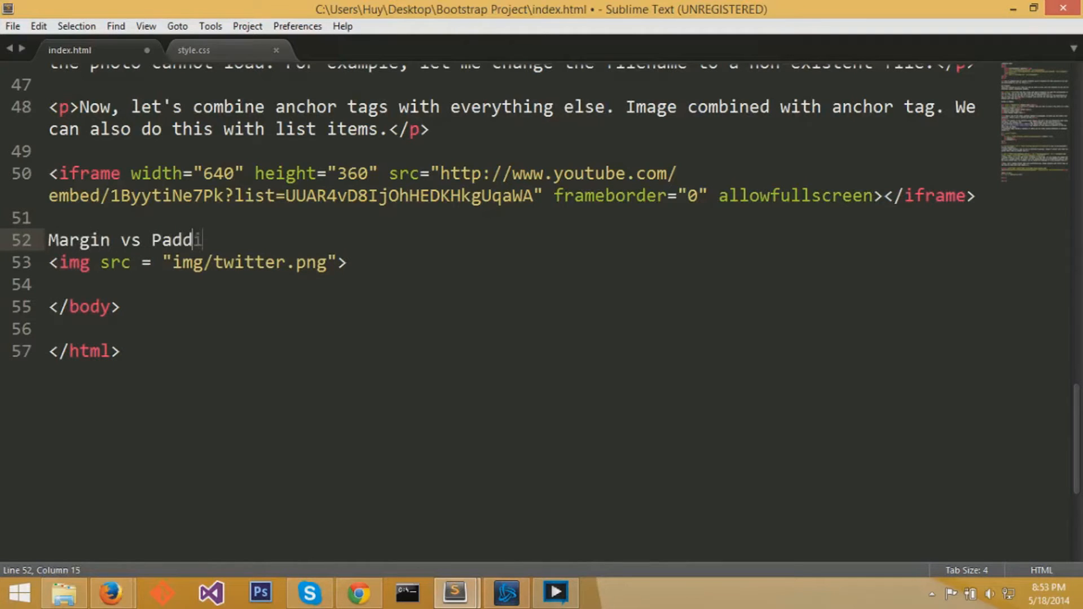
text(ing)
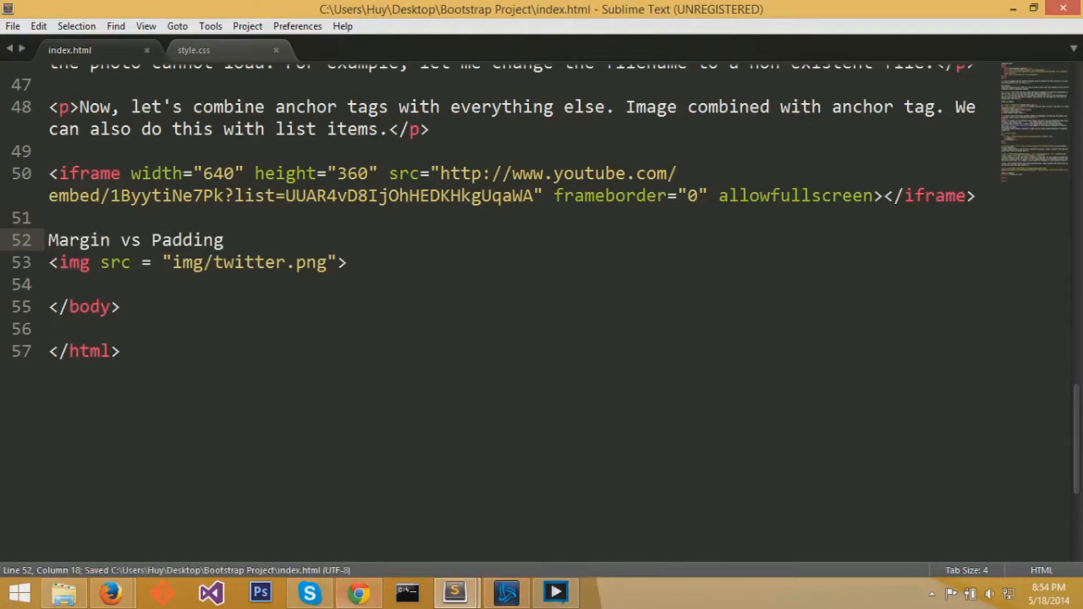
click(357, 593)
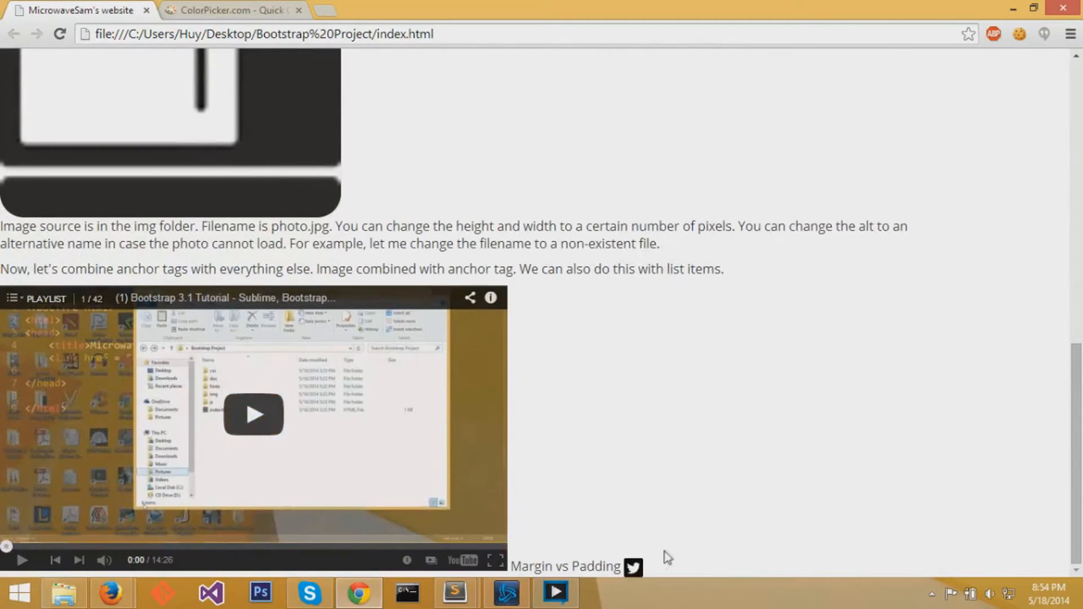
- Insert two <br> tags after the embedded video and refresh the preview
click(454, 593)
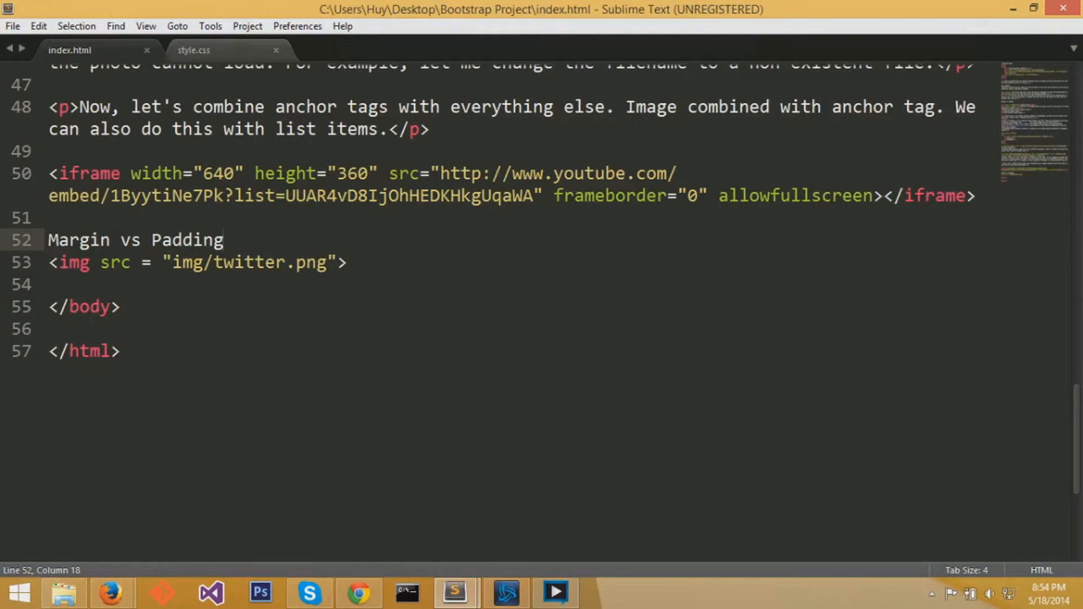
text(<br>)
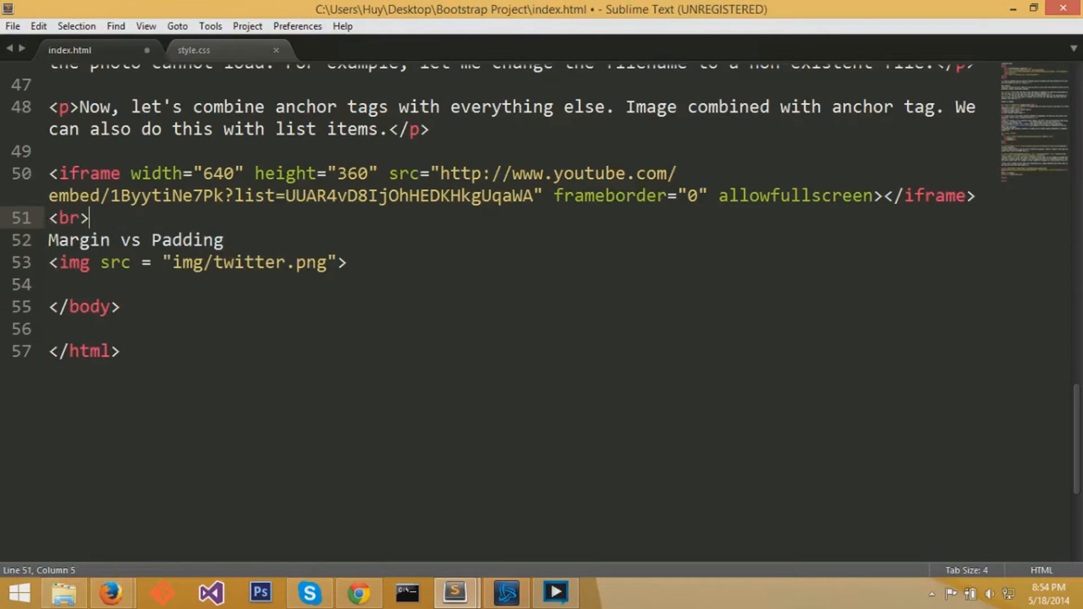
text(<br>)
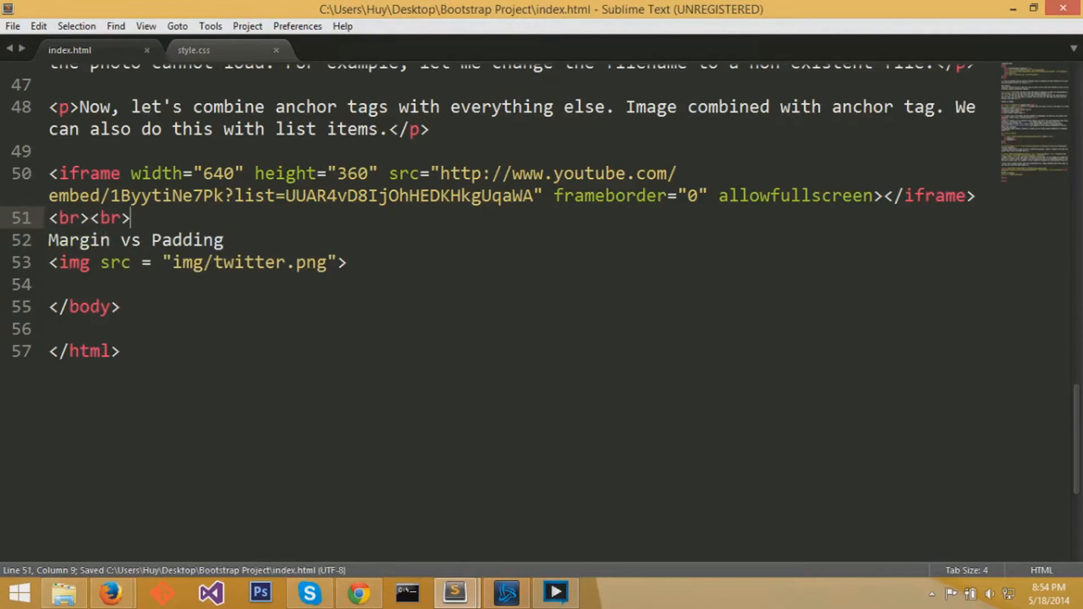
click(357, 593)
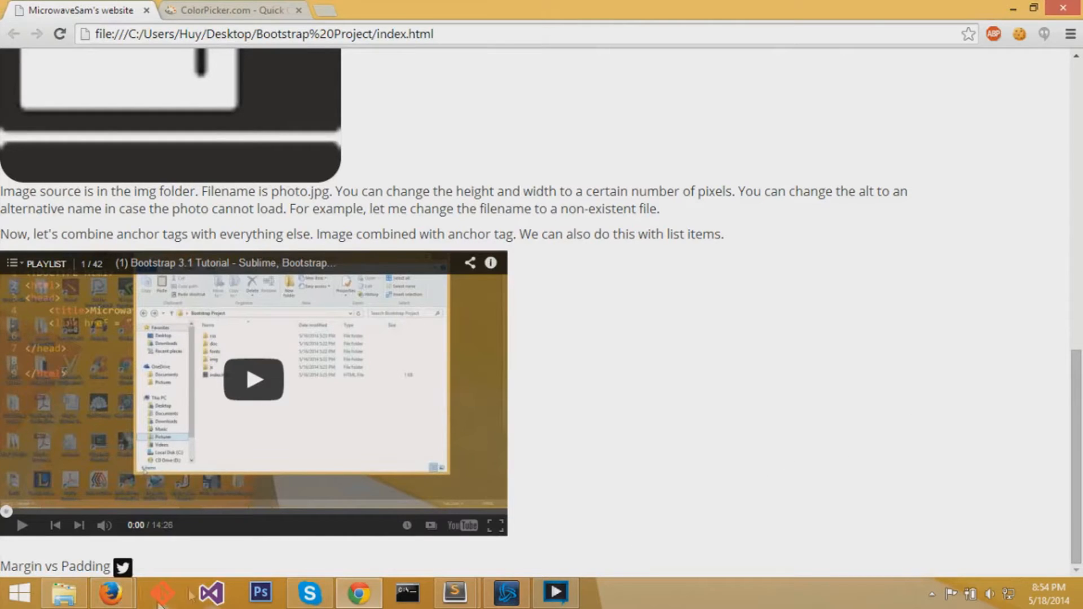
mouse_move(110, 593)
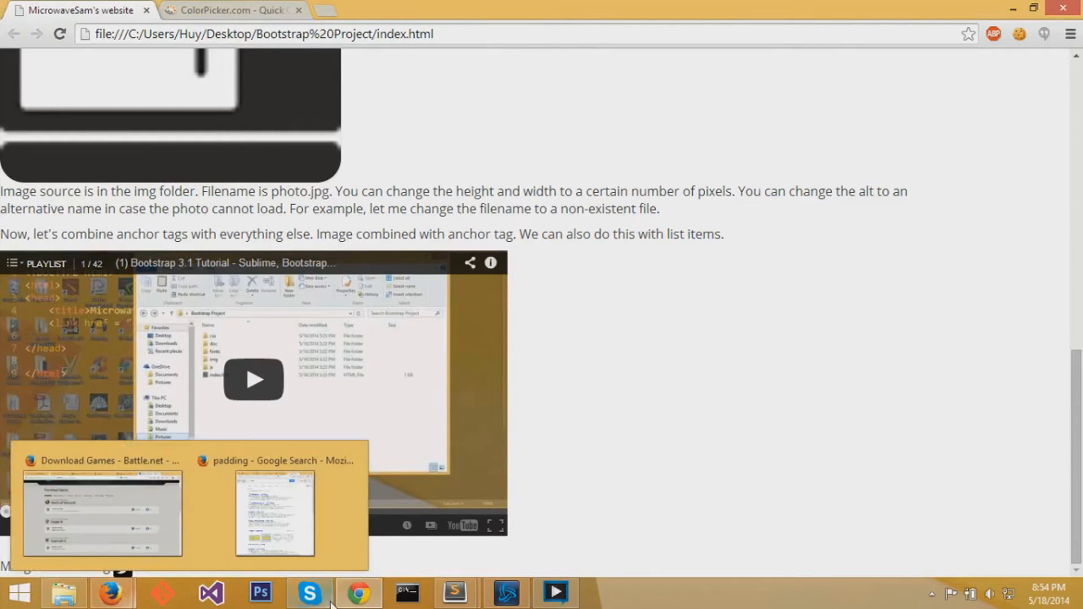
- Add a <br> after Margin vs Padding and paste the twitter img line four times
click(453, 593)
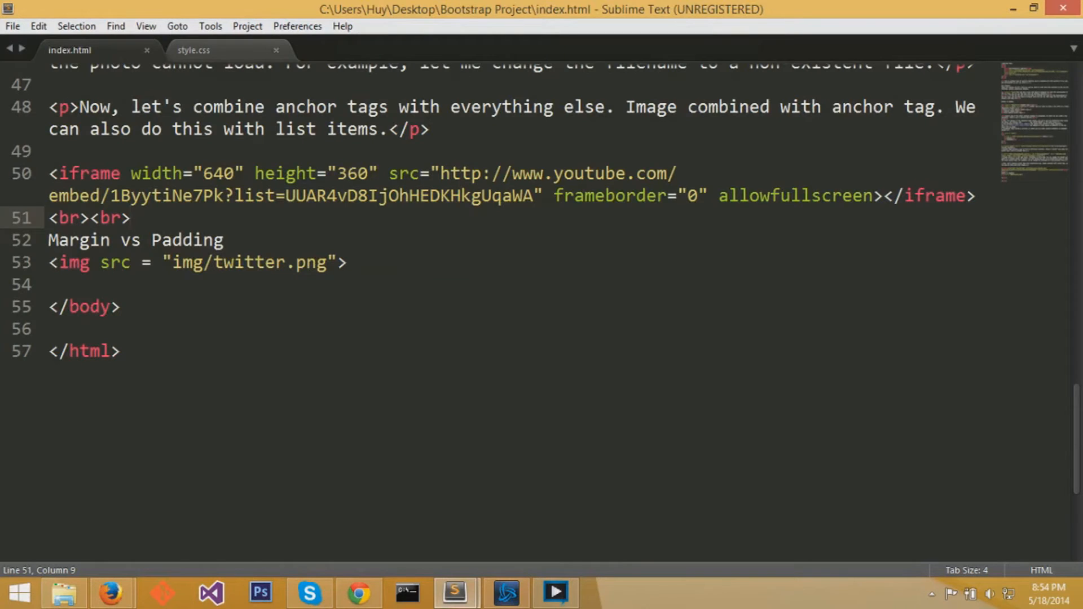
text(br>)
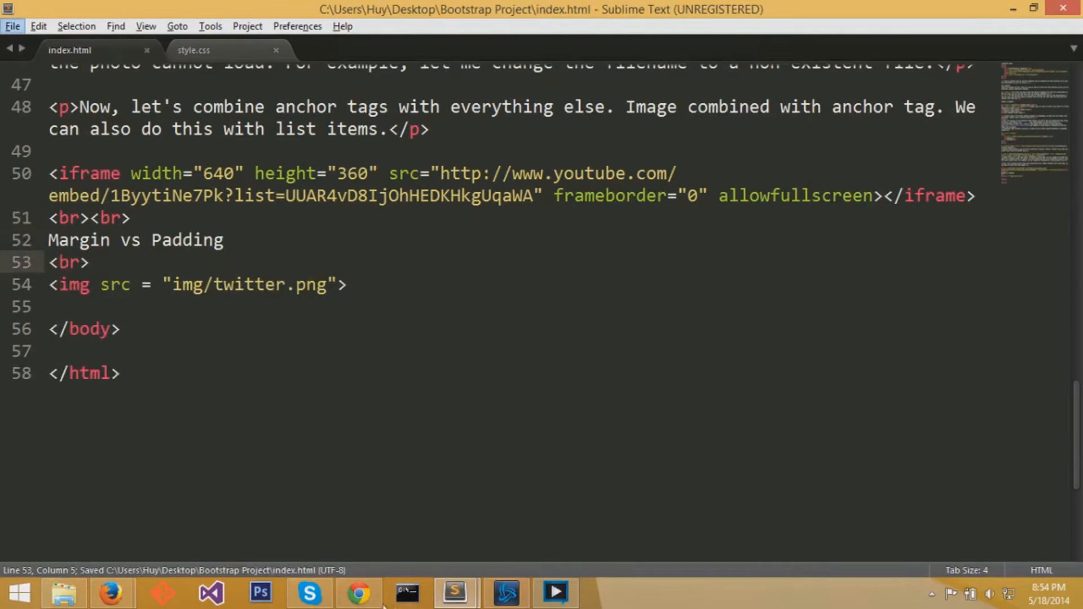
click(356, 592)
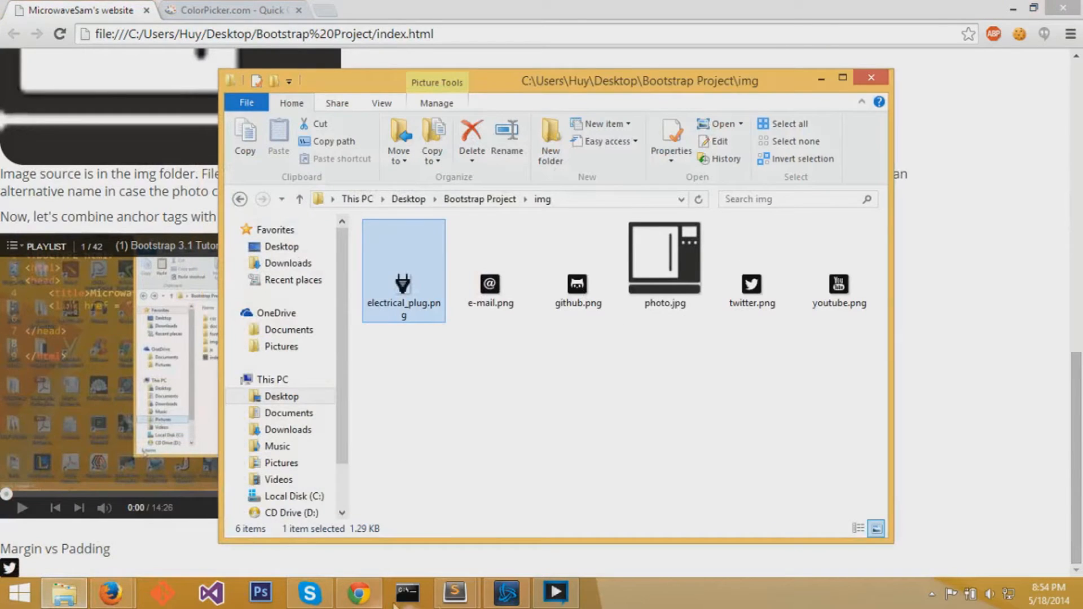
click(454, 593)
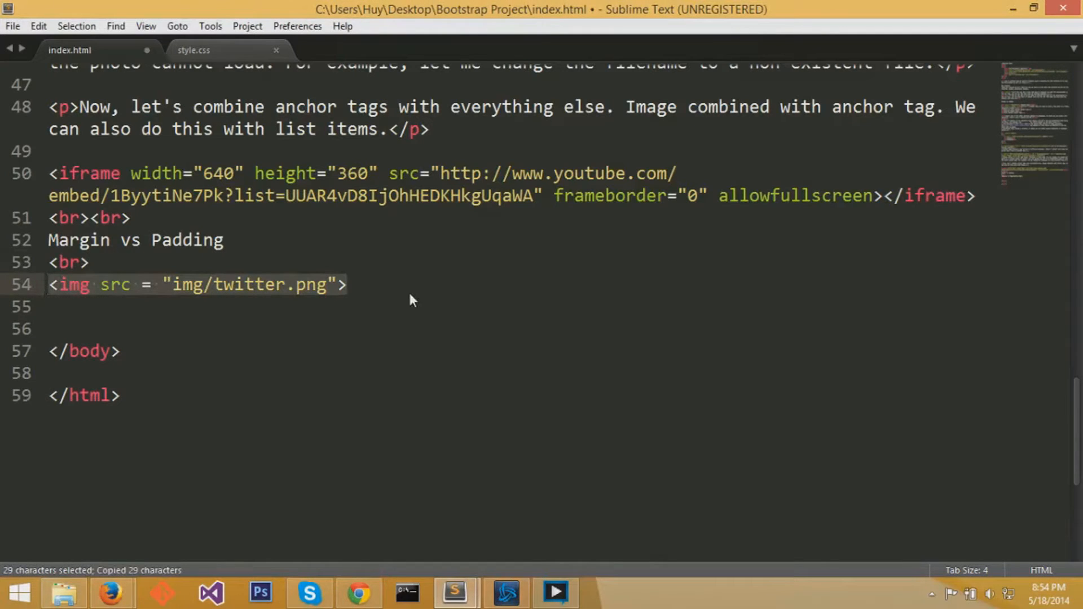
key(ctrl+v)
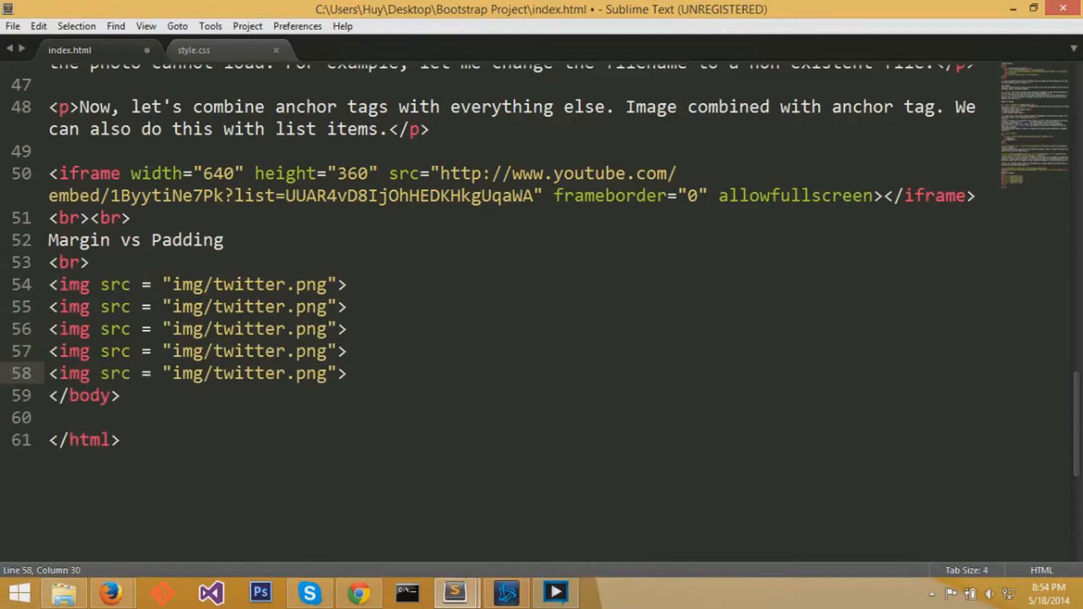
- Rename the copied icons to e-mail, github, electrical_plug and youtube, then save
click(64, 593)
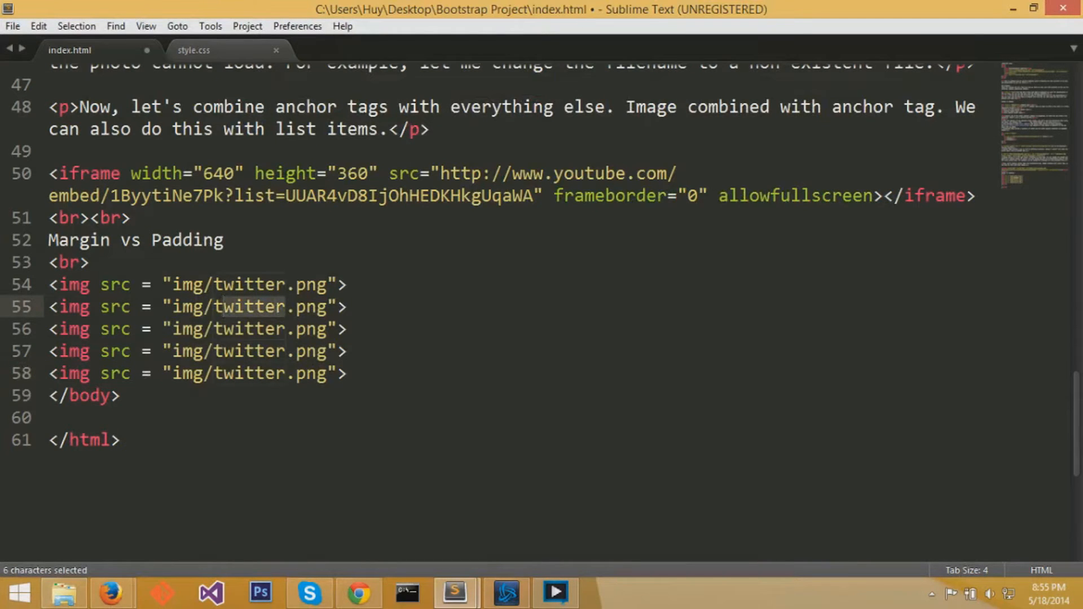
text(e-mail)
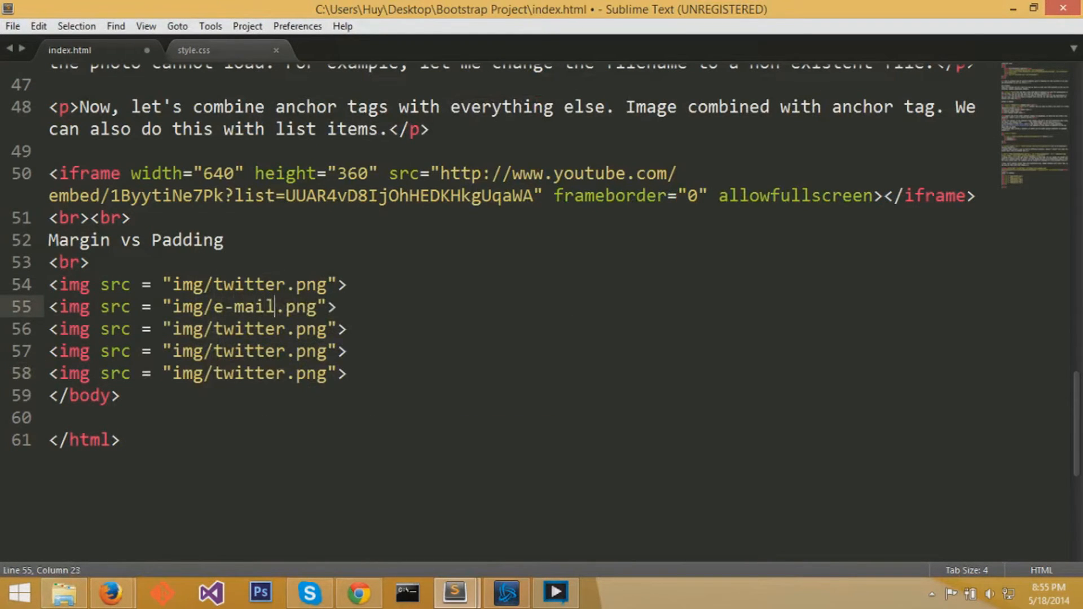
click(63, 593)
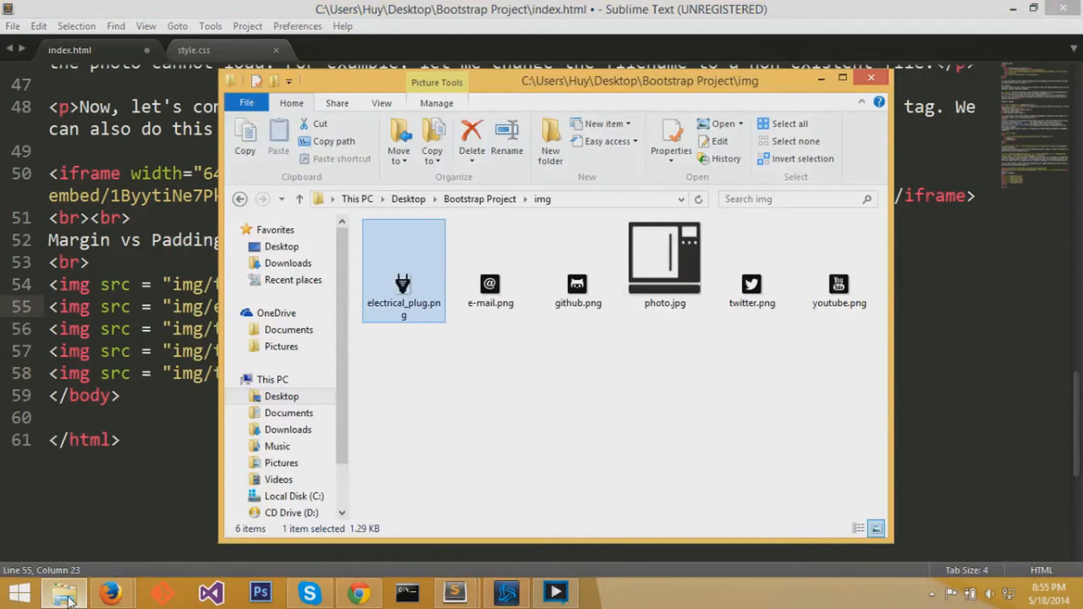
click(453, 593)
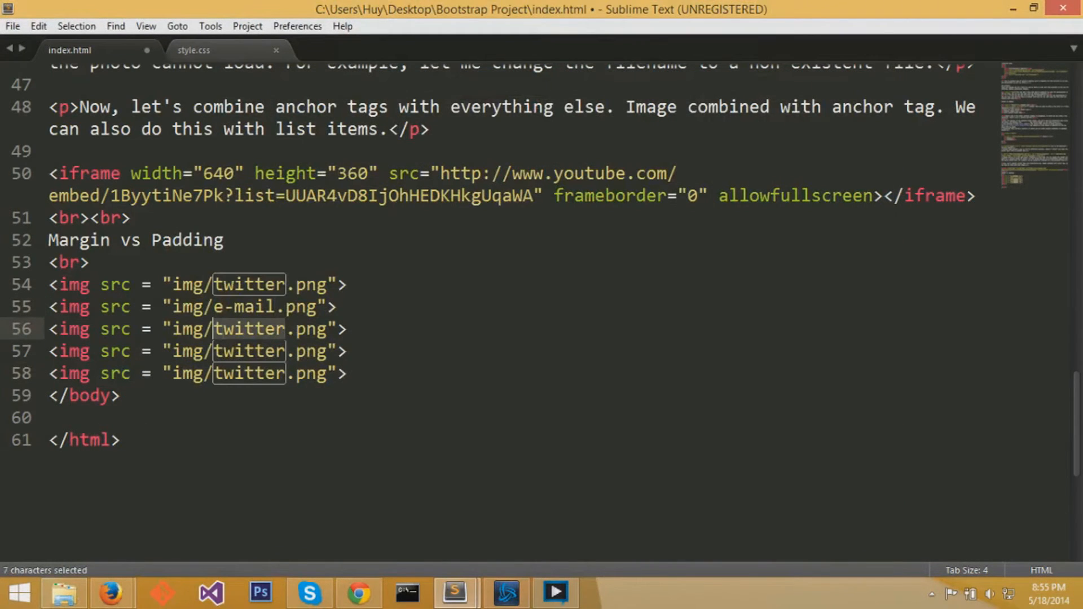
text(github)
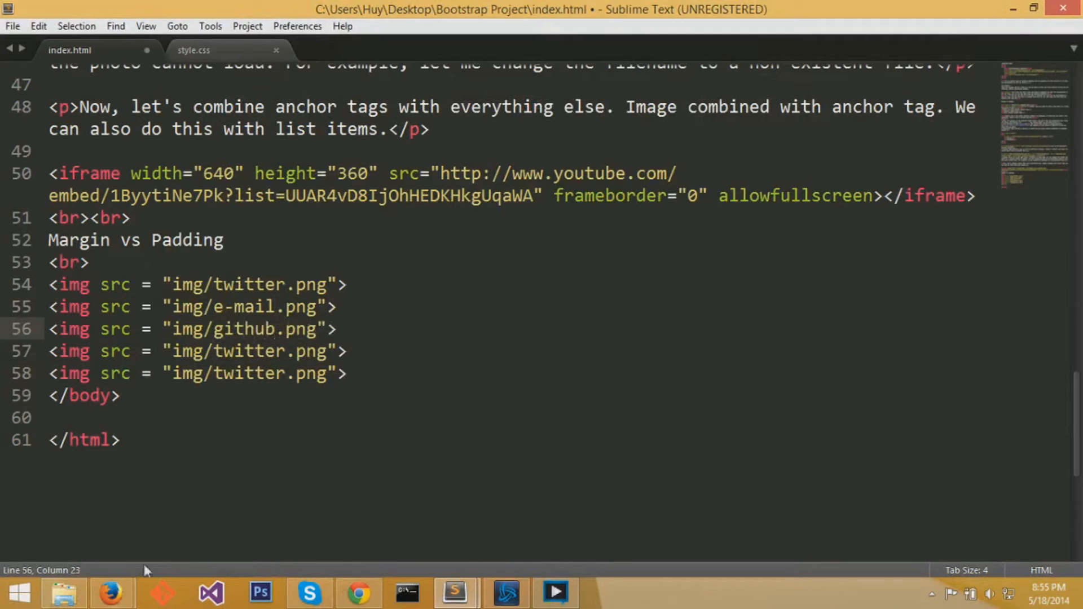
click(62, 593)
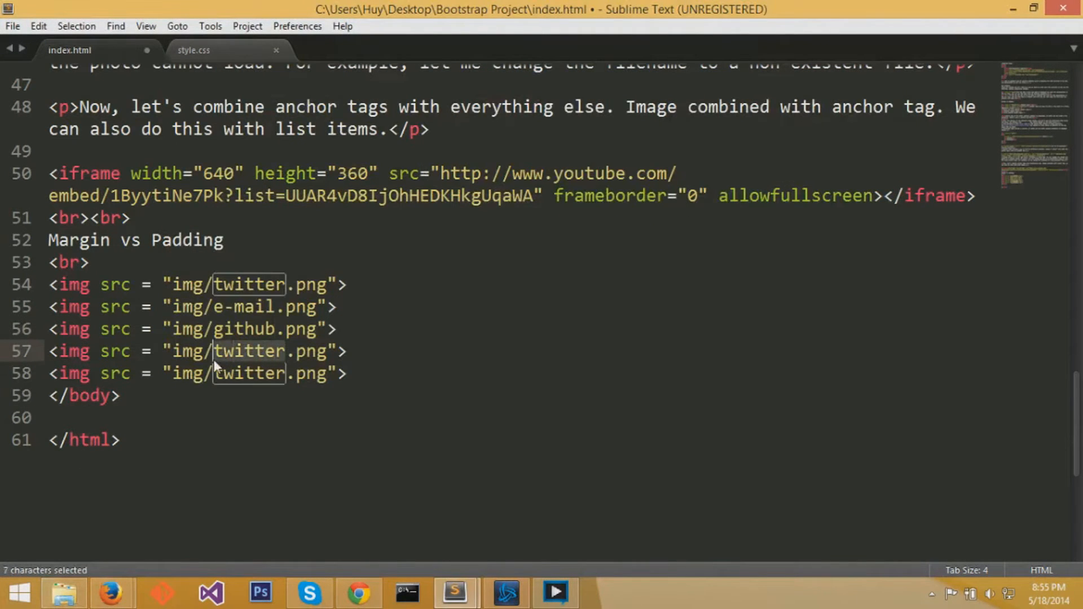
text(electrical)
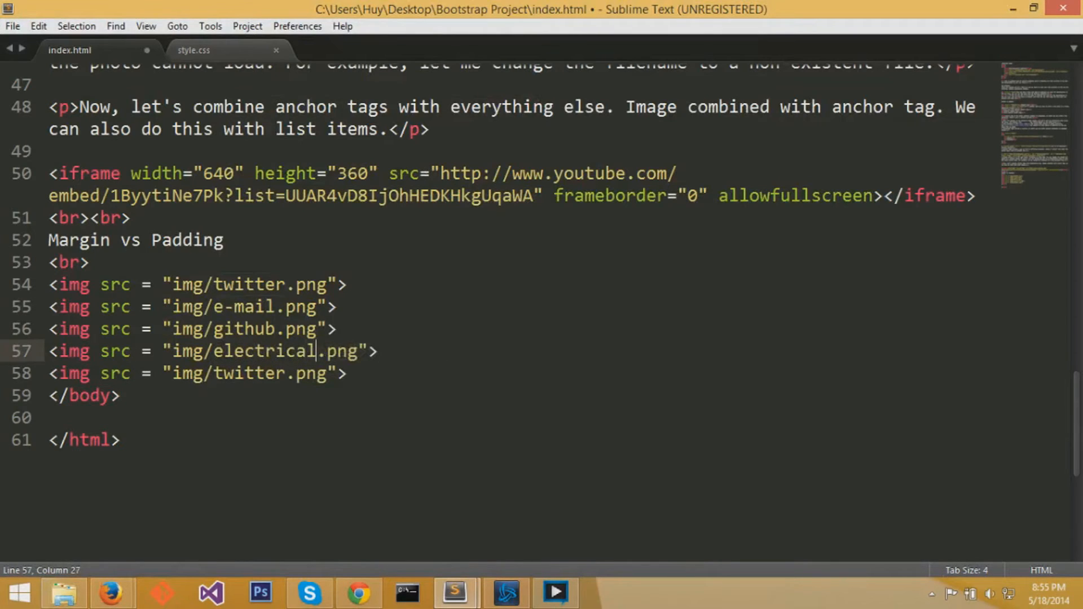
text(_plug)
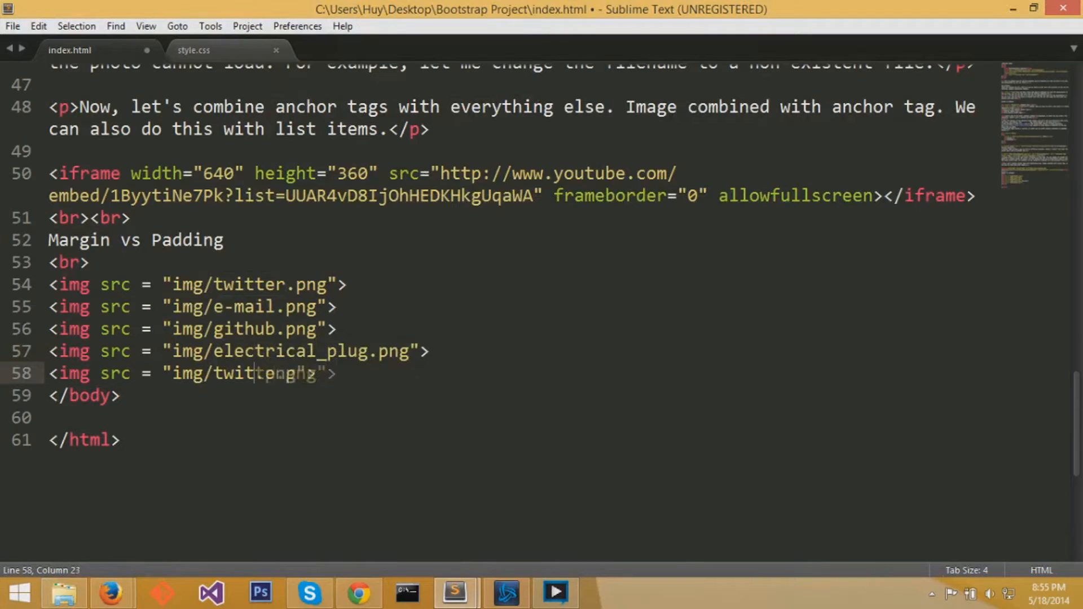
text(youtube)
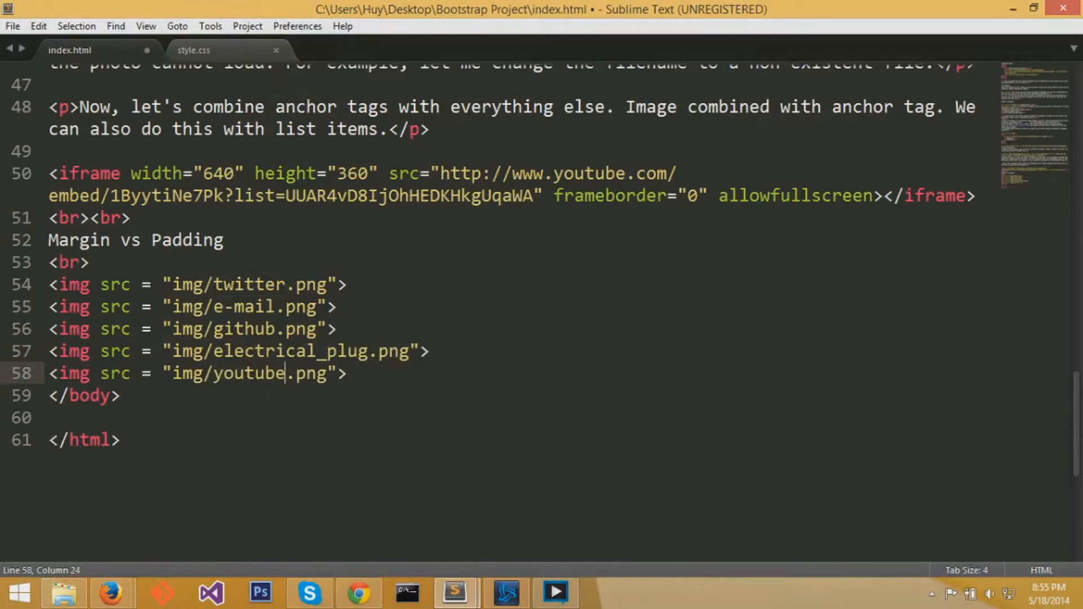
key(ctrl+s)
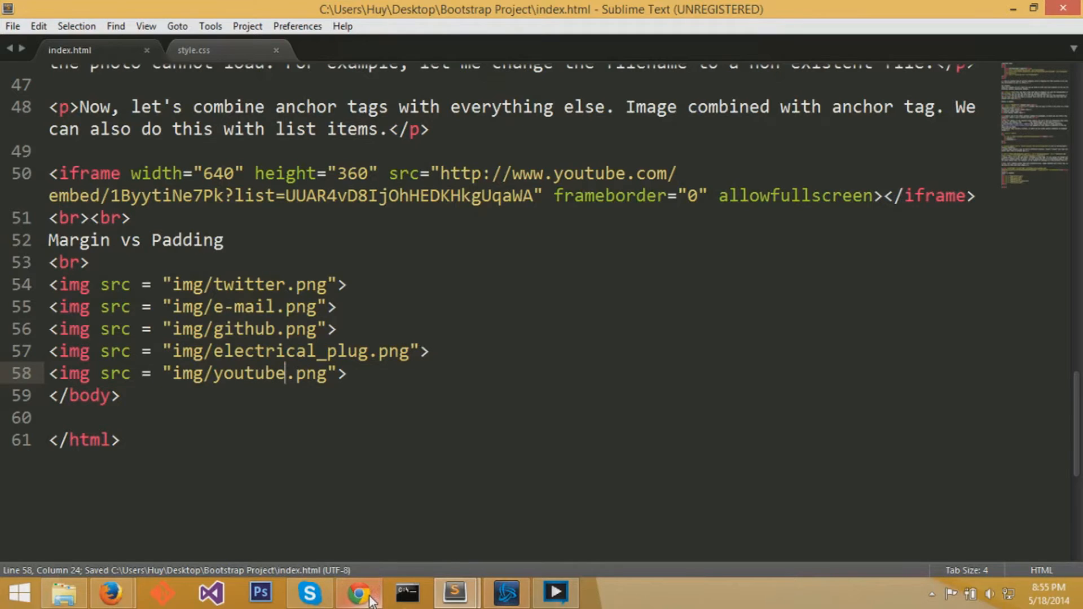
- Begin a style="margin:" attribute on the twitter img tag
click(357, 593)
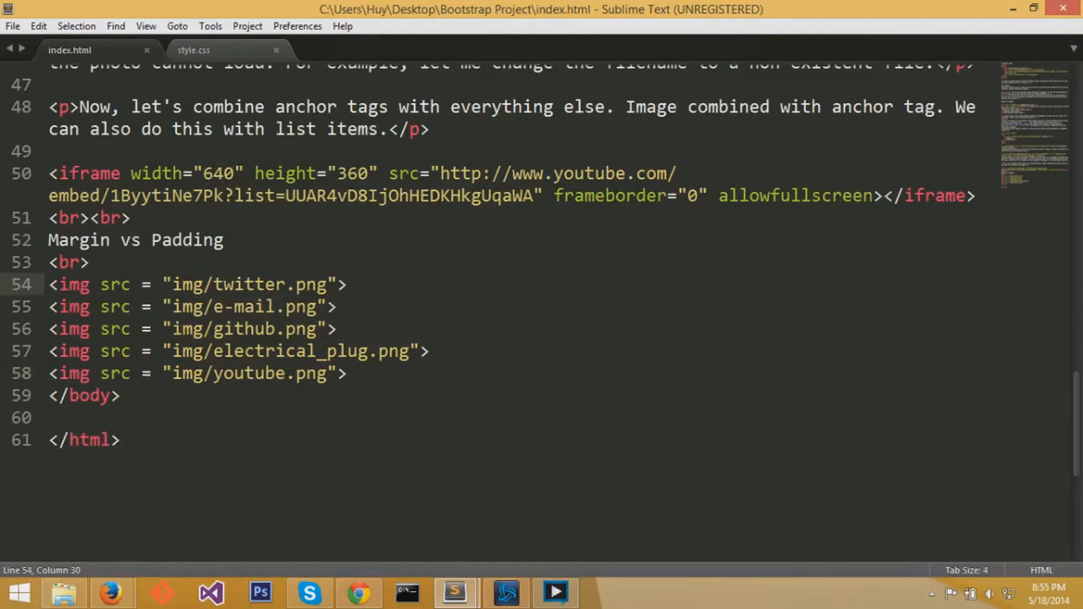
text(style=)
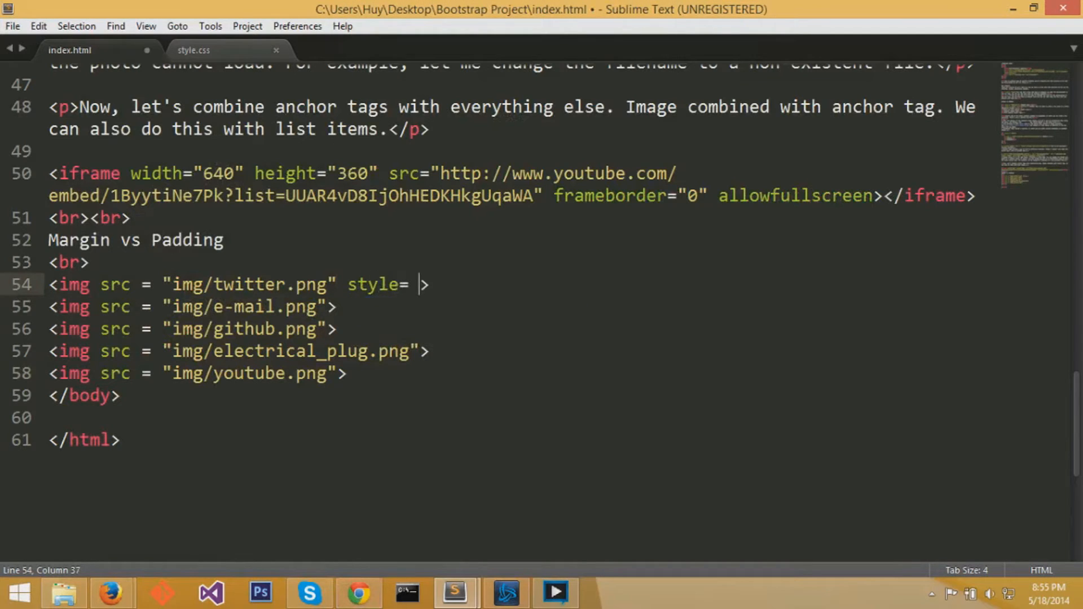
text(margin)
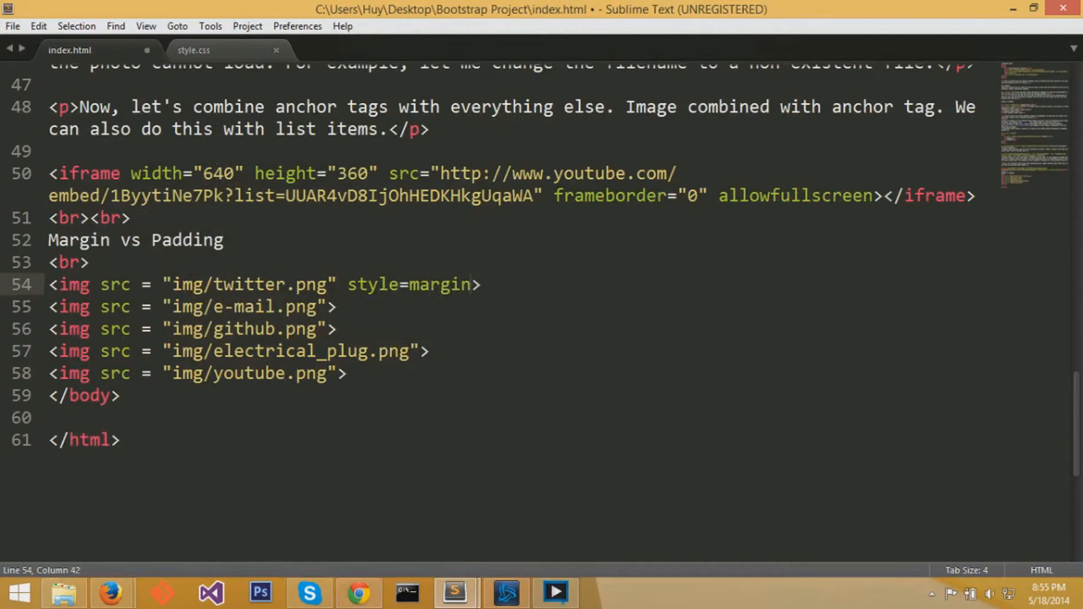
key(BackSpace)
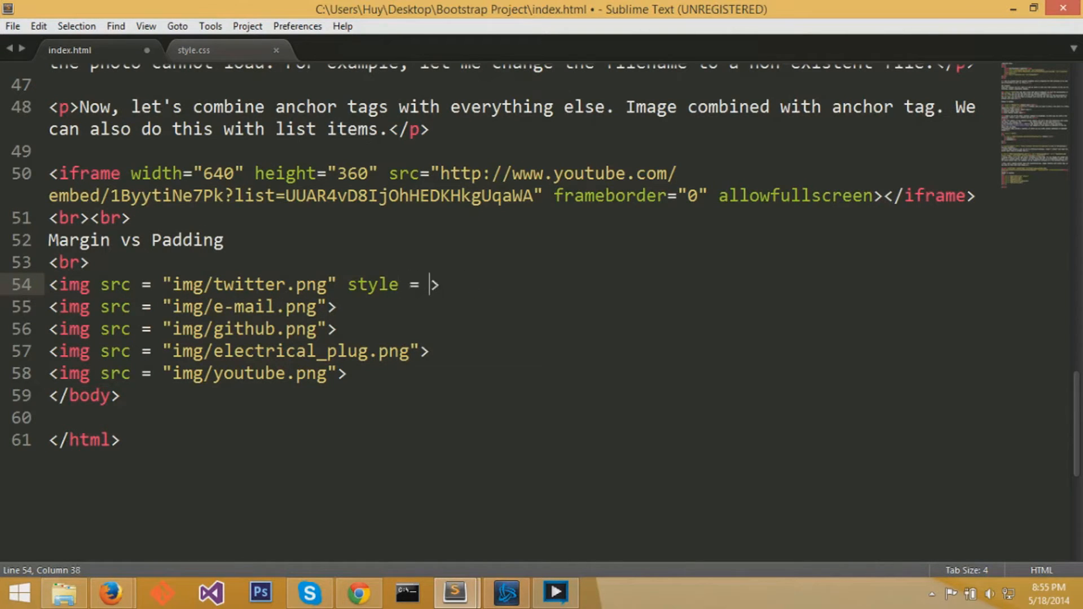
text("margin:")
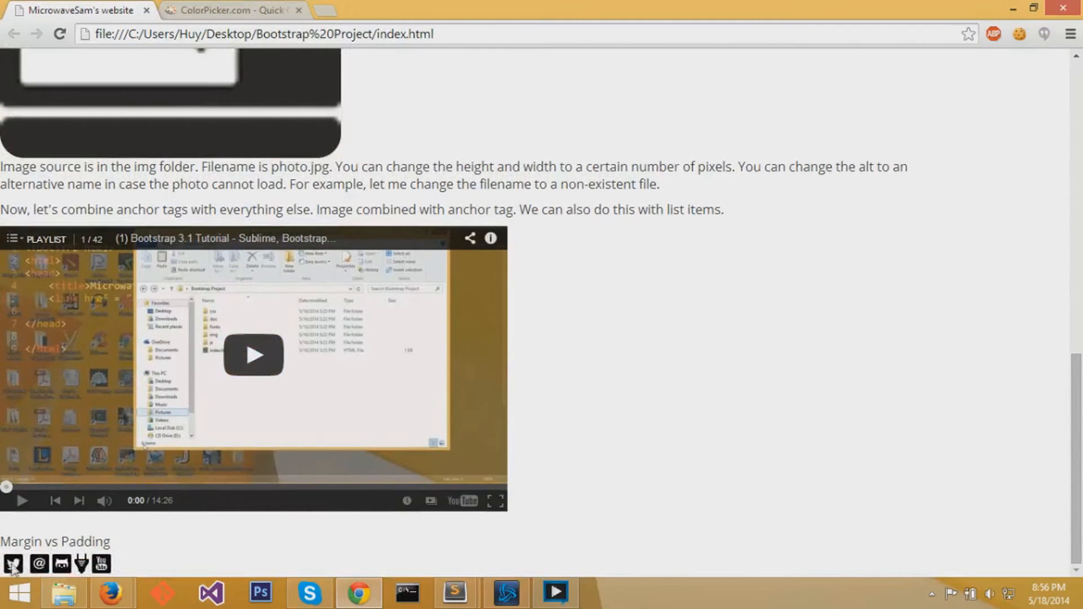
mouse_move(379, 571)
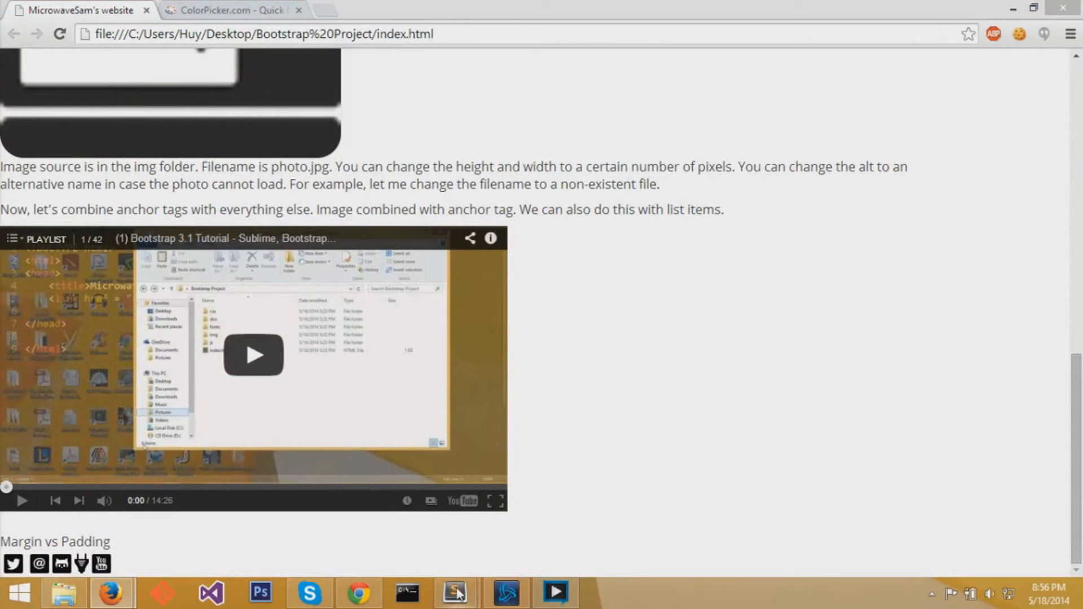
- Set the twitter img style to margin: 5px and save index.html
click(455, 593)
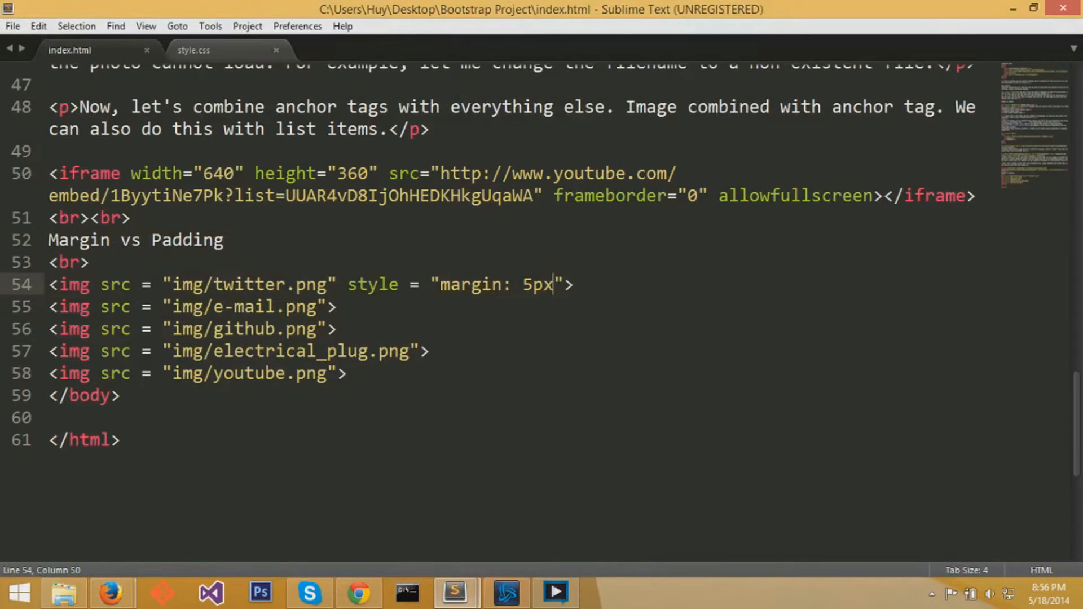
drag(349, 284, 560, 284)
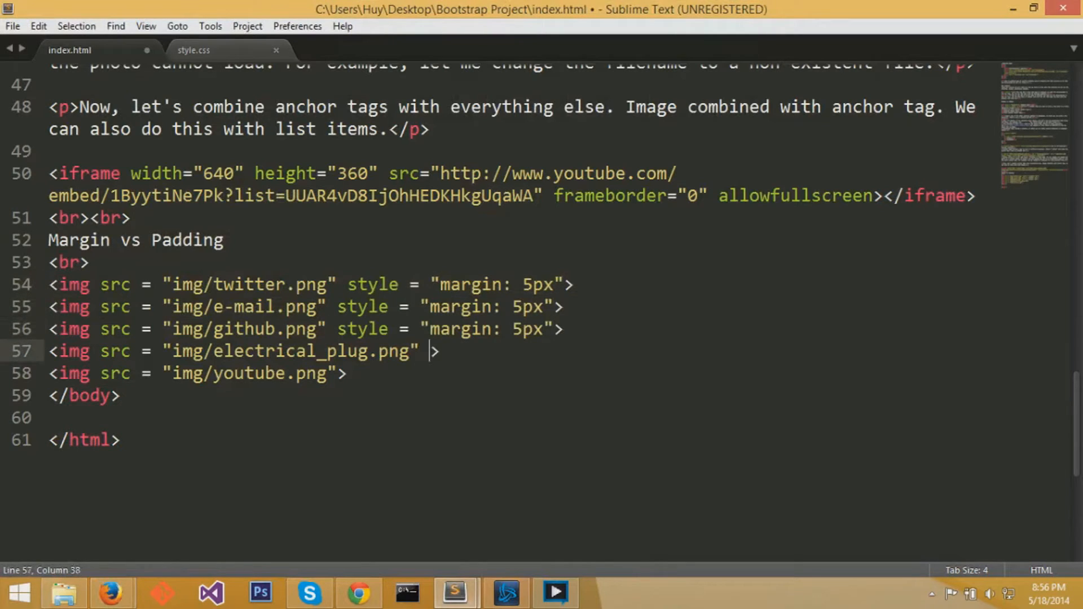
text(style = "margin: 5px")
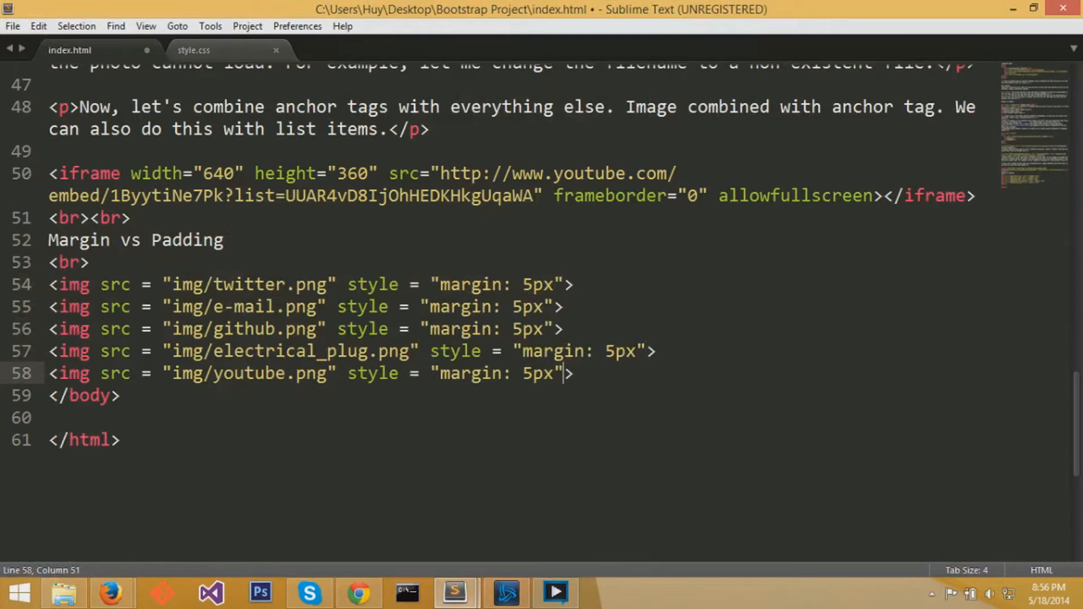
key(ctrl+s)
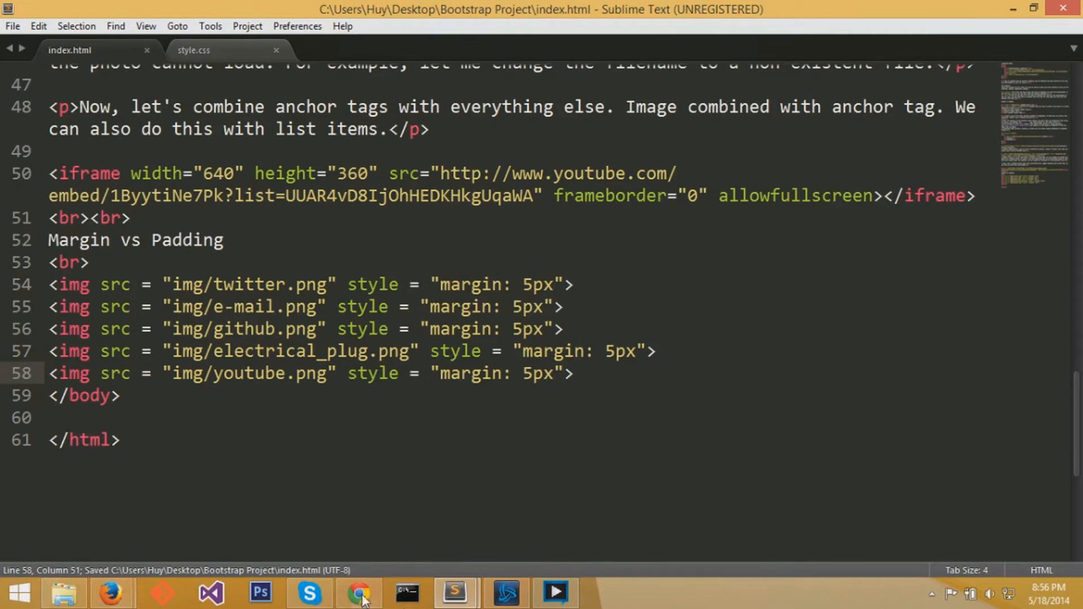
click(358, 593)
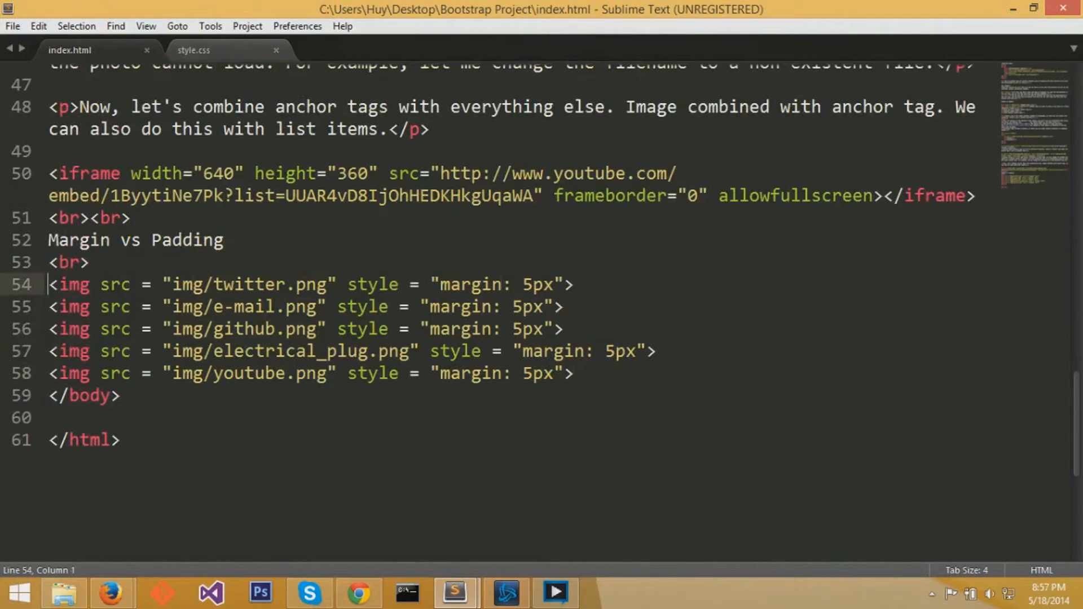
text(<a)
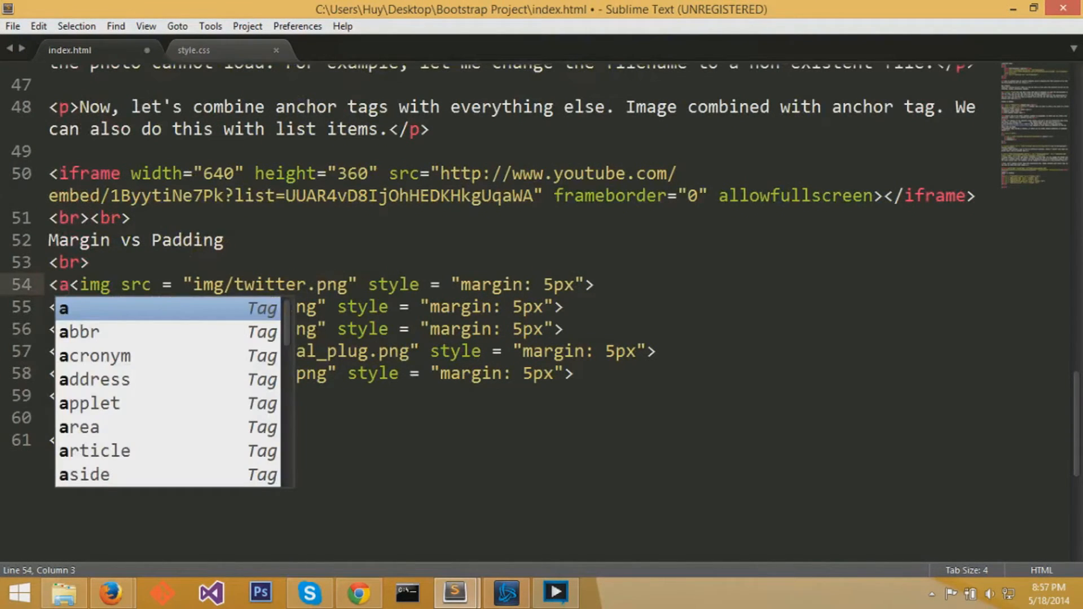
text(href =)
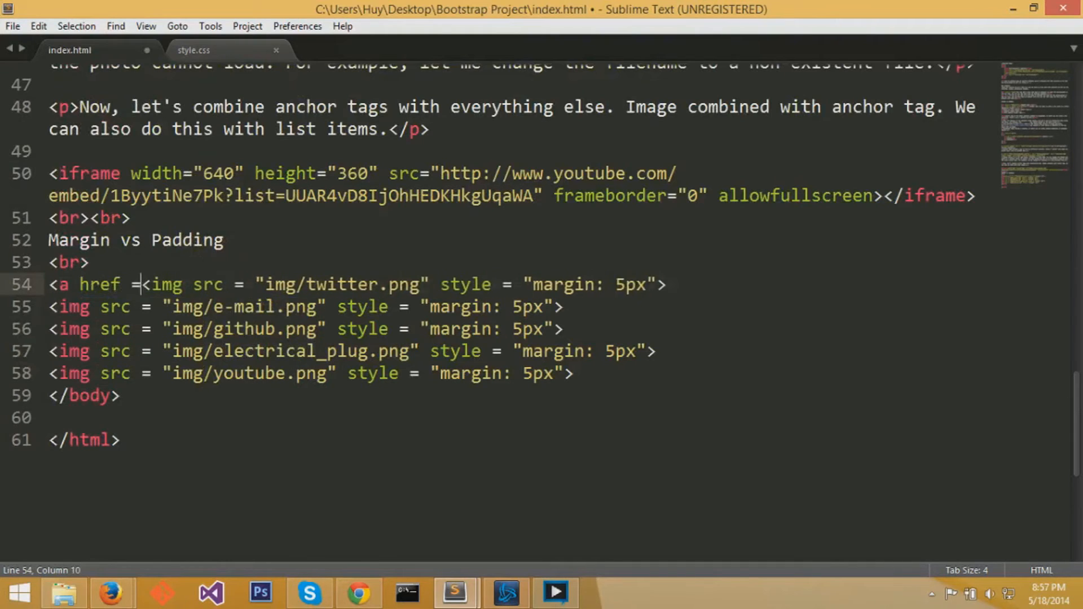
text("http://twitt)
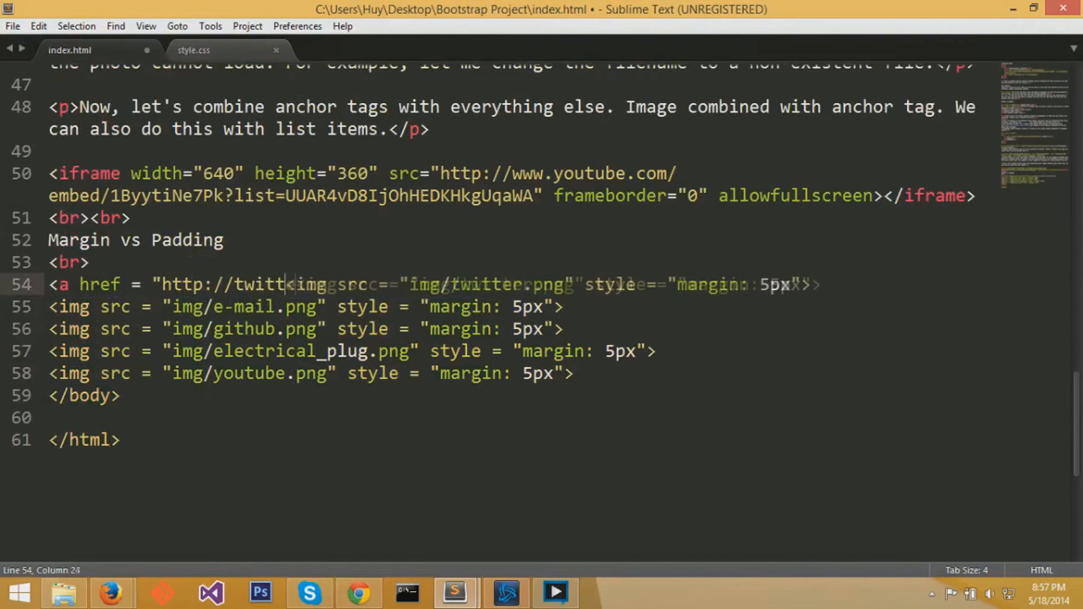
text(er.com/">)
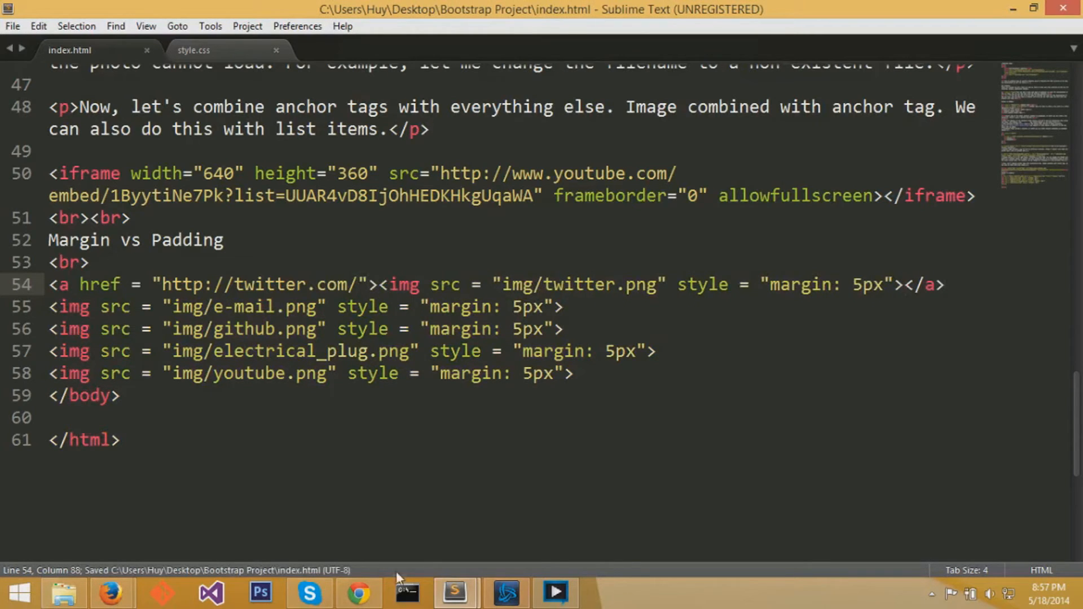
click(357, 592)
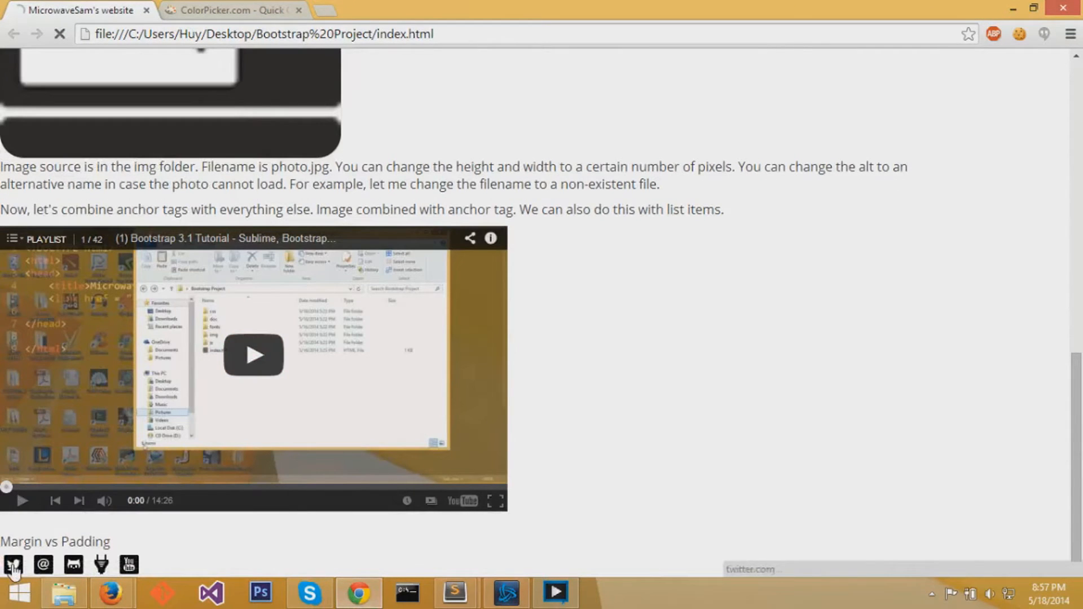
- Test the twitter icon's link on the refreshed page, then return to index.html
click(13, 564)
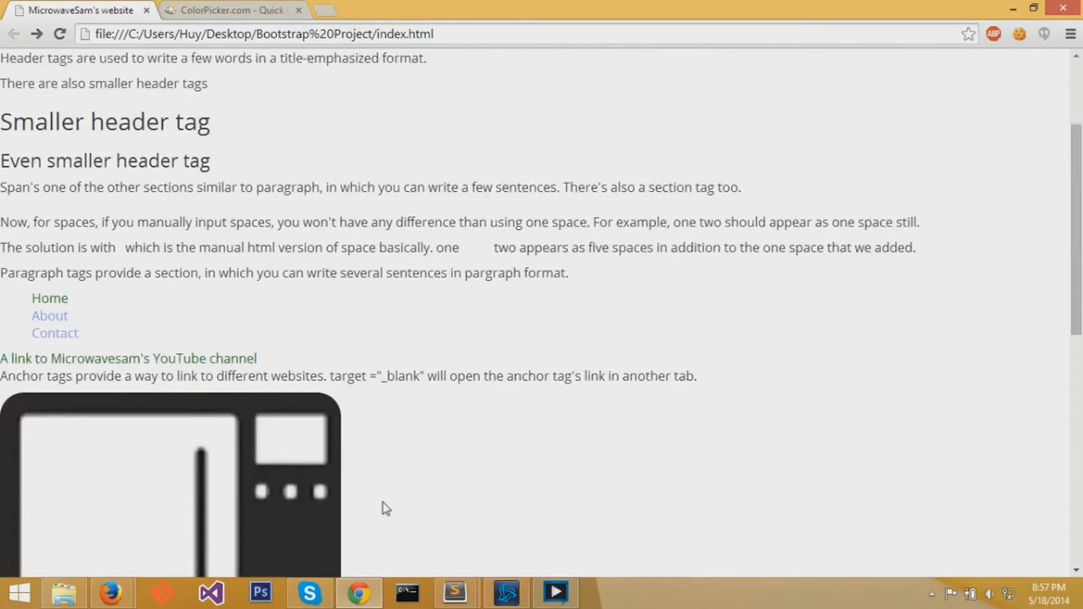
scroll(down, 3)
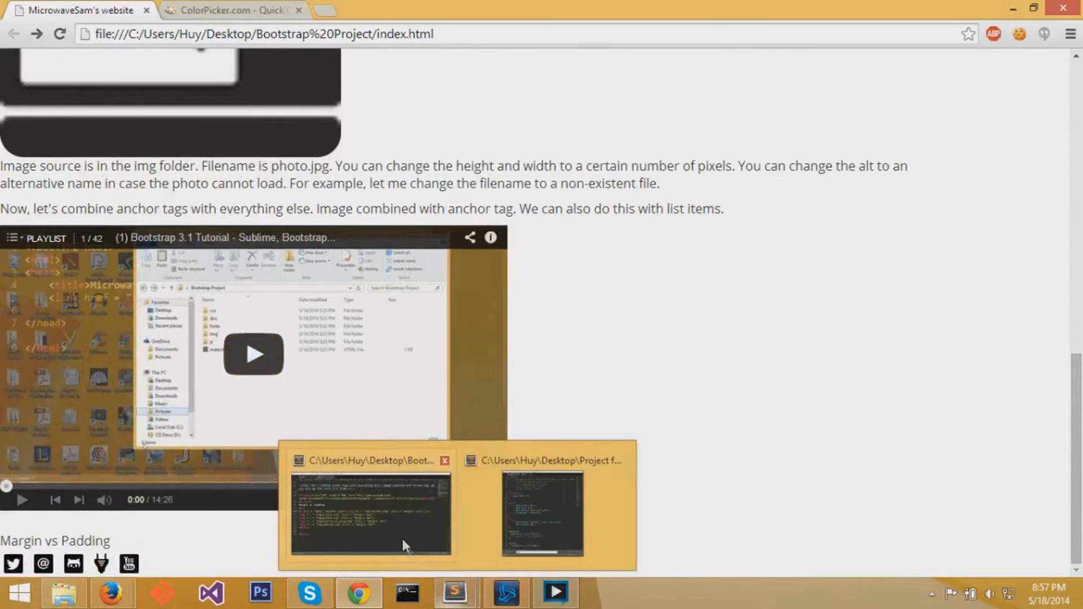
click(370, 514)
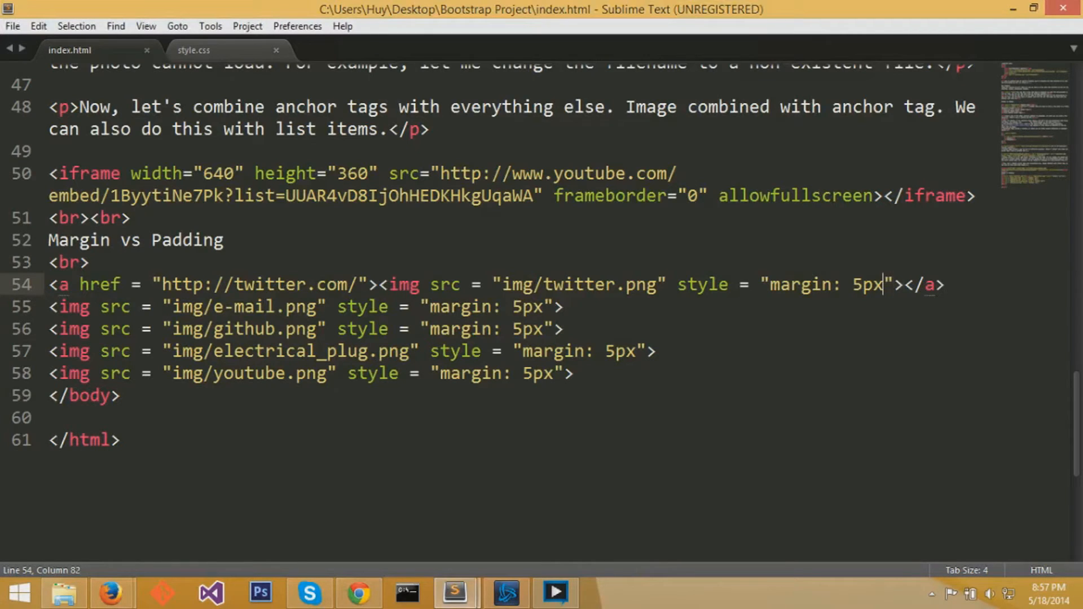
- Add background-color: red to the twitter img style, save, and preview in Chrome
text(;)
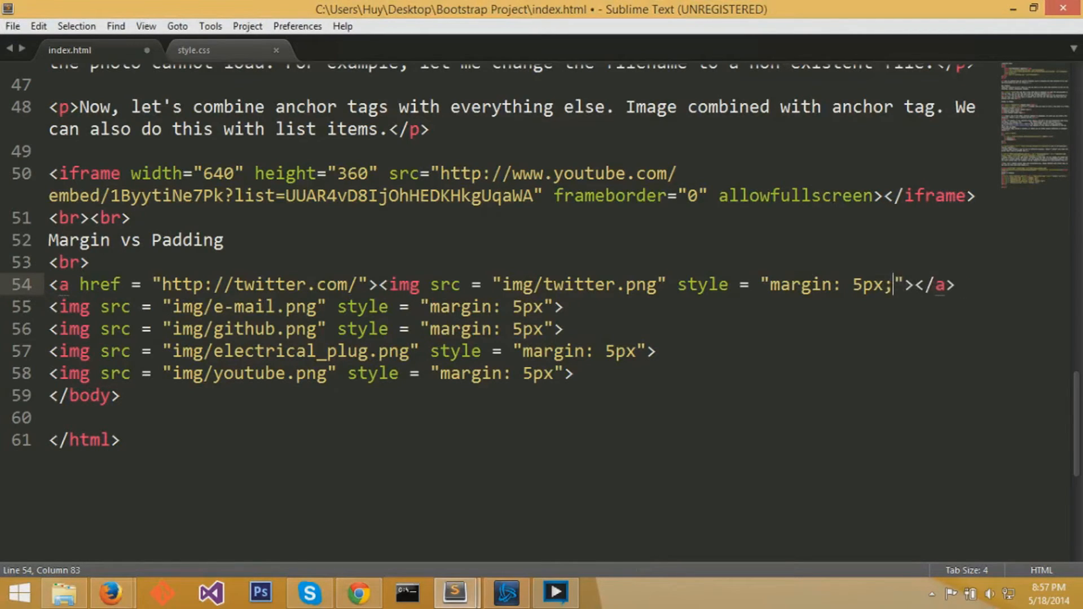
text(back)
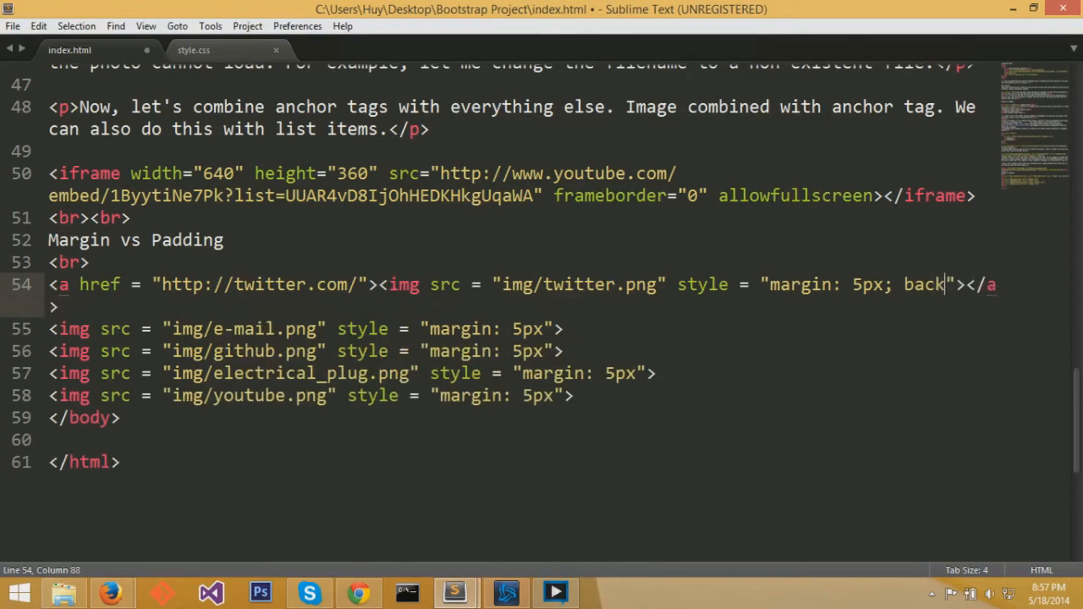
text(ground:)
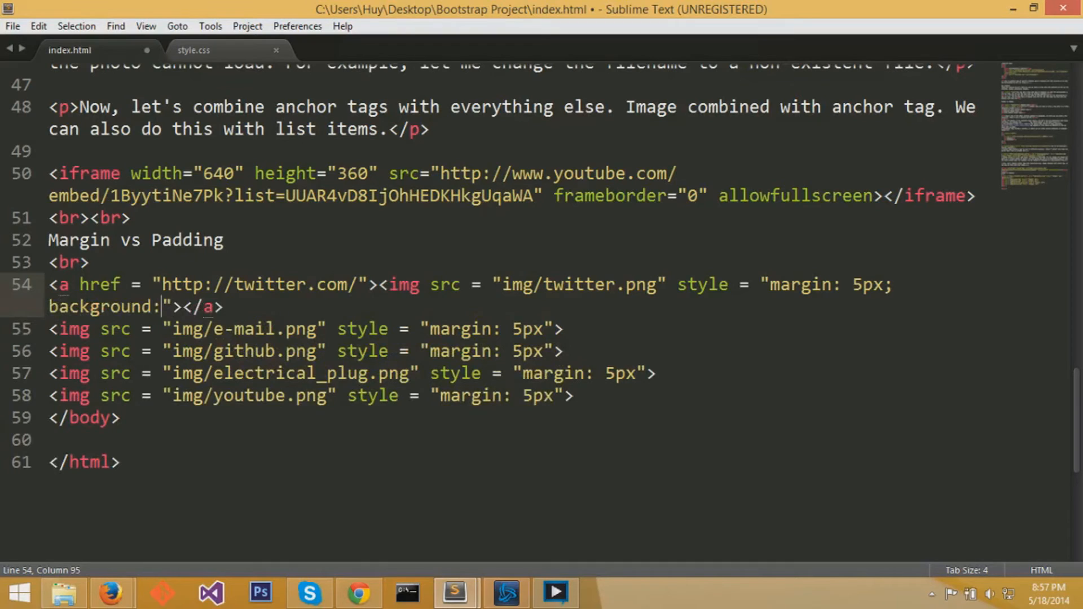
text(-color)
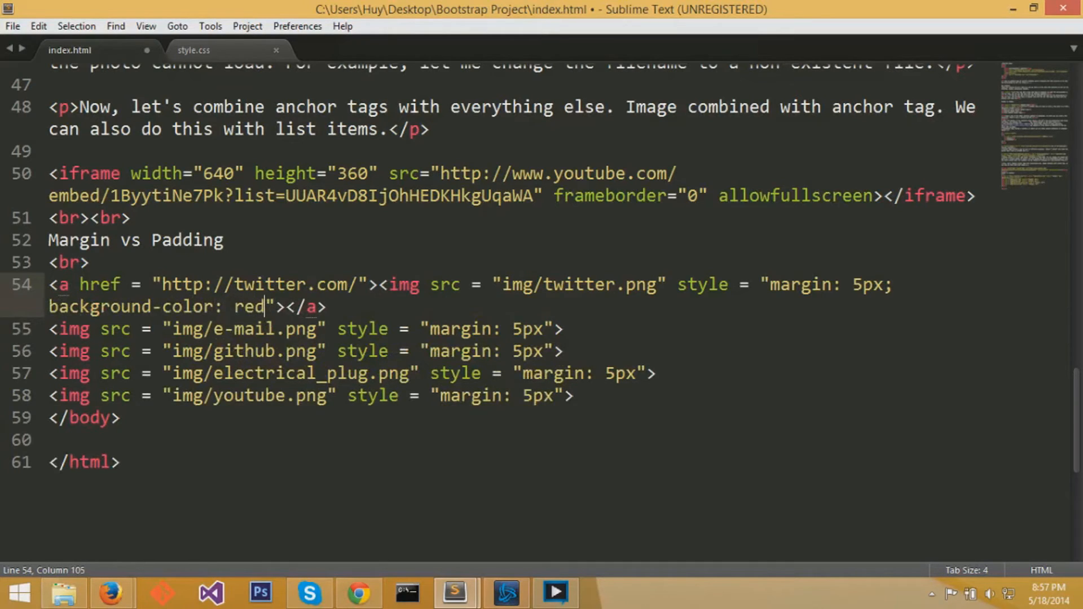
key(ctrl+s)
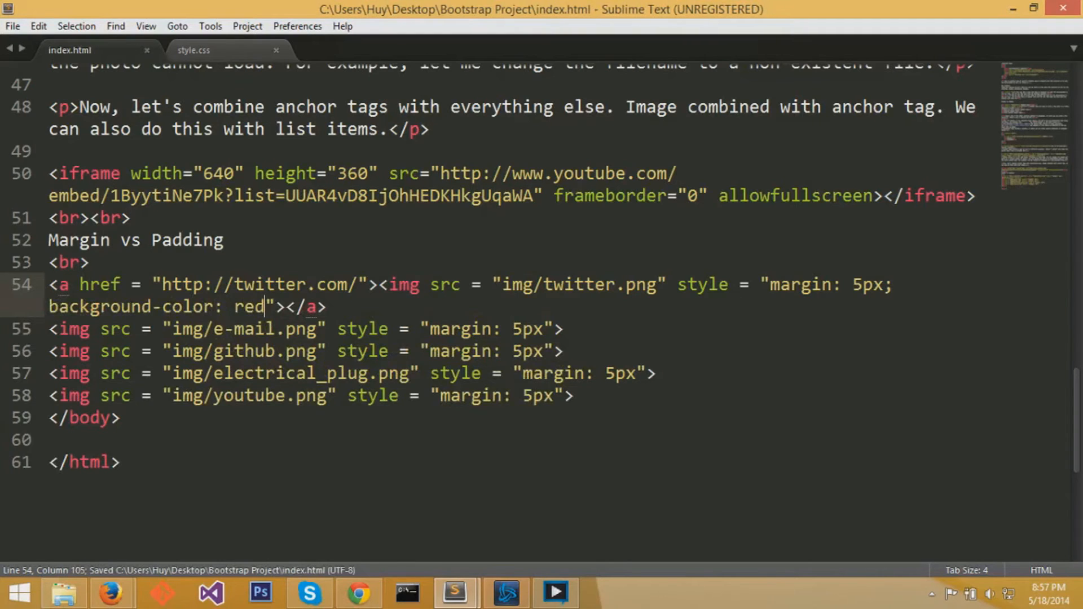
text(;)
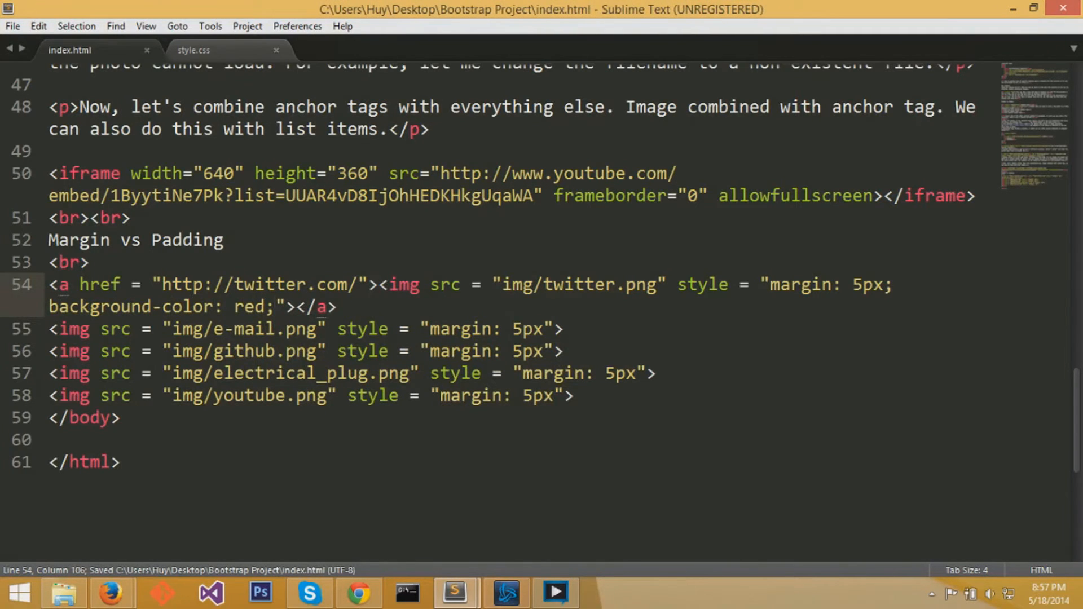
click(357, 593)
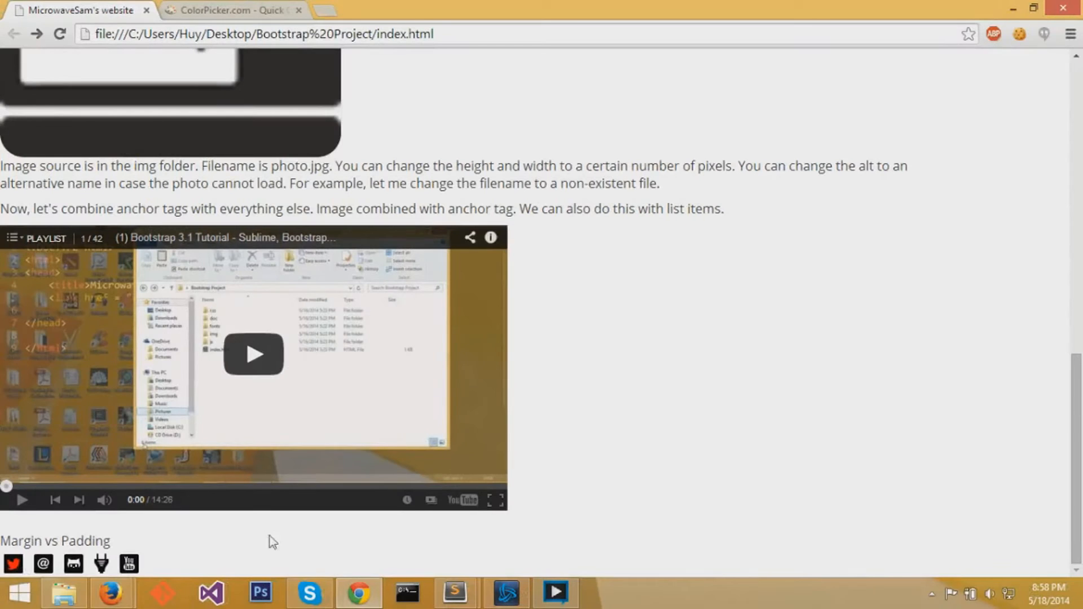
- Change the twitter image's 5px margin to 5px padding and preview the red icon
click(455, 593)
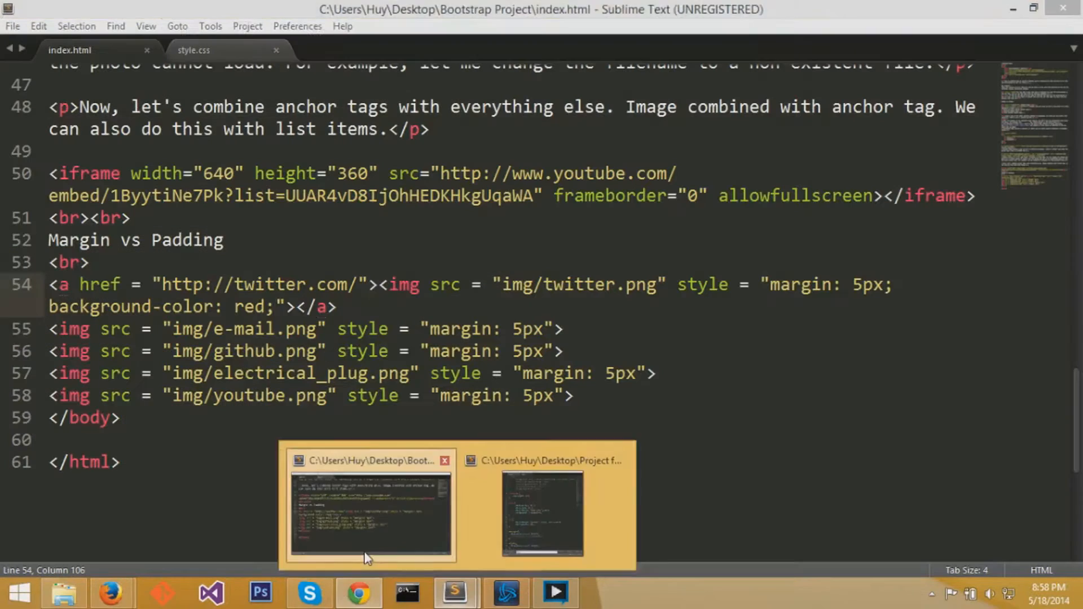
double_click(801, 284)
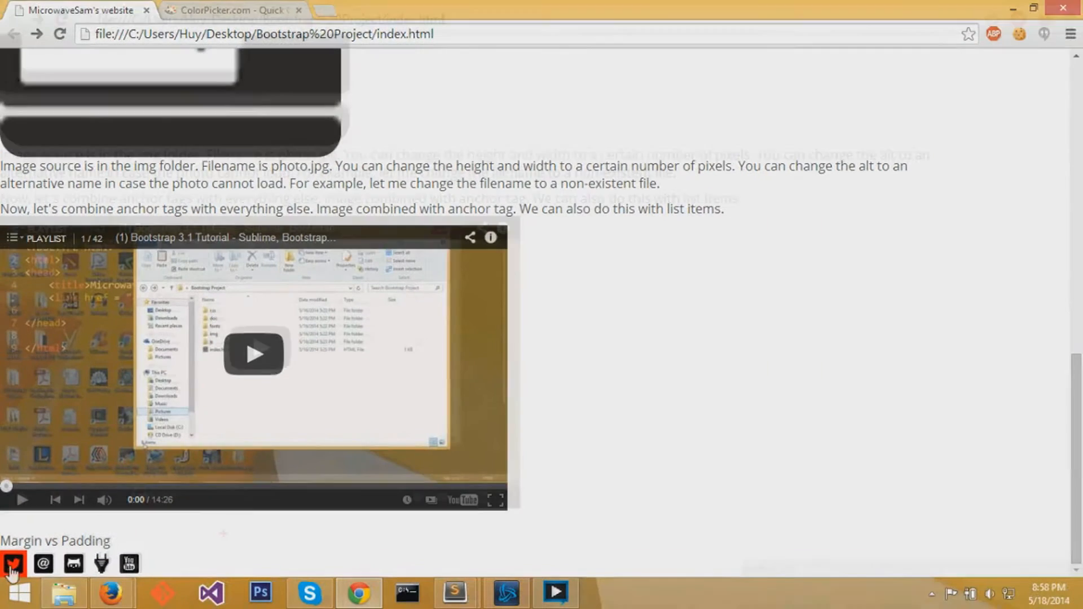
mouse_move(454, 594)
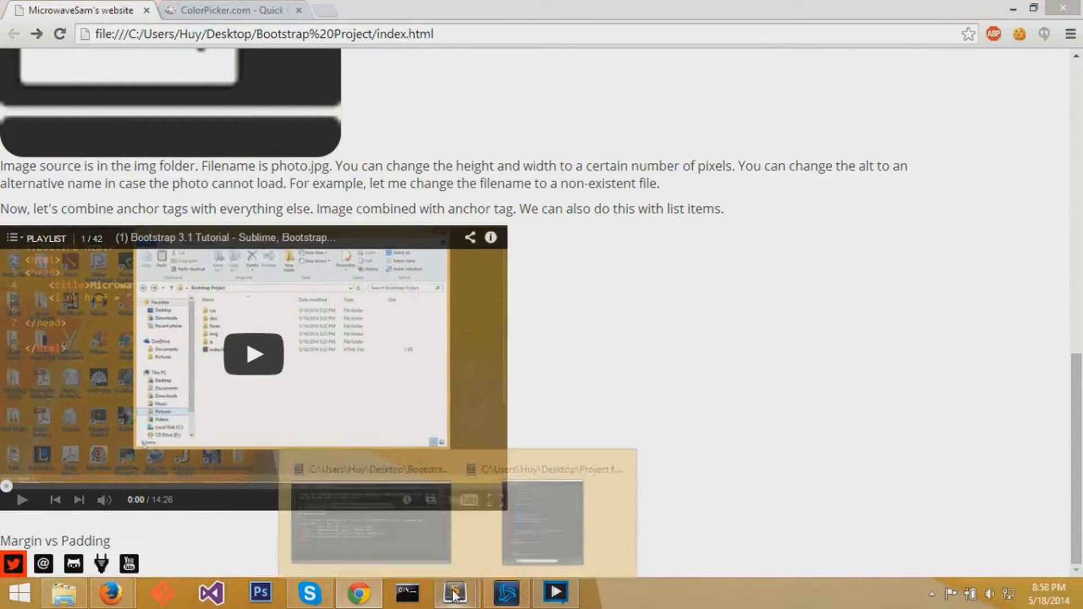
click(453, 593)
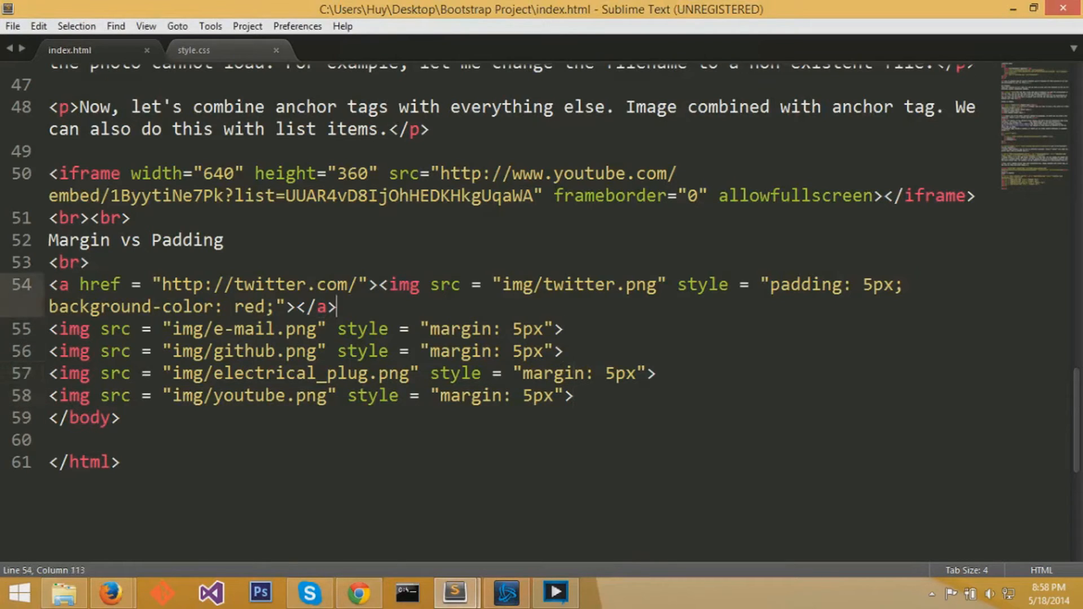
- Type a margin-versus-padding note after the Twitter link on line 54, then delete it
click(785, 284)
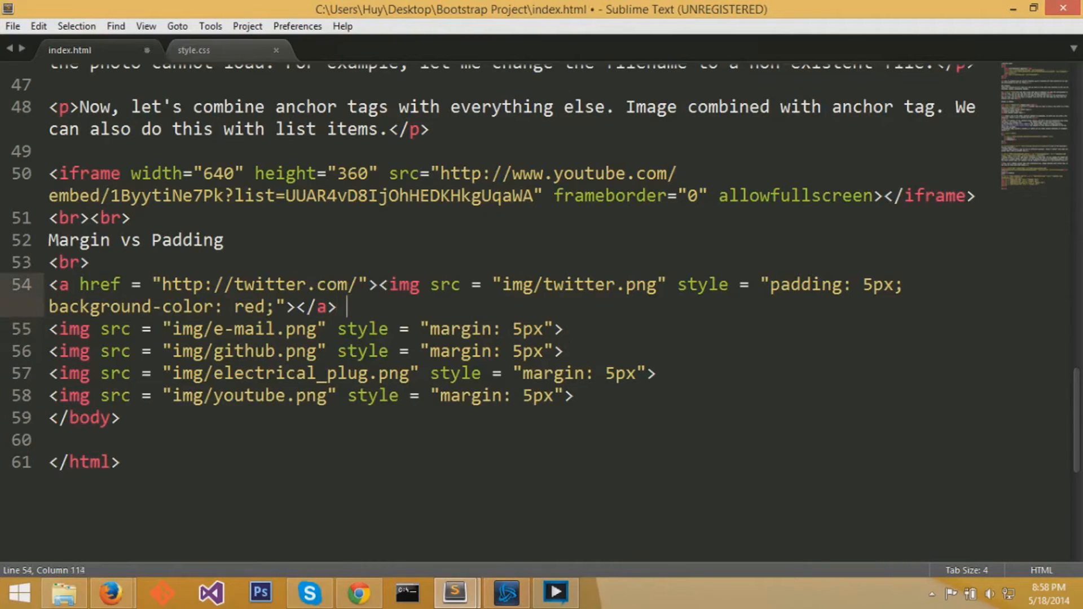
text(Margin is)
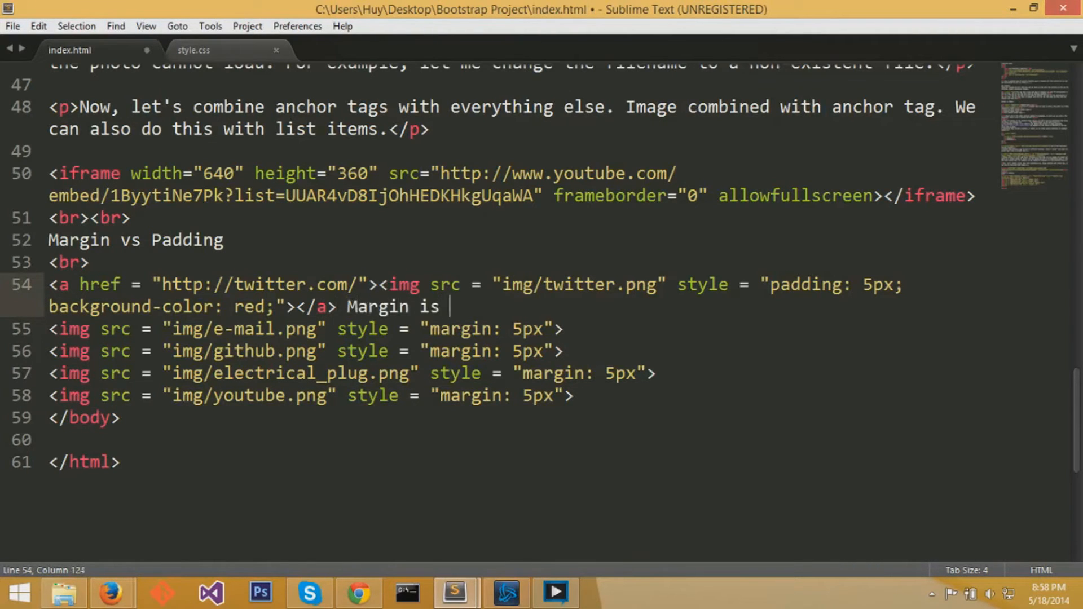
text(literally the out)
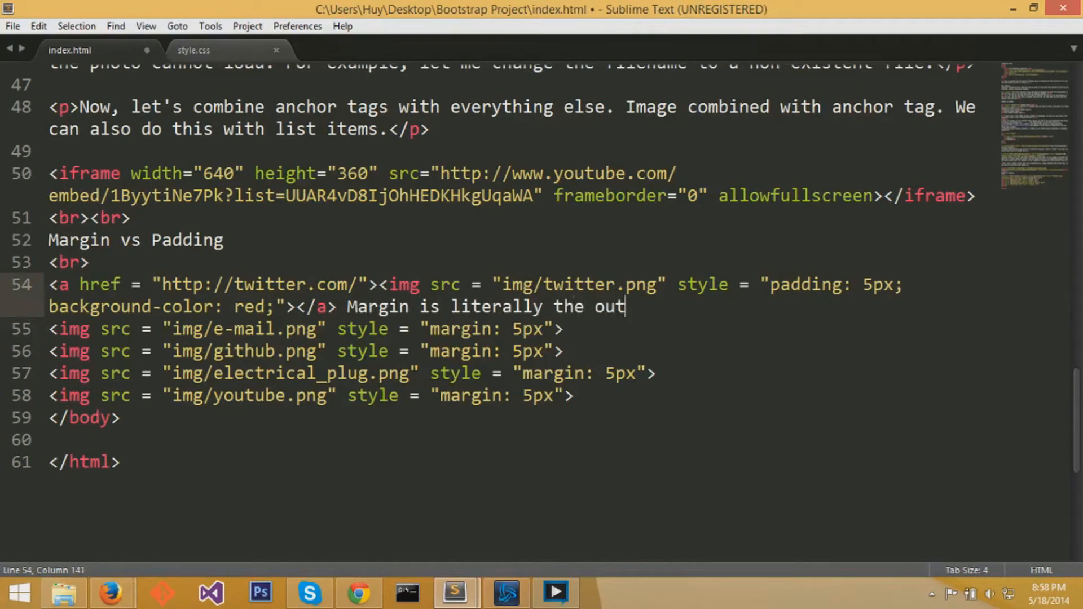
text(side of the image.)
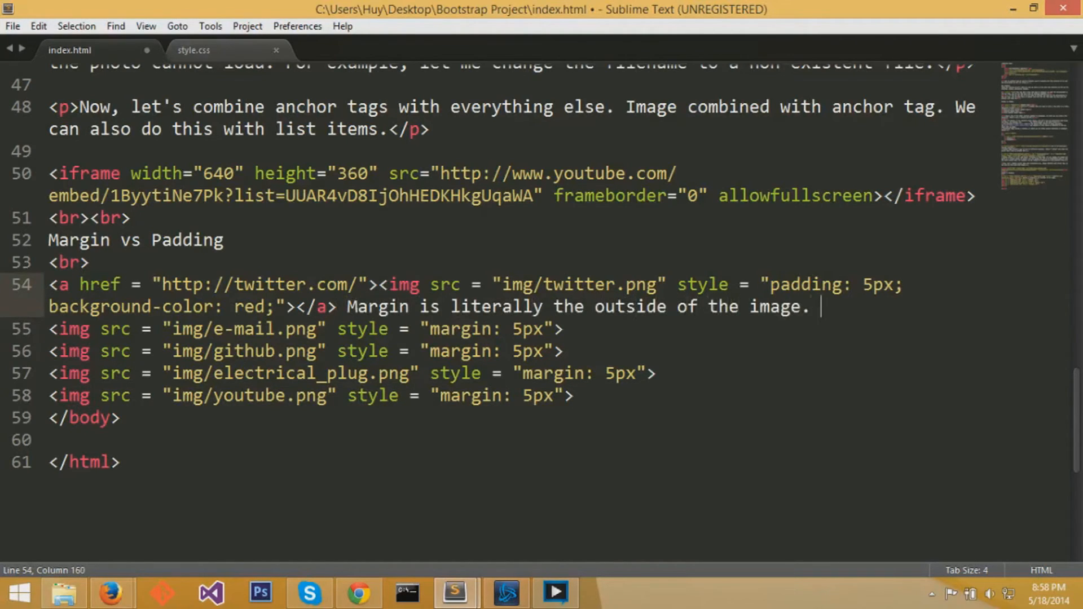
text(While padding will extend the)
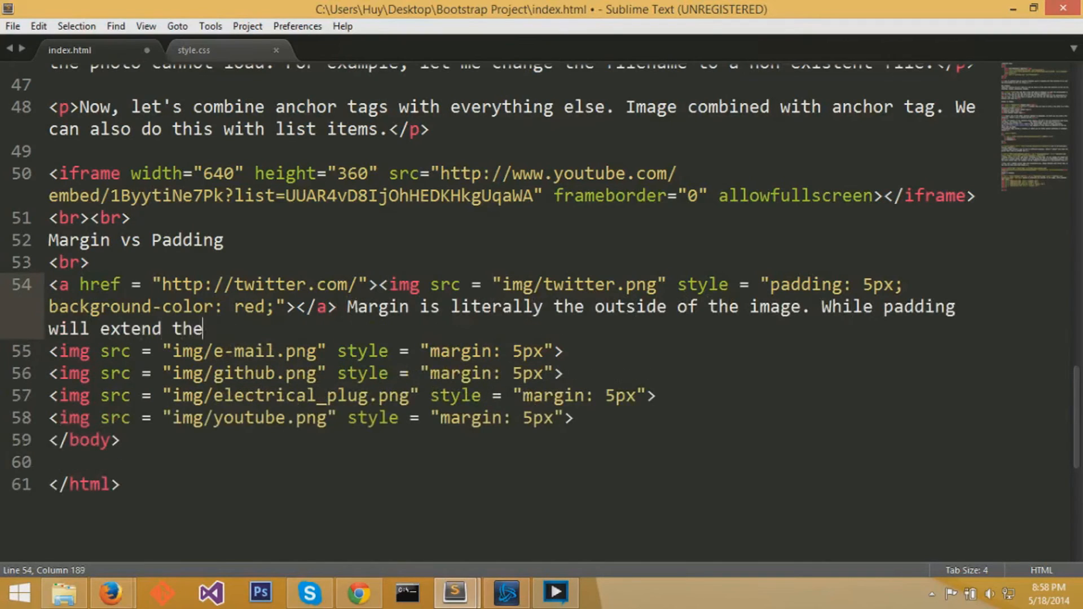
text(image's out)
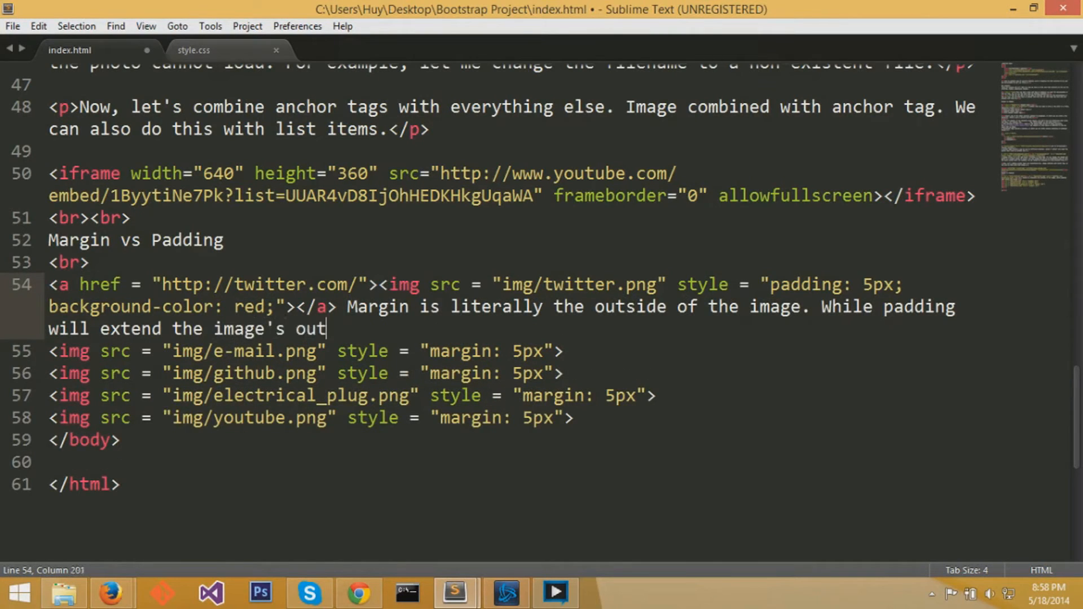
text(side.)
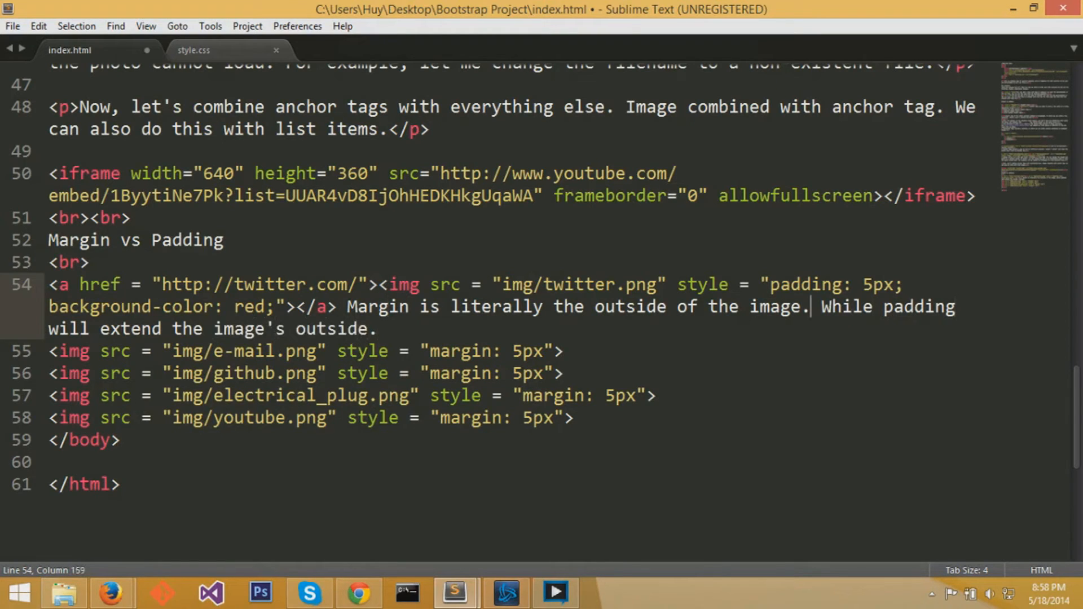
text(5)
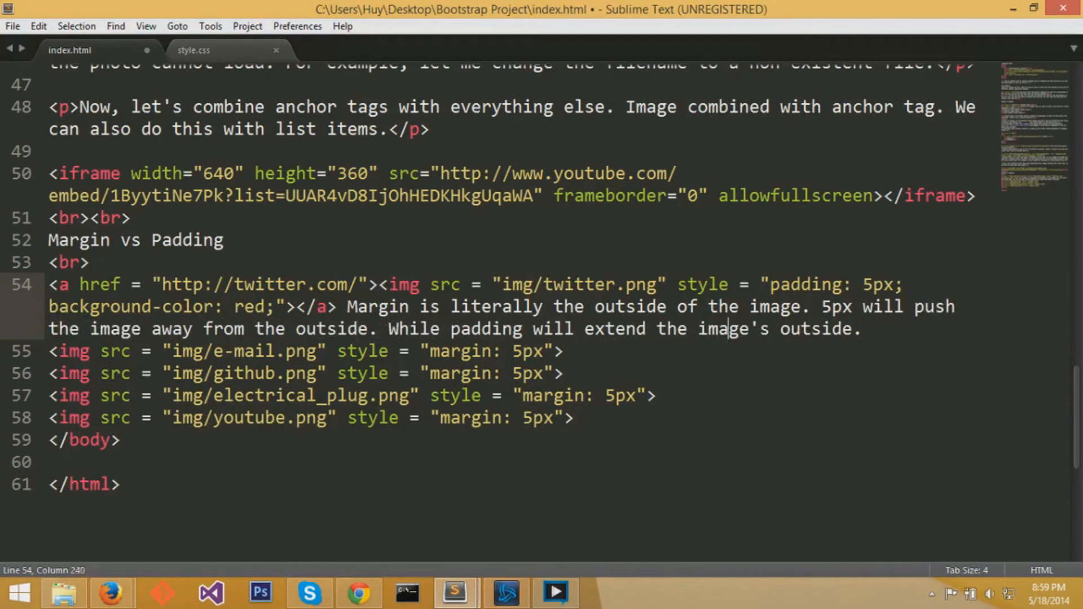
click(727, 329)
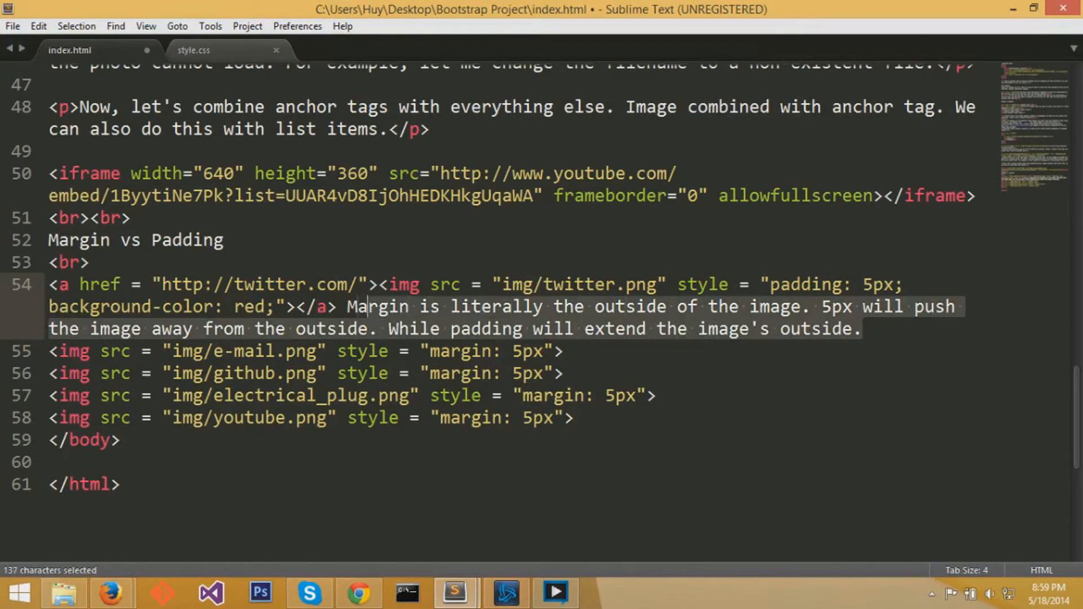
key(Delete)
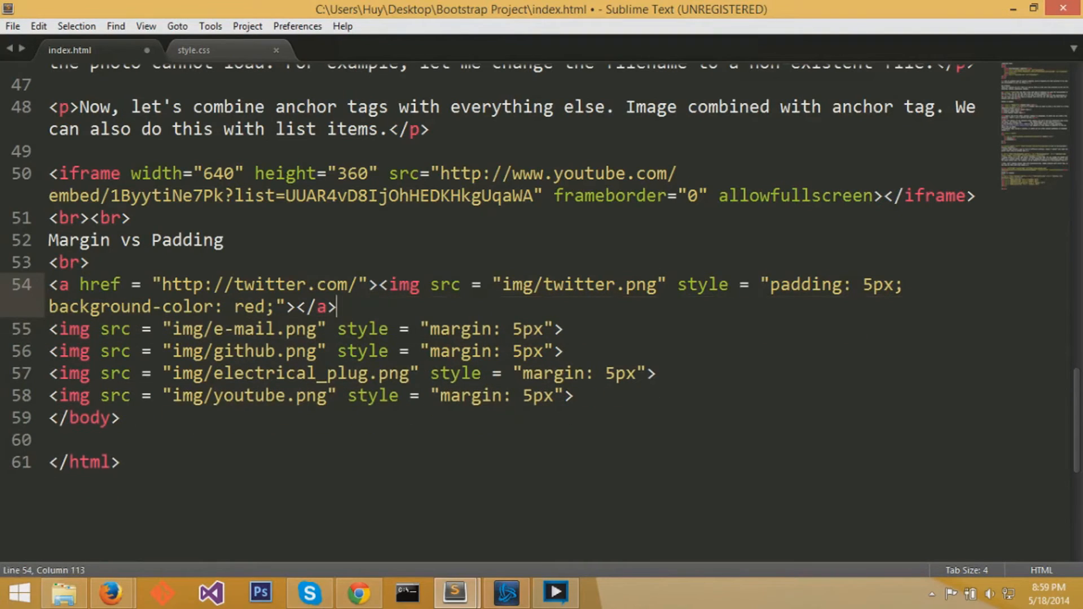
- Try padding-top on the twitter image and preview it in Chrome
click(844, 284)
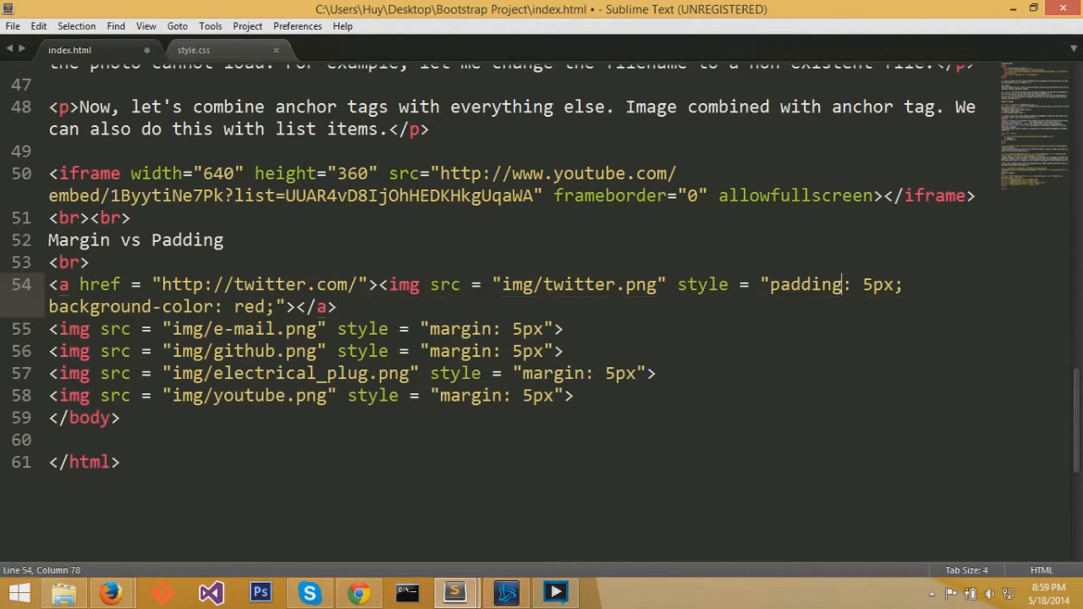
text(-top)
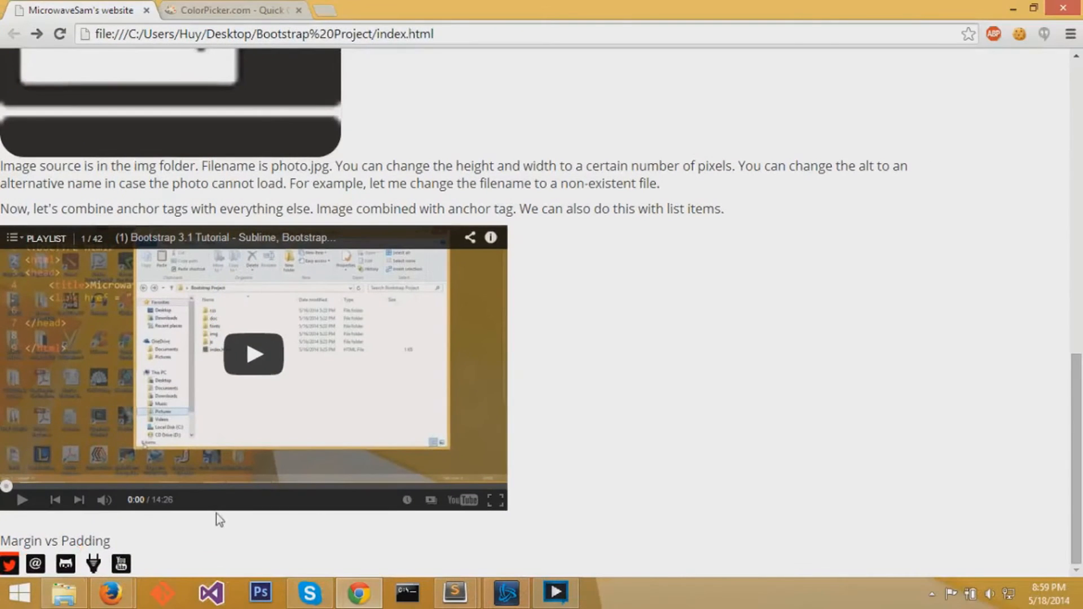
click(454, 592)
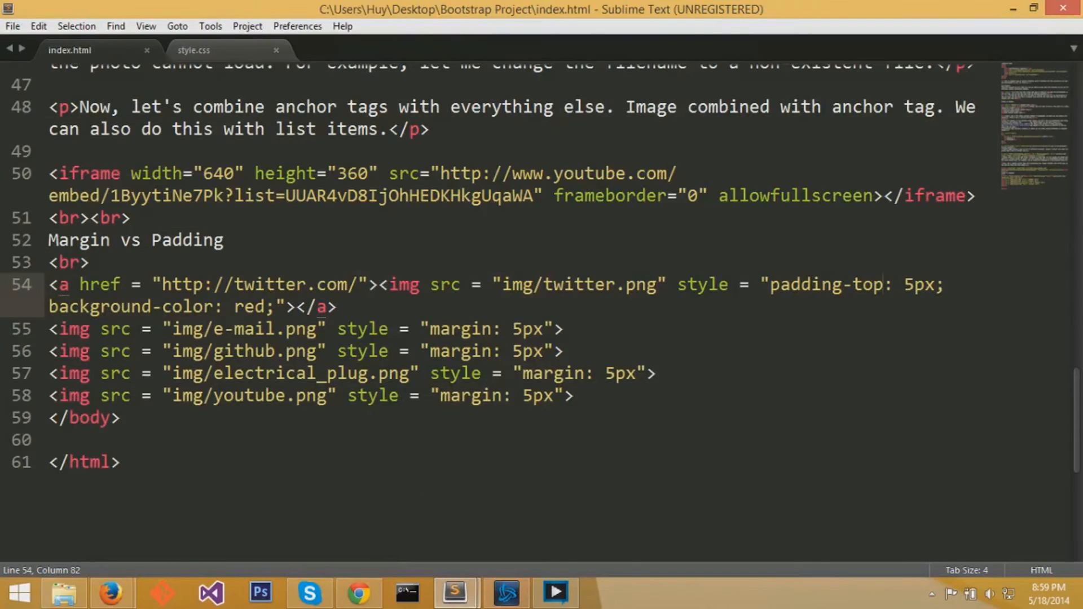
- Revert to padding: 5px 20px, save index.html, and preview the wider red background
key(BackSpace)
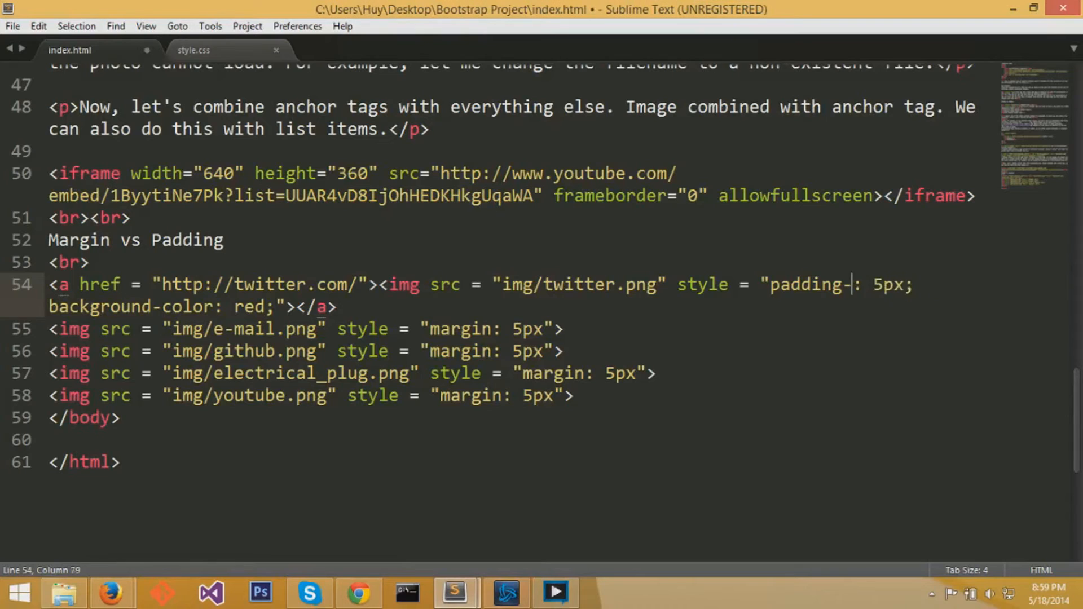
key(Backspace)
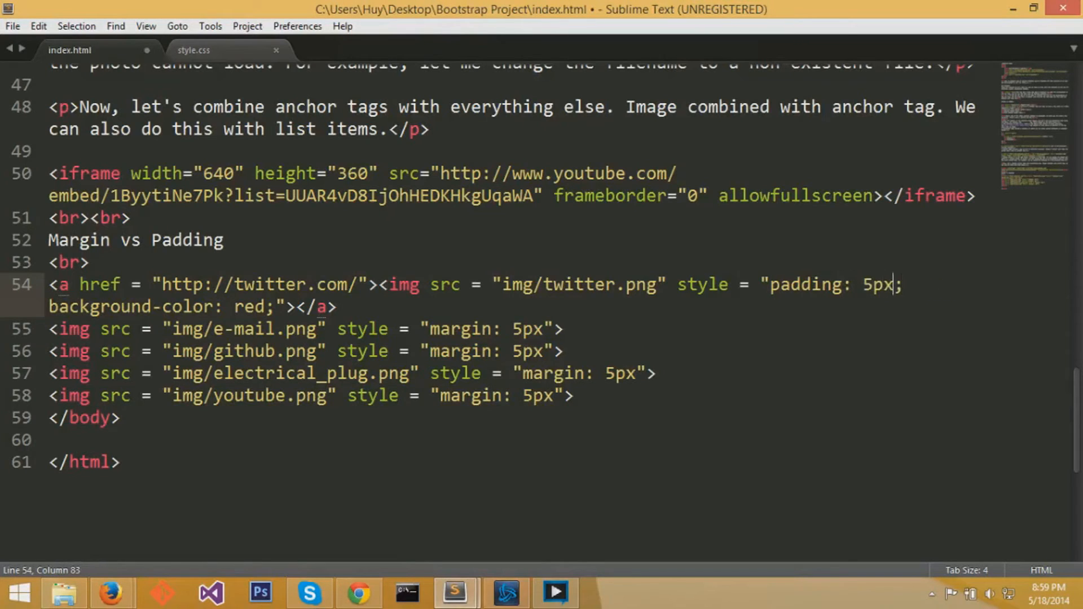
text(20px)
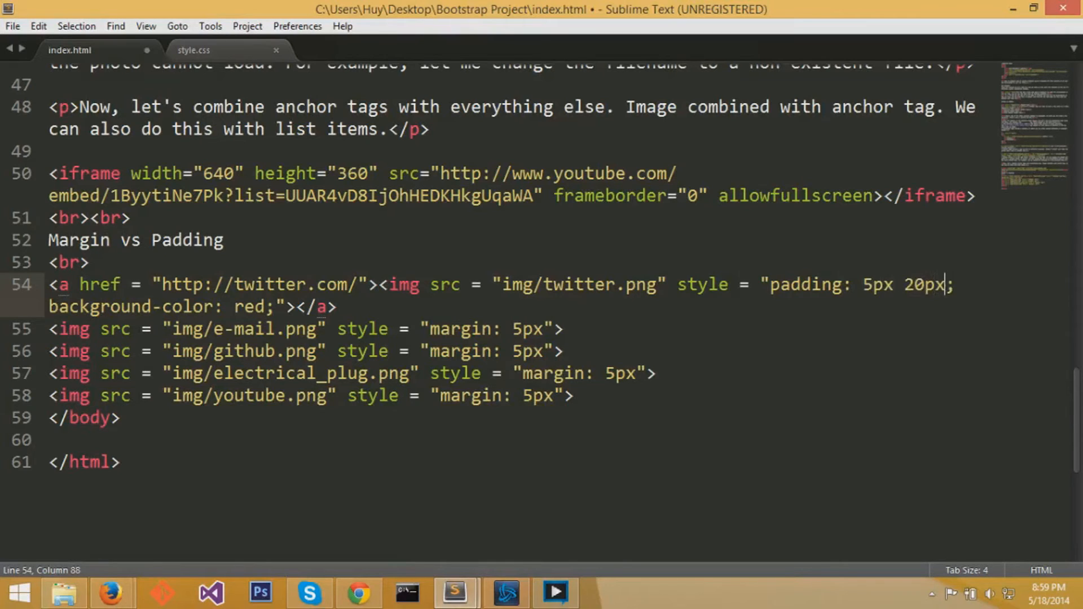
key(ctrl+s)
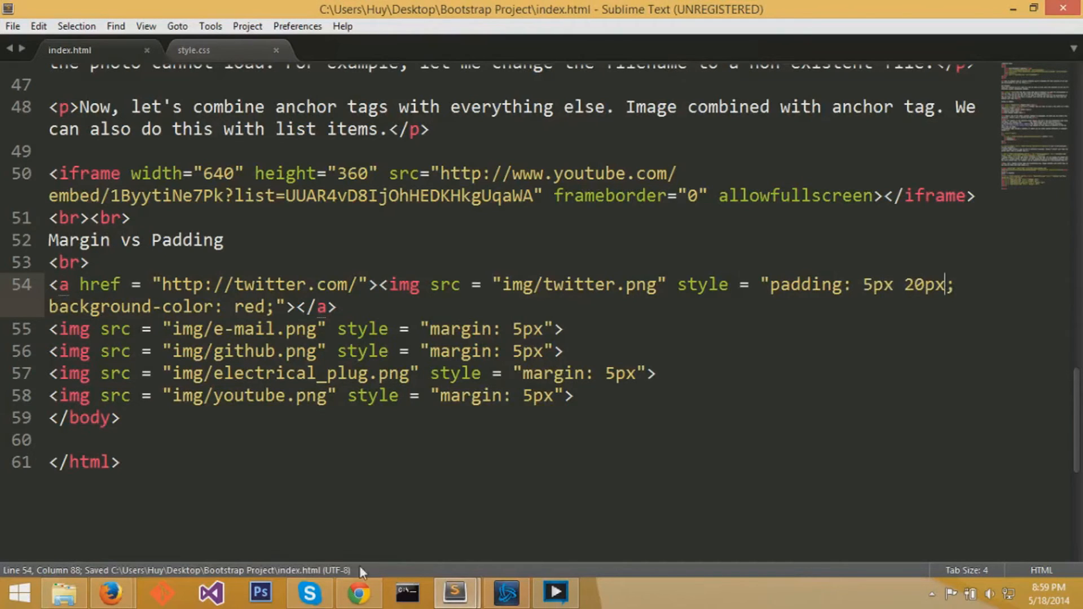
click(357, 592)
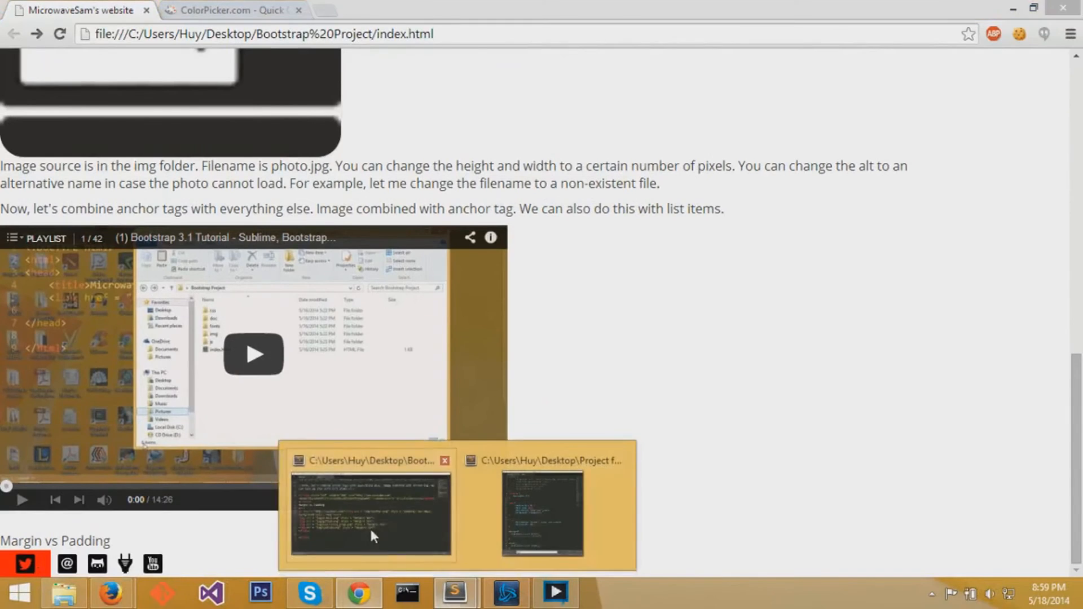
click(371, 515)
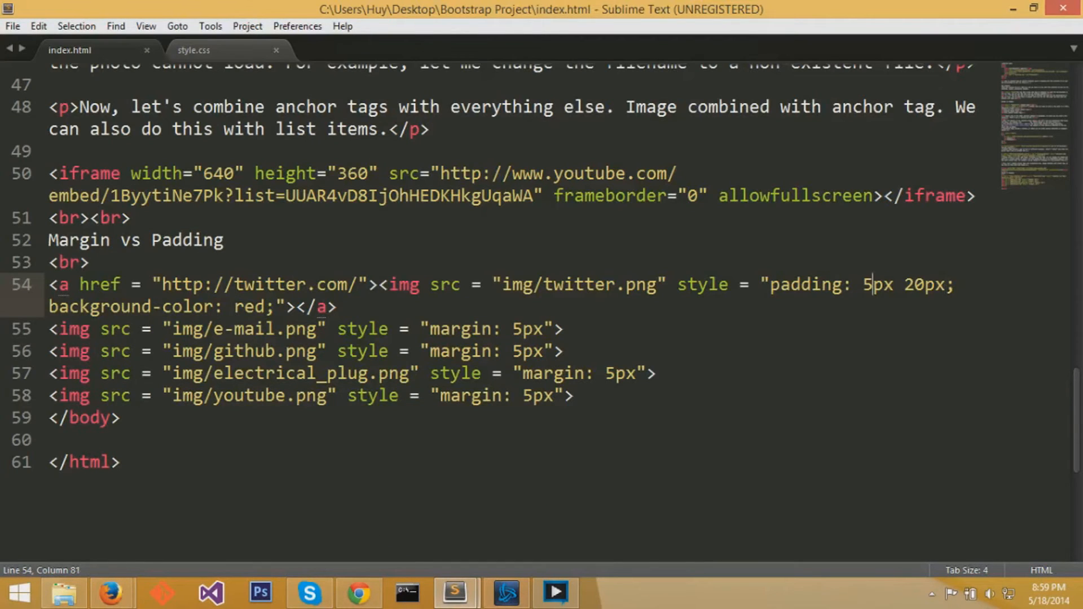
- Set the twitter image padding to 5px 10px 20px 40px and preview it in Chrome
text(10px)
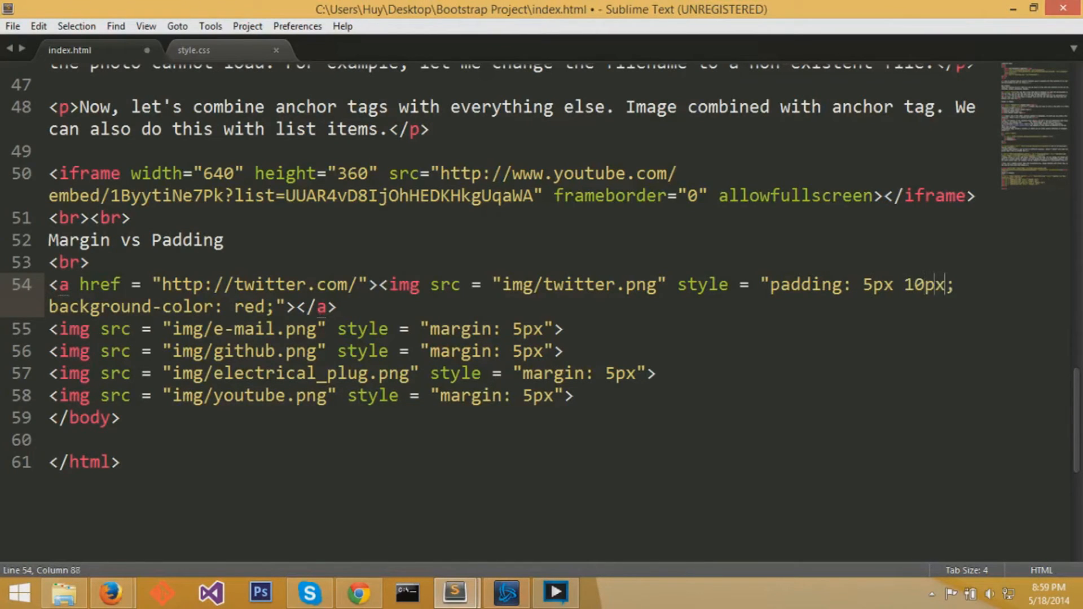
text(20px)
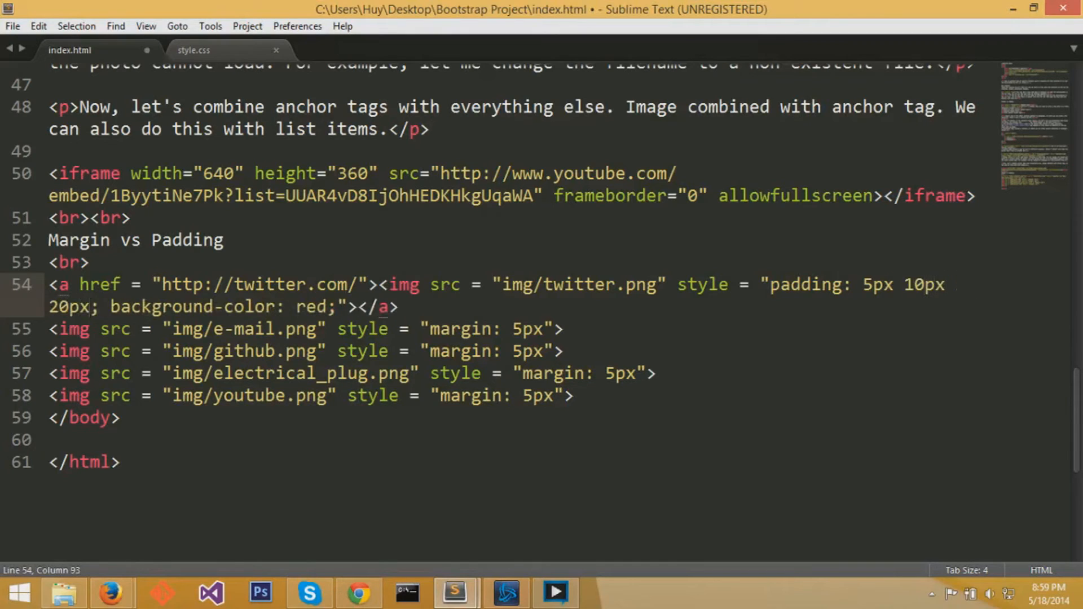
text(40px)
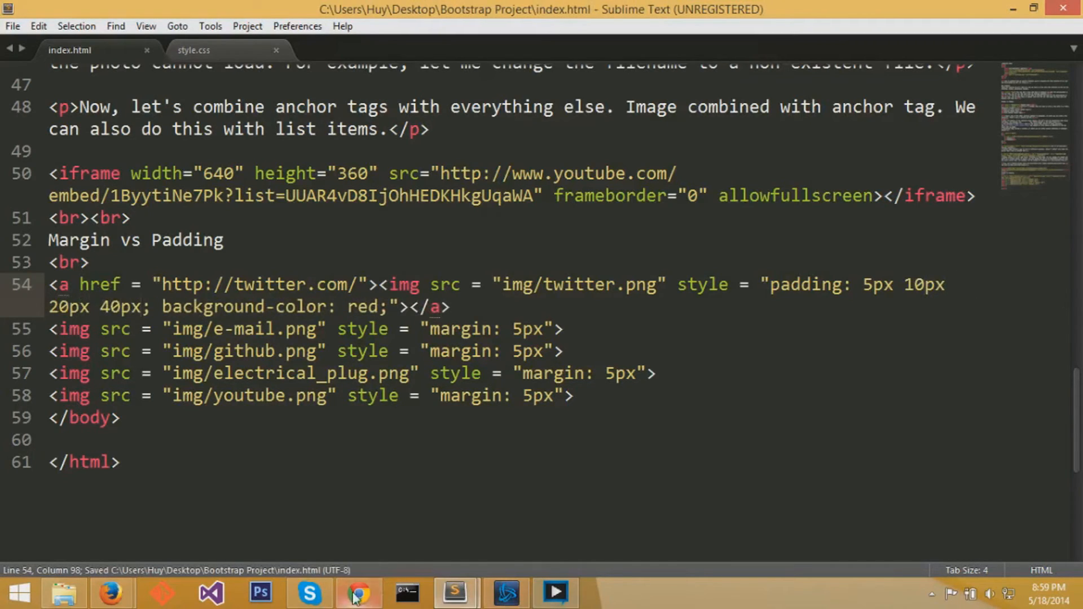
click(357, 593)
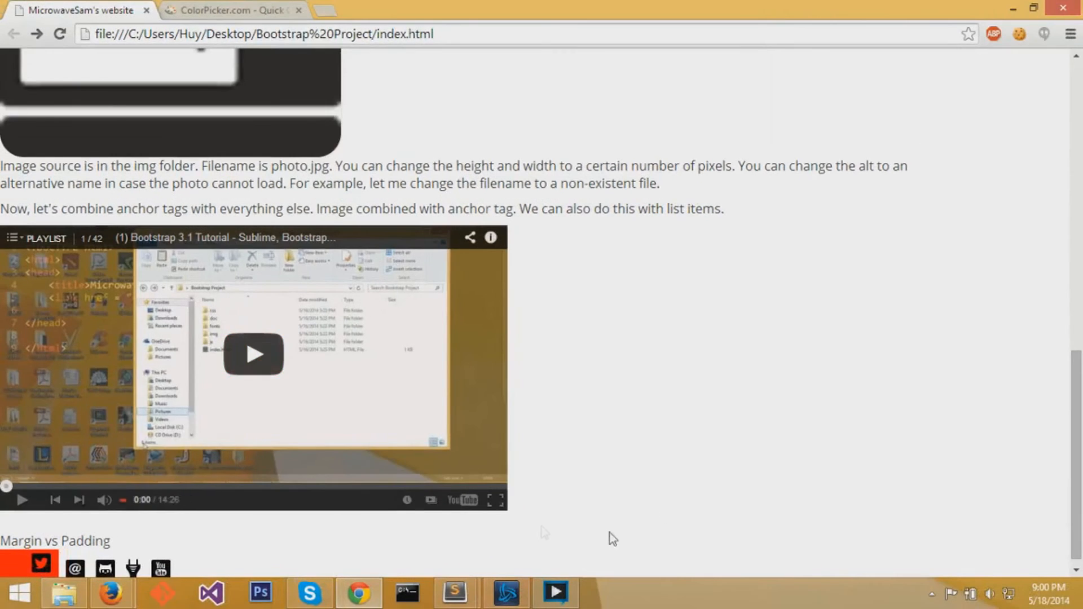
click(453, 592)
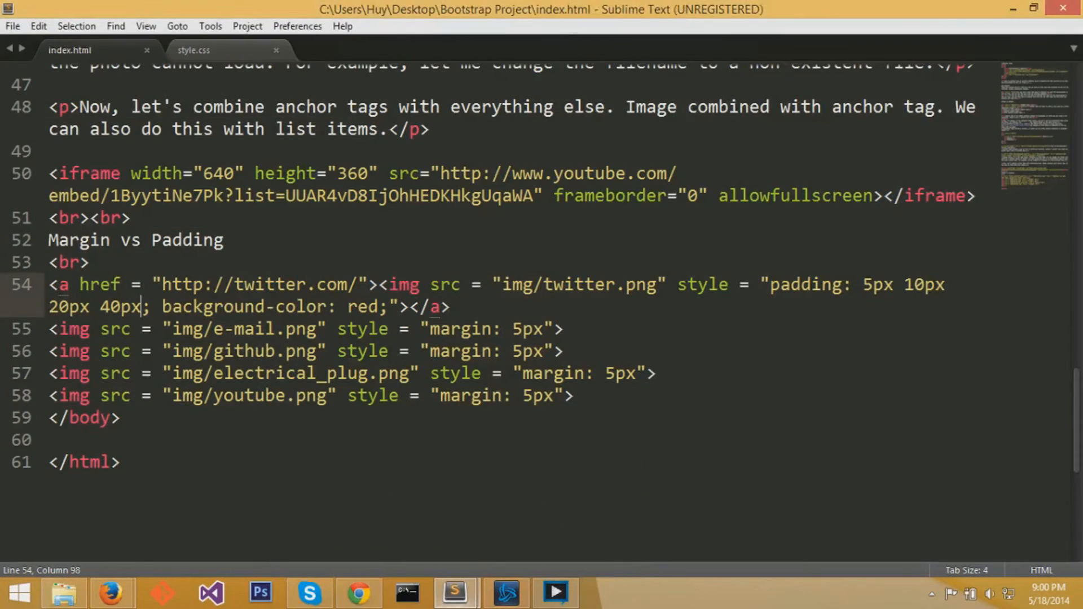
- Review the index.html code and switch to the style.css file
scroll(down, 3)
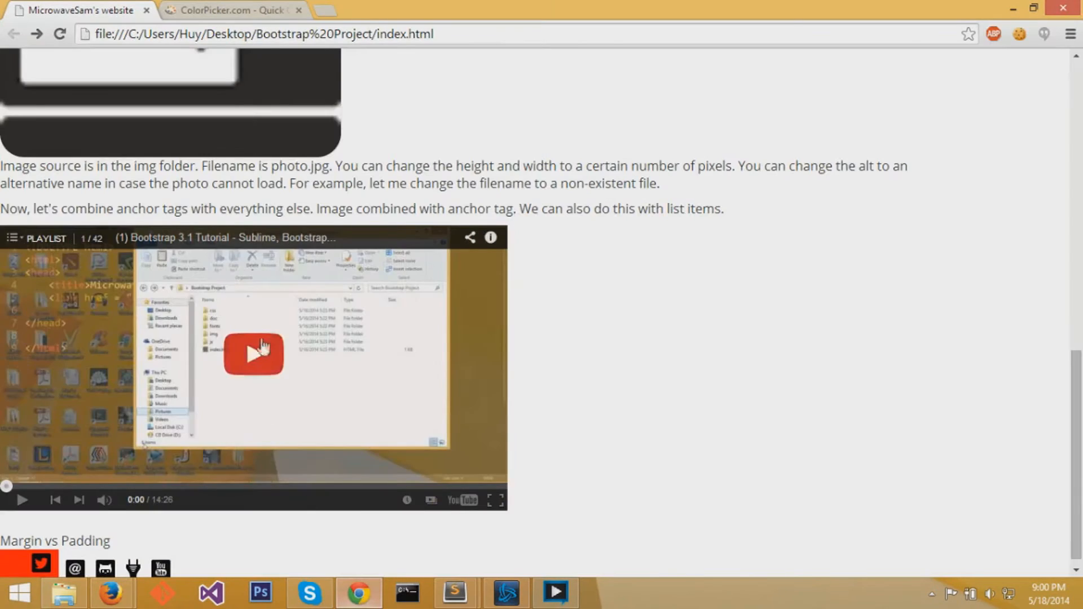
scroll(up, 3)
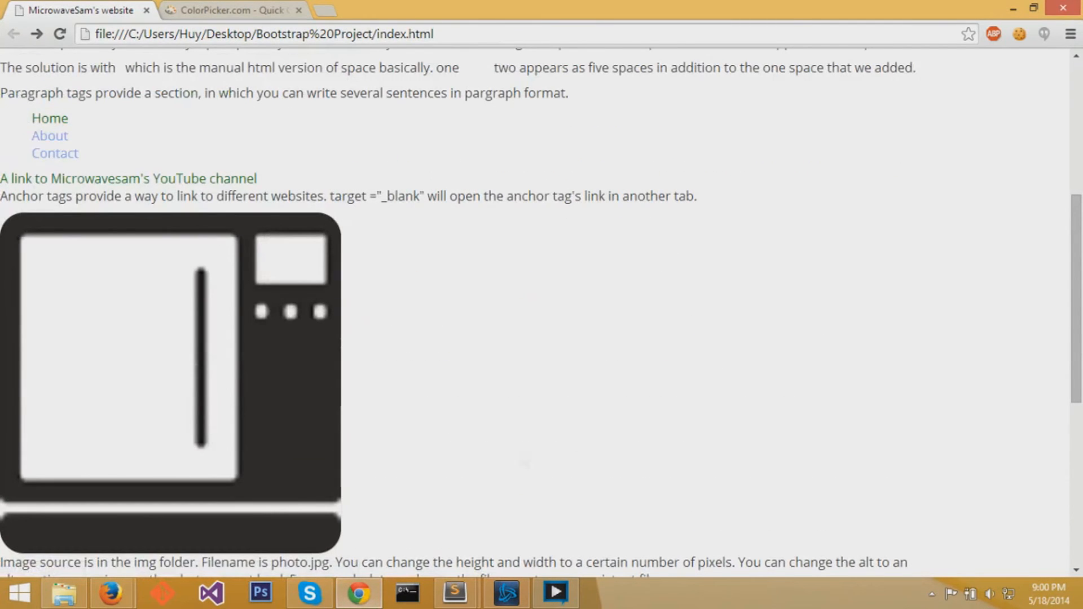
click(453, 593)
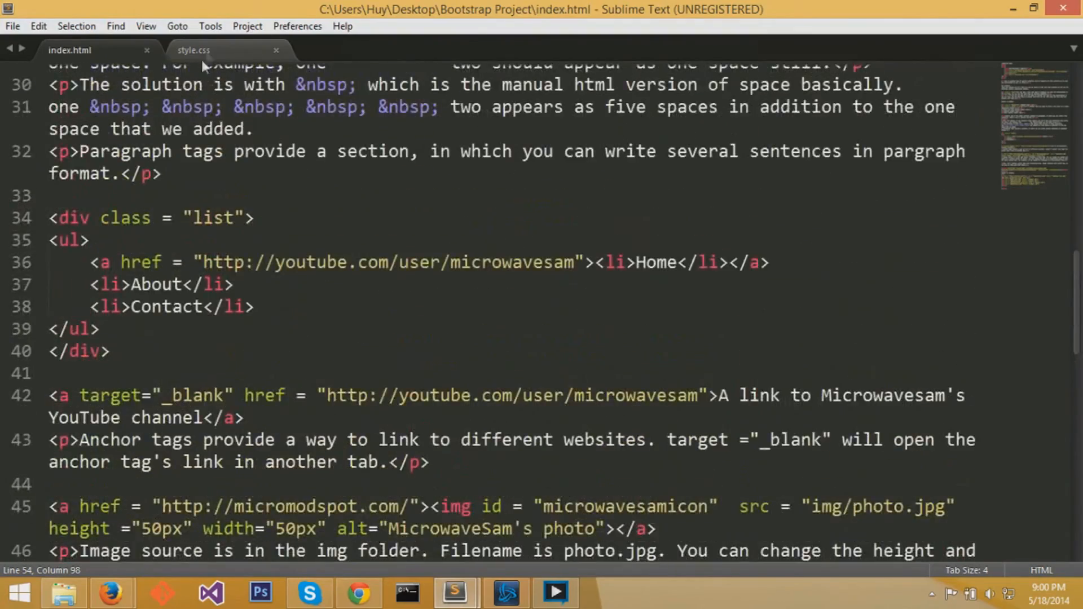
click(194, 49)
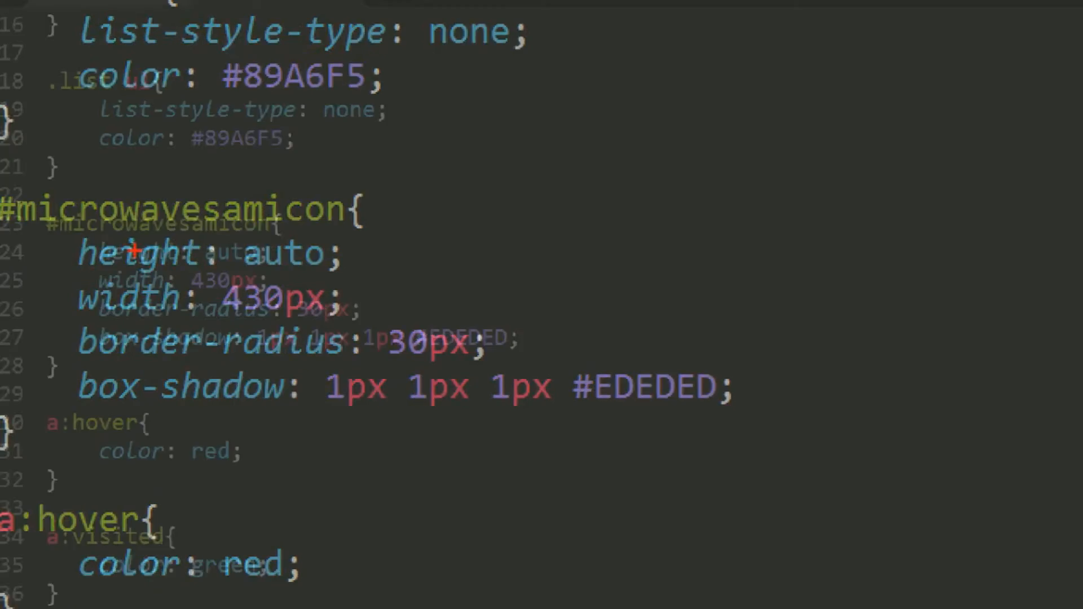
- Add border-color: black 5px to #microwavesamicon and check the icon in Chrome
text(border-color: ;)
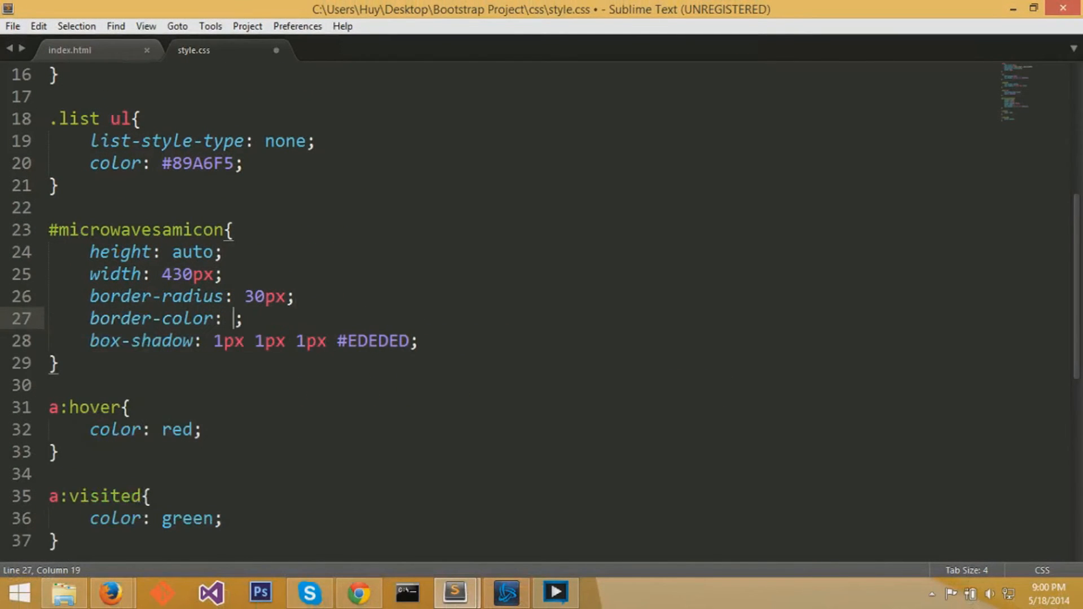
text(black 1px)
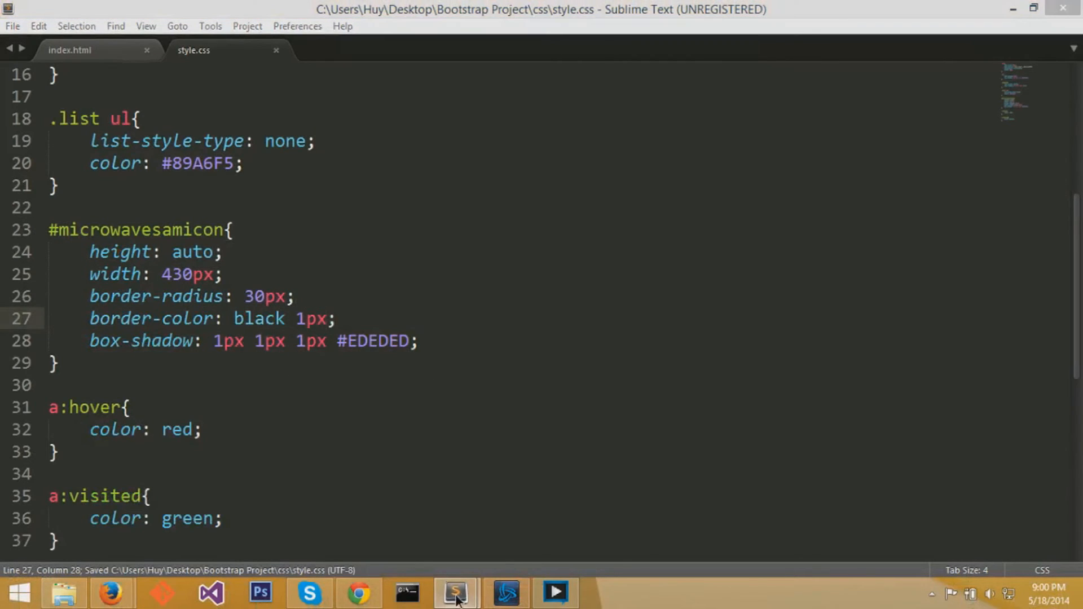
click(357, 593)
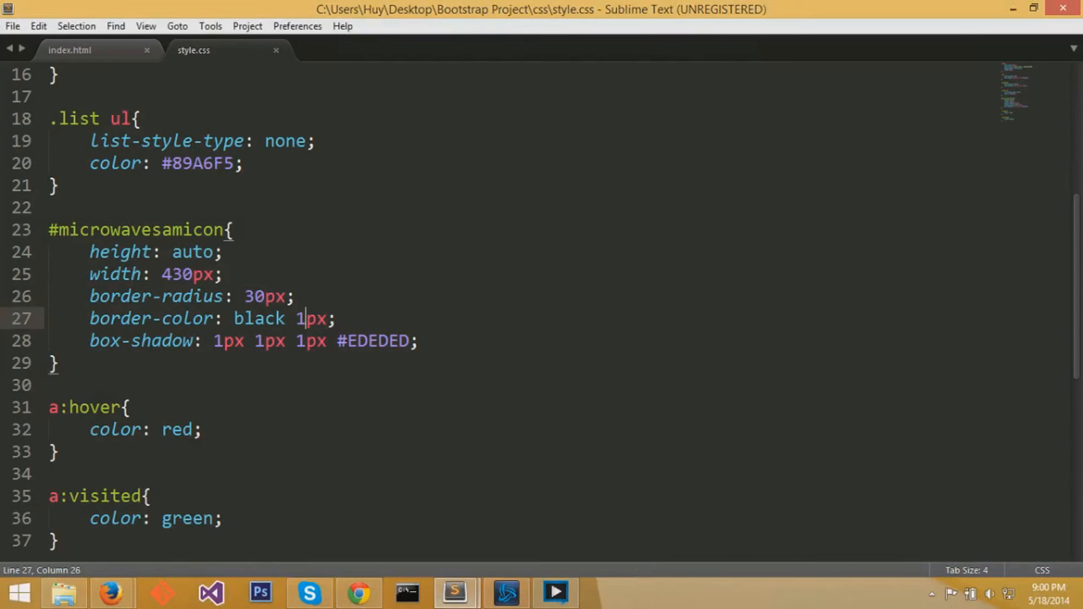
text(5)
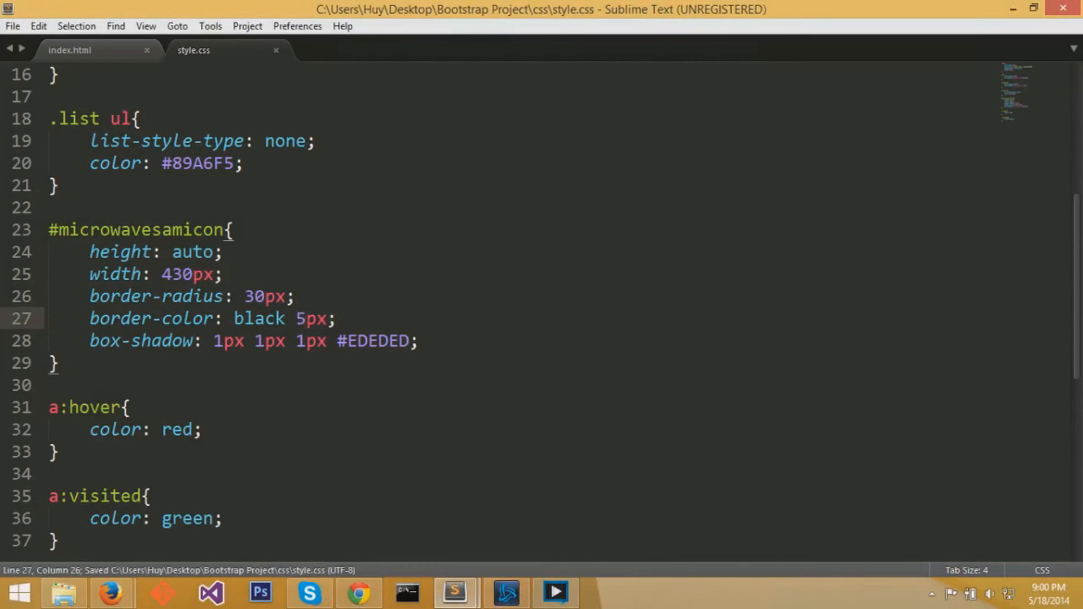
click(357, 593)
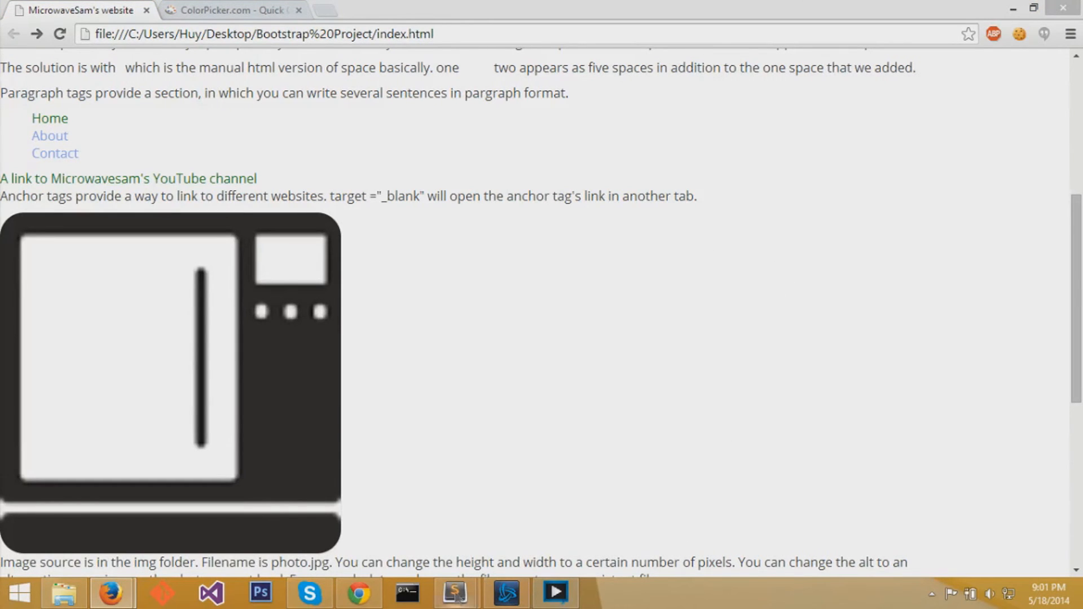
click(454, 593)
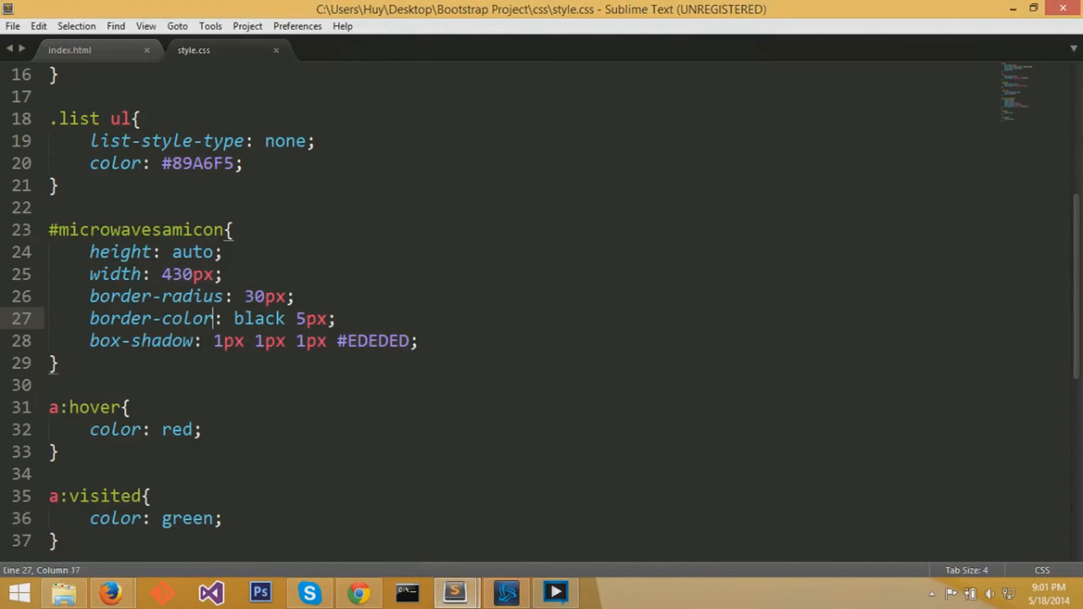
- Make the #microwavesamicon border 10px solid #333333, save, and preview the dark frame
key(BackSpace)
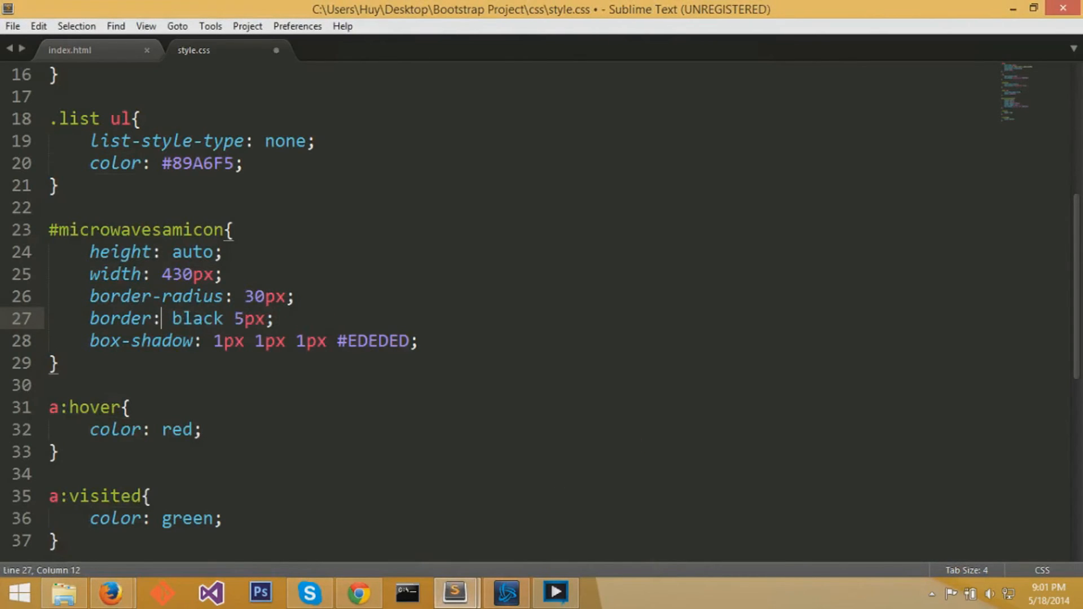
key(BackSpace)
text(1px )
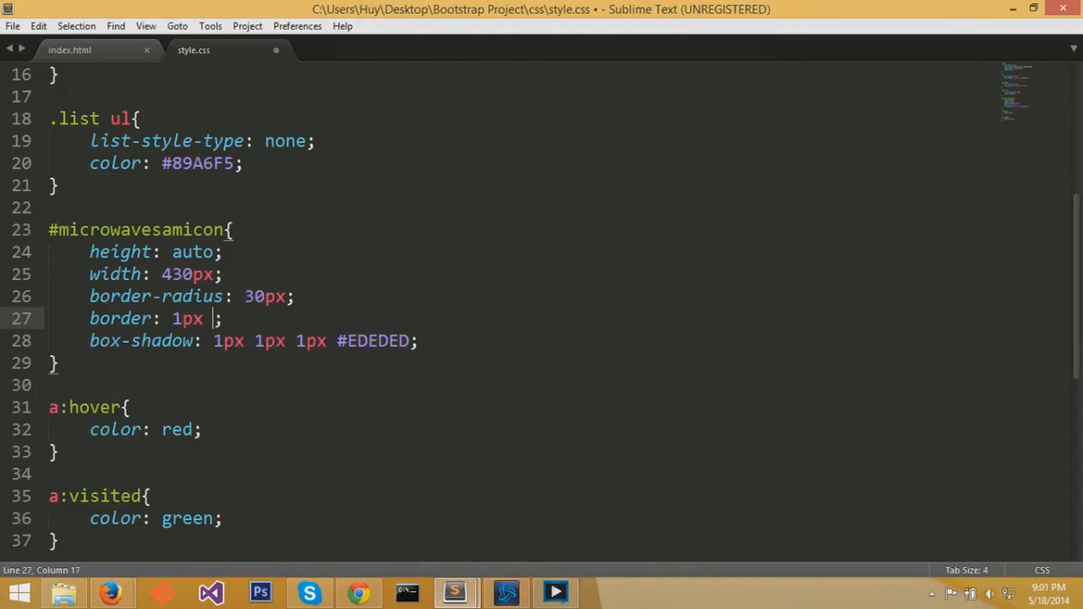
text(solid)
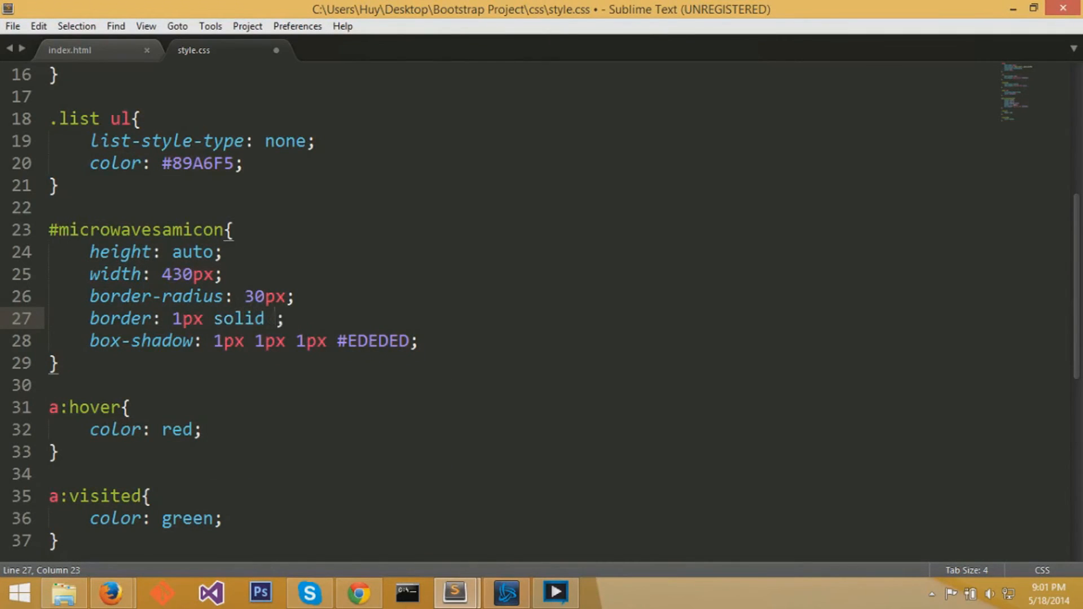
text(#)
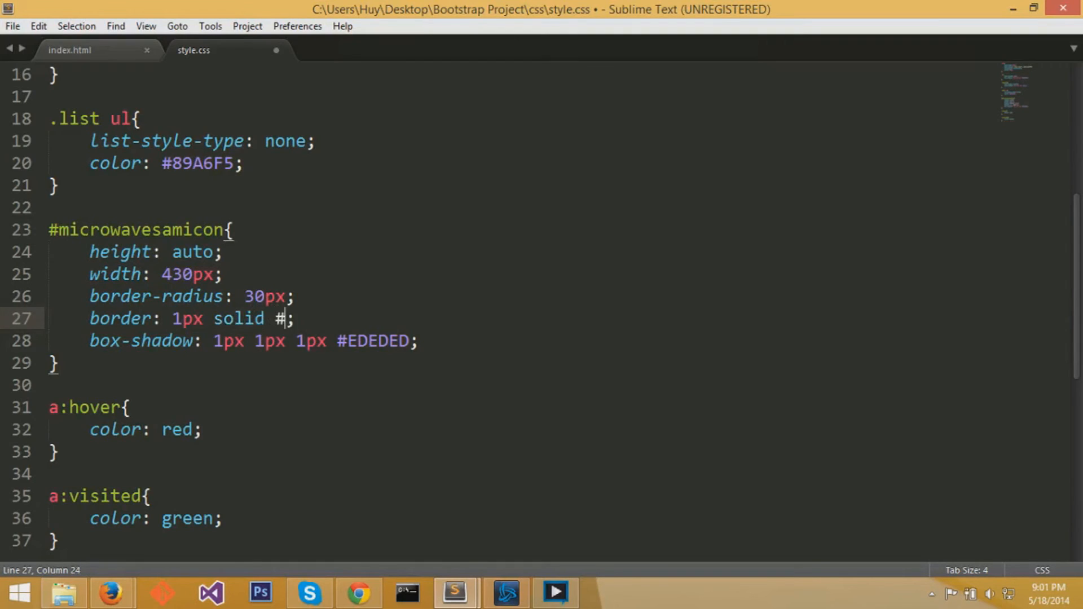
text(3333)
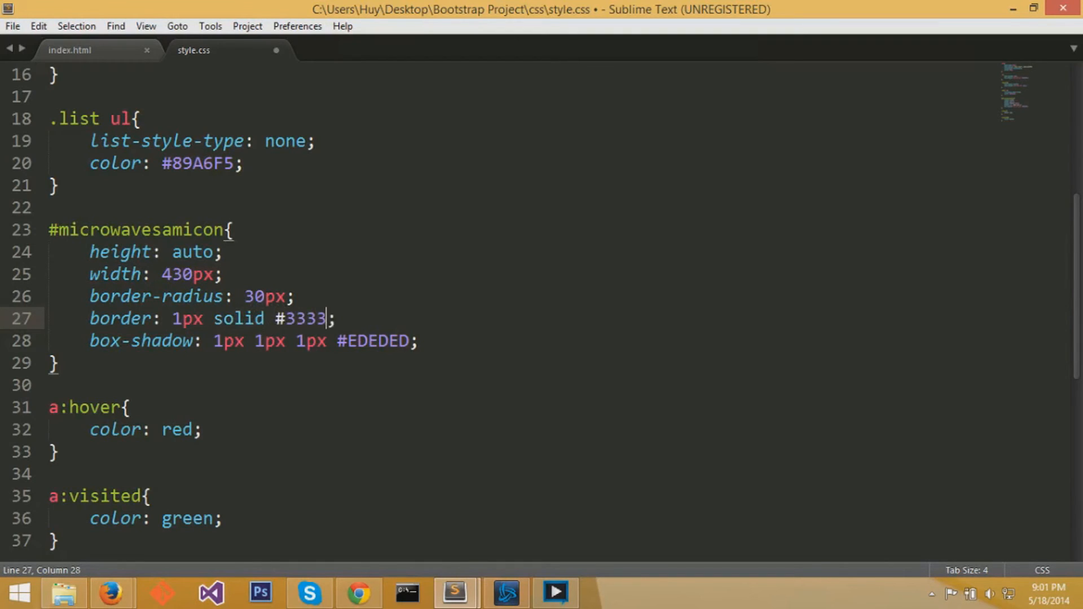
text(33)
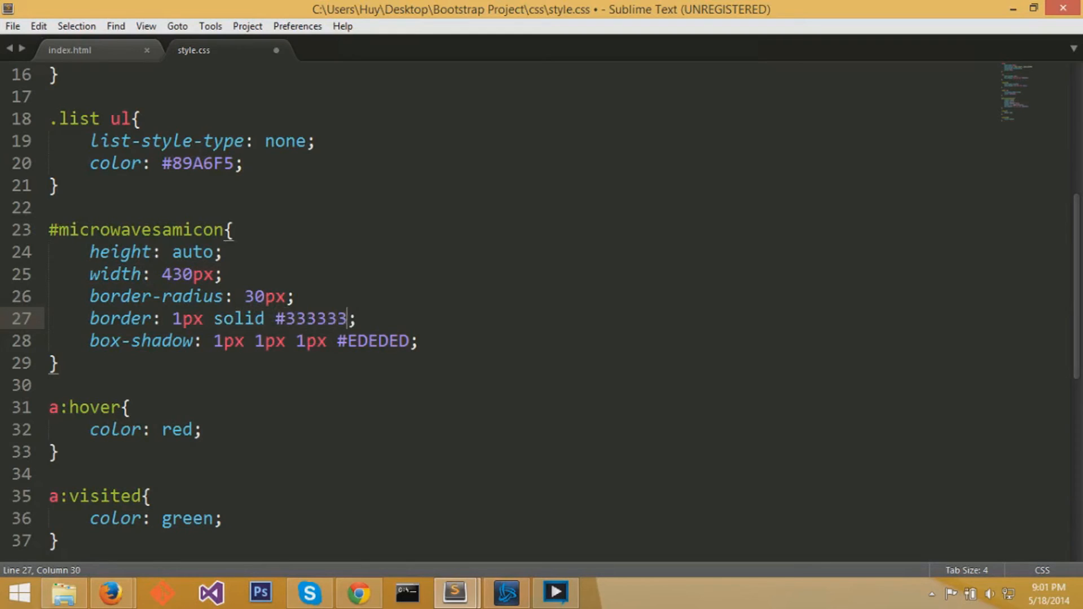
key(ctrl+s)
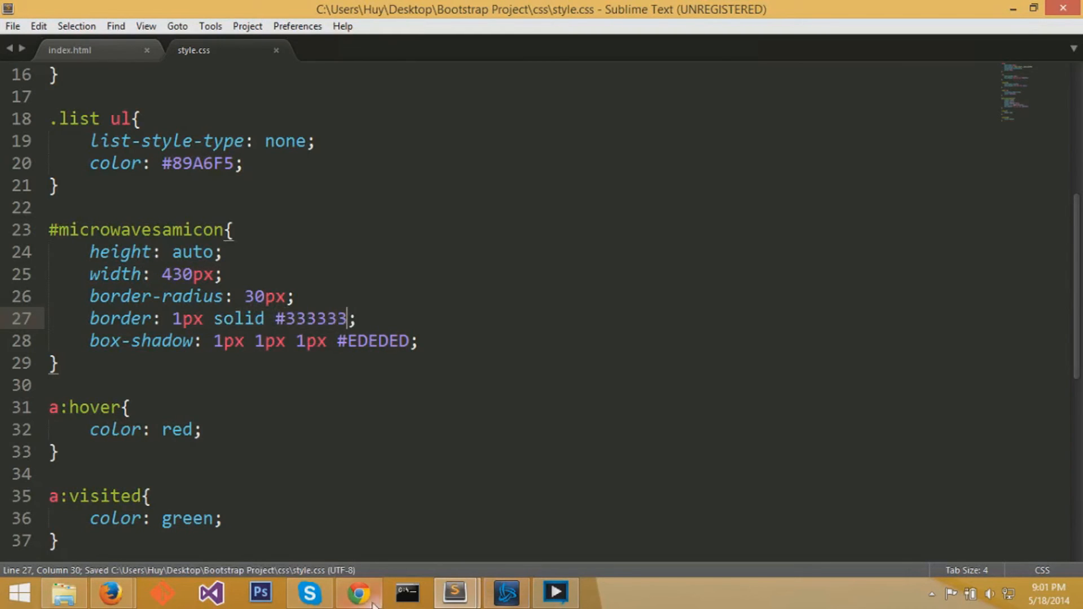
click(357, 593)
text(0)
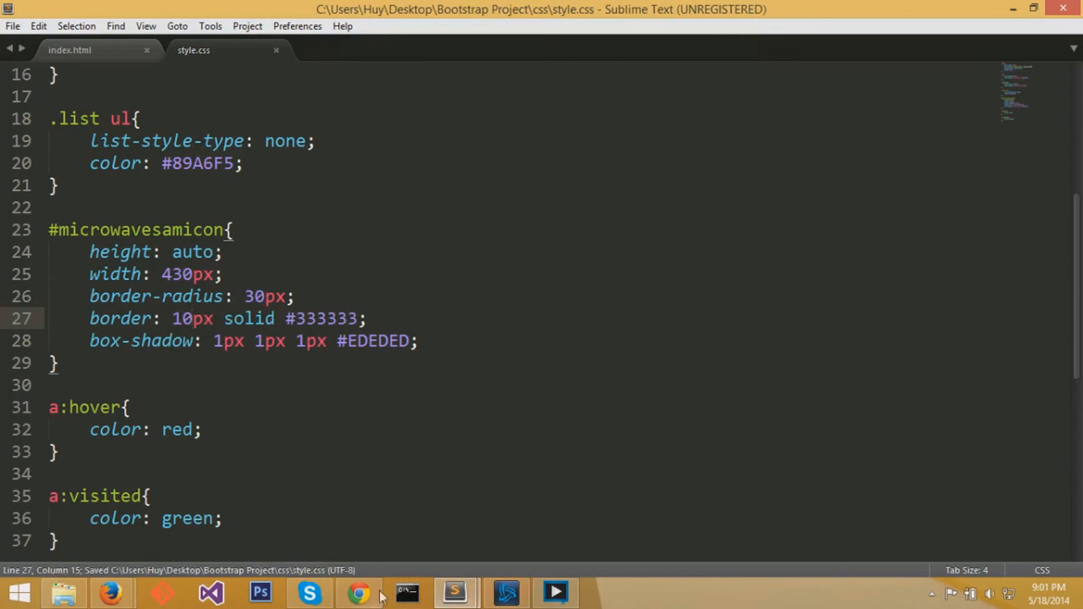
click(357, 593)
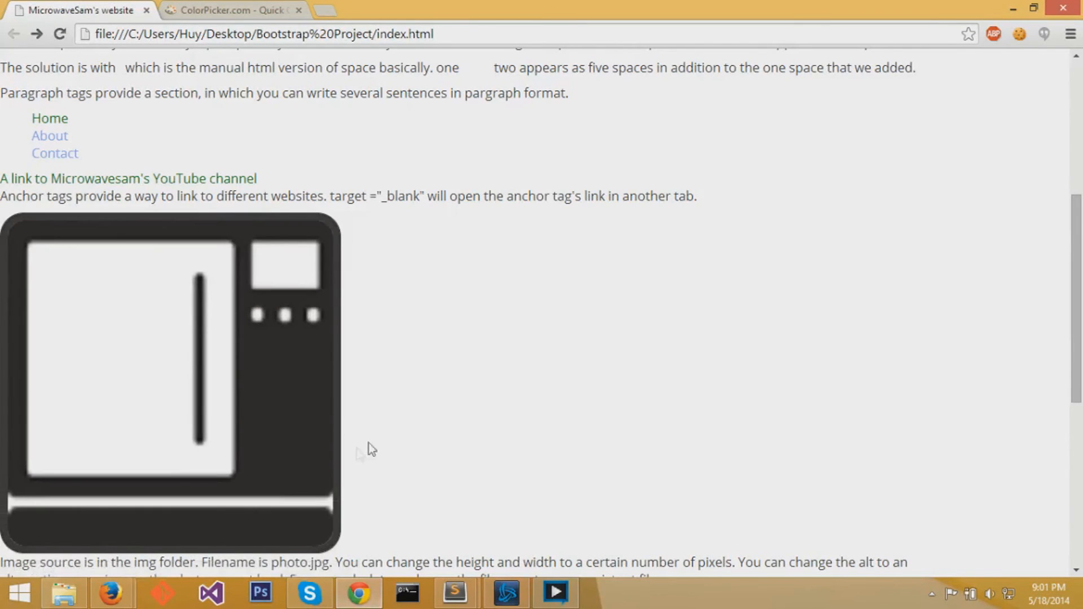
scroll(down, 3)
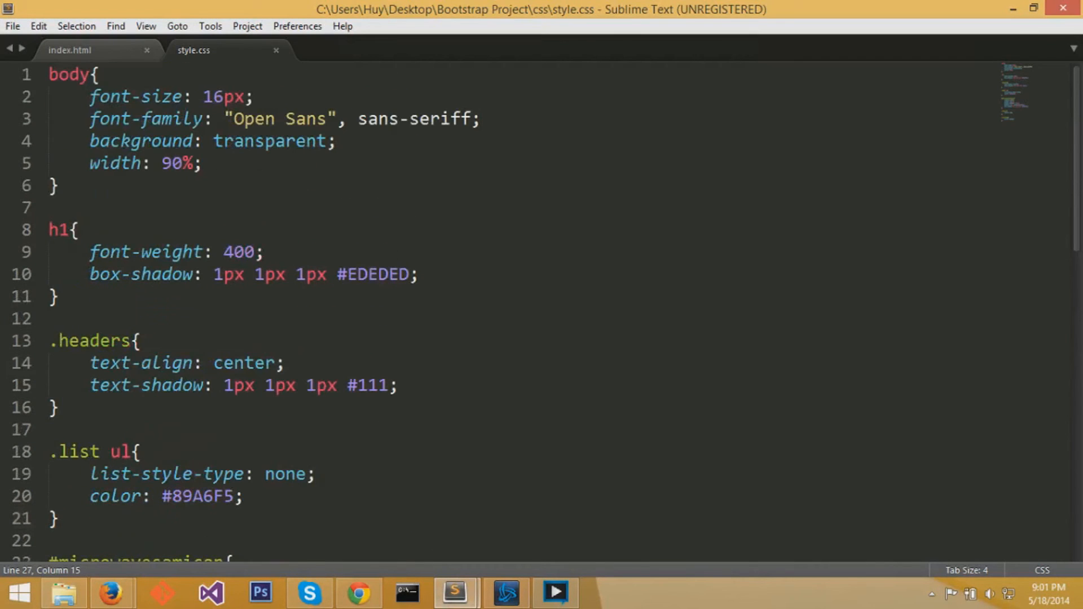
- Add margin: 10px to the body rule in style.css
text(marig)
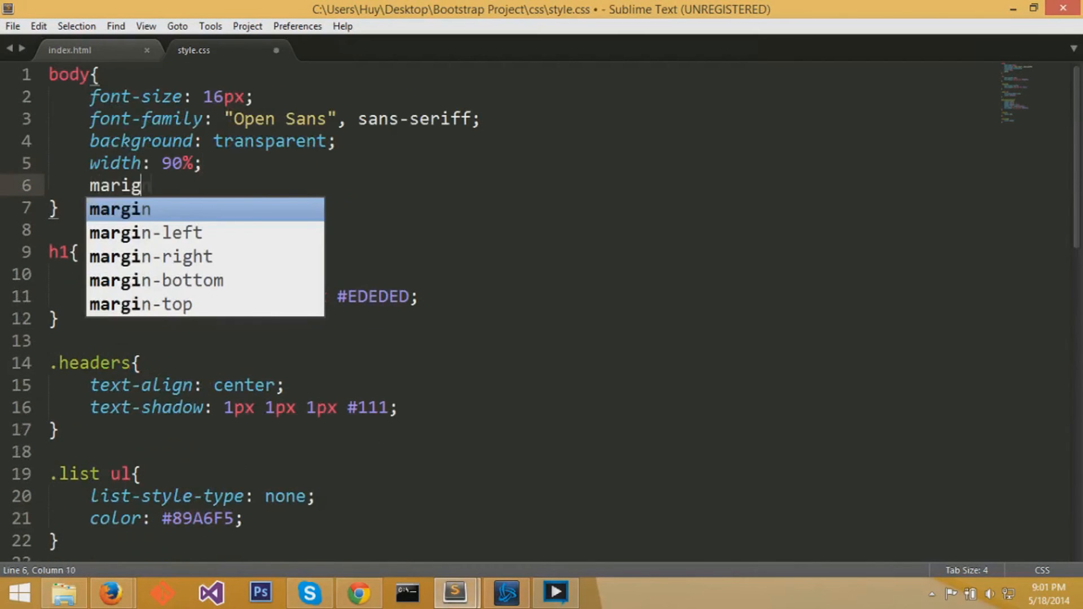
text(n)
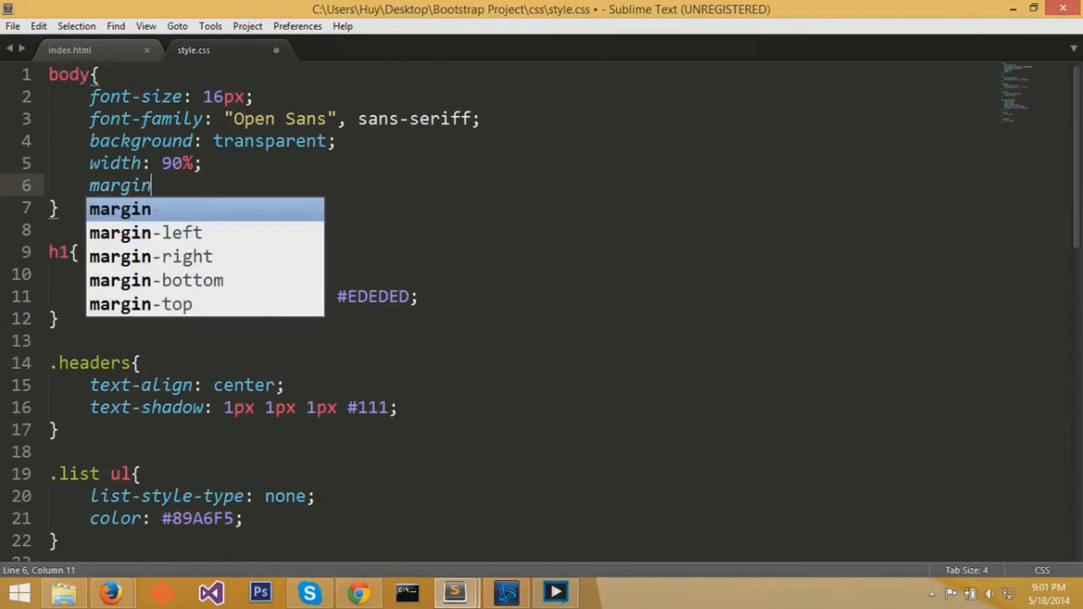
text(: 1;)
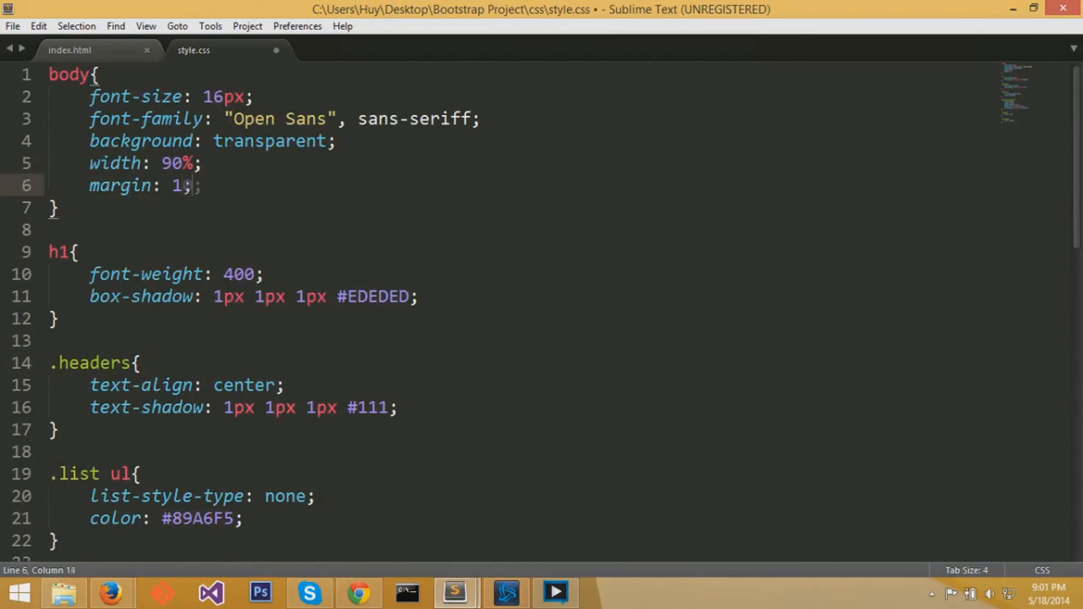
text(0px)
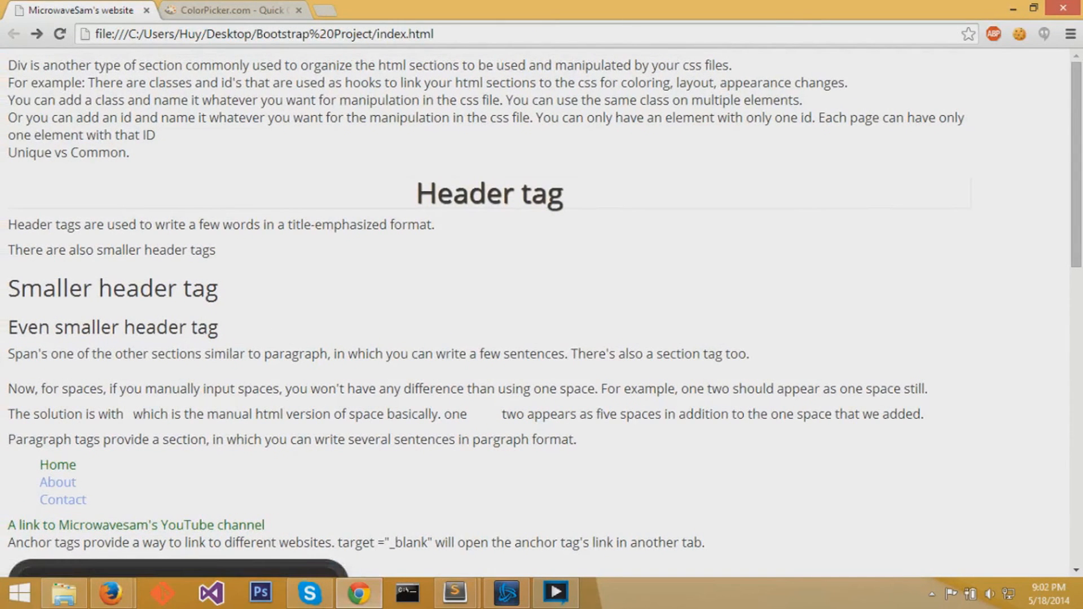
scroll(down, 3)
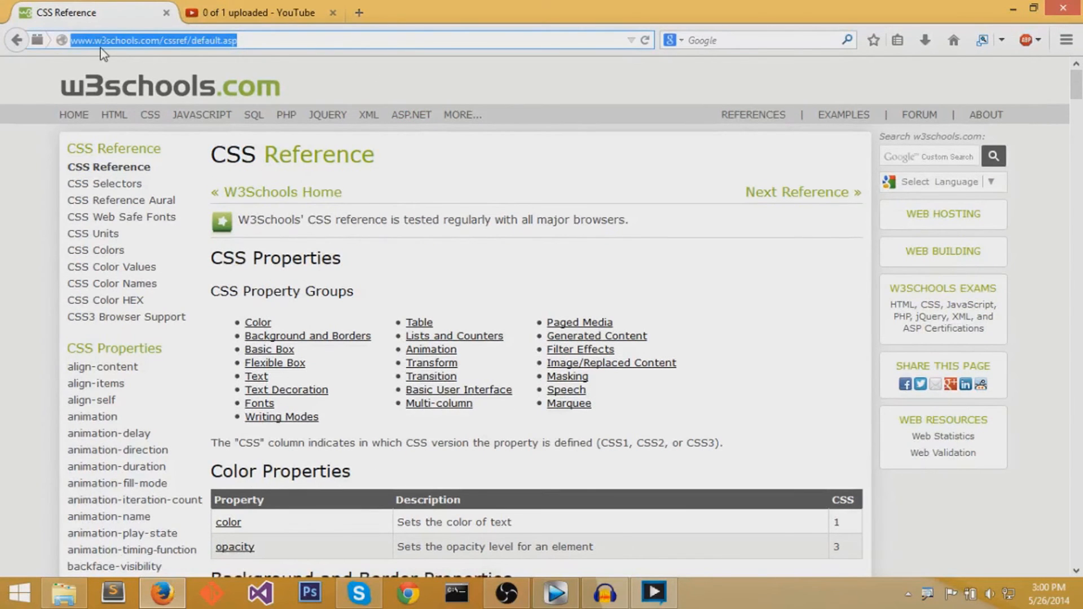
- Load the W3Schools CSS Reference and scroll down to the Marquee Properties table
key(ctrl+plus)
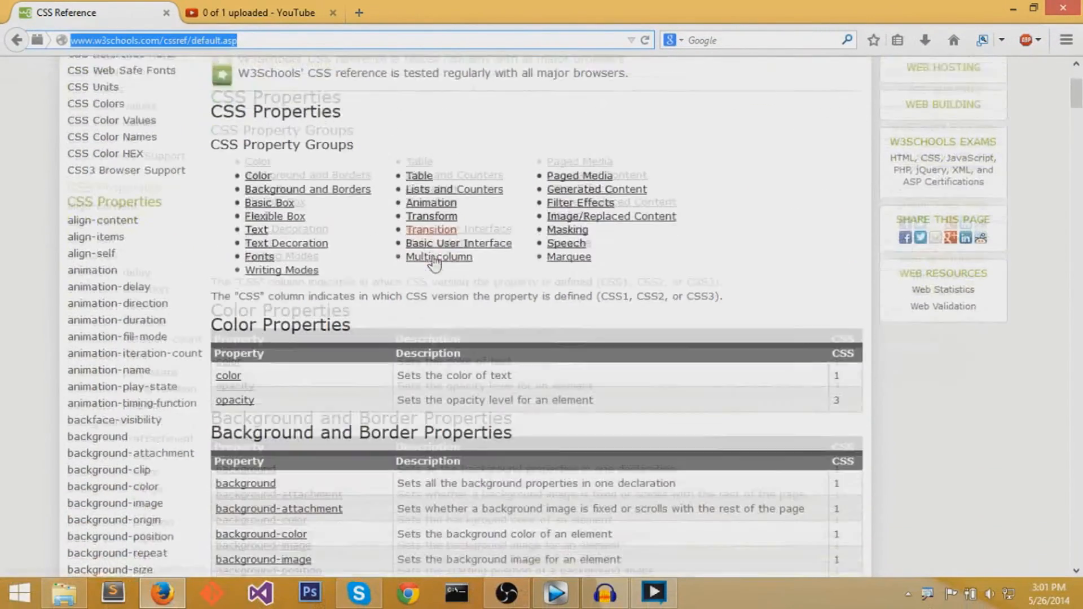
scroll(down, 3)
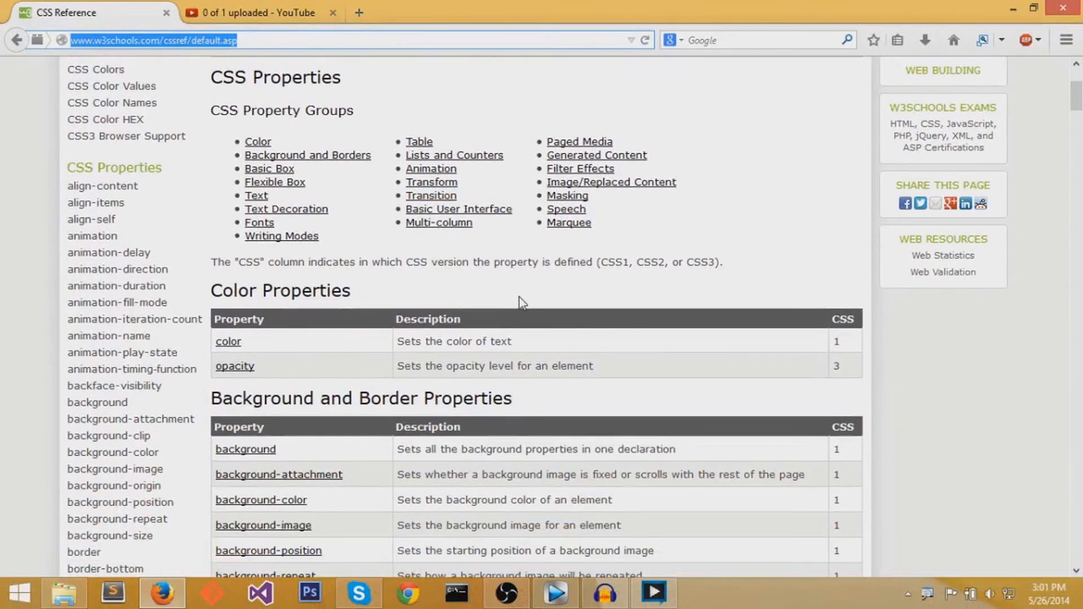
mouse_move(417, 221)
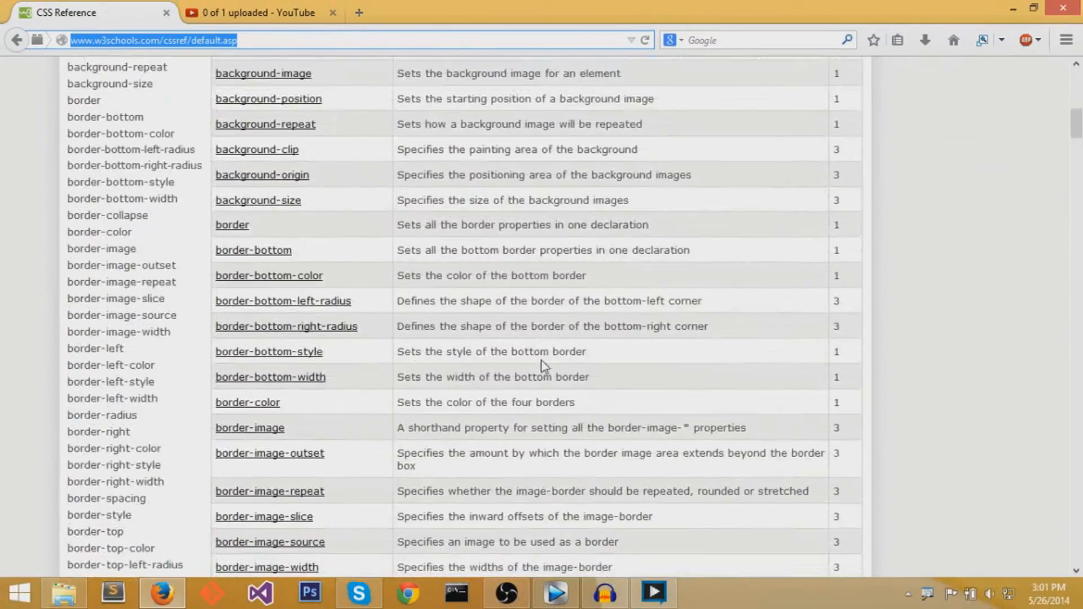
scroll(down, 3)
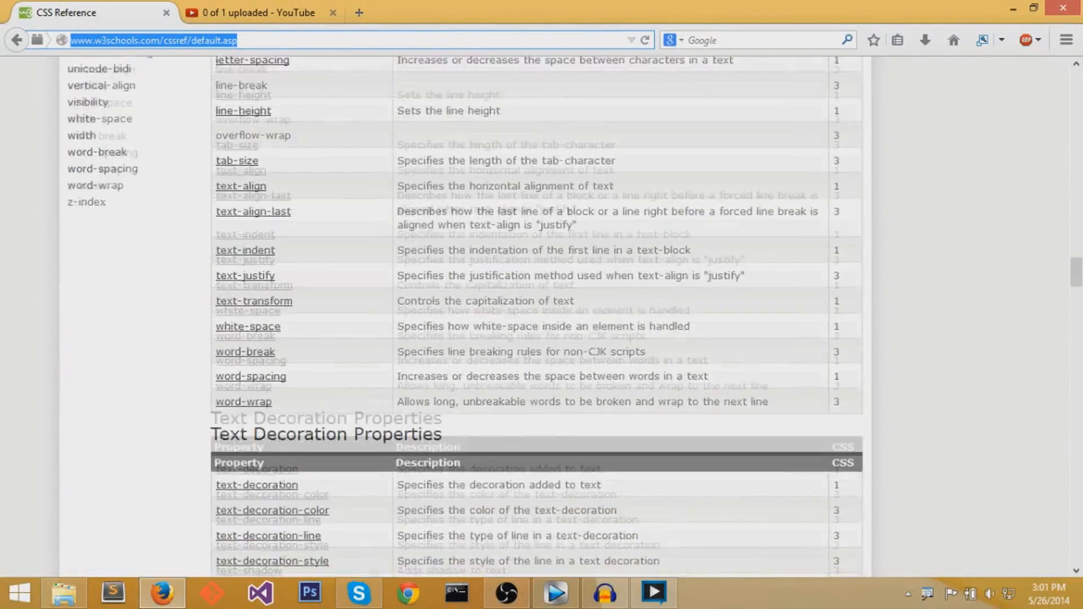
scroll(down, 3)
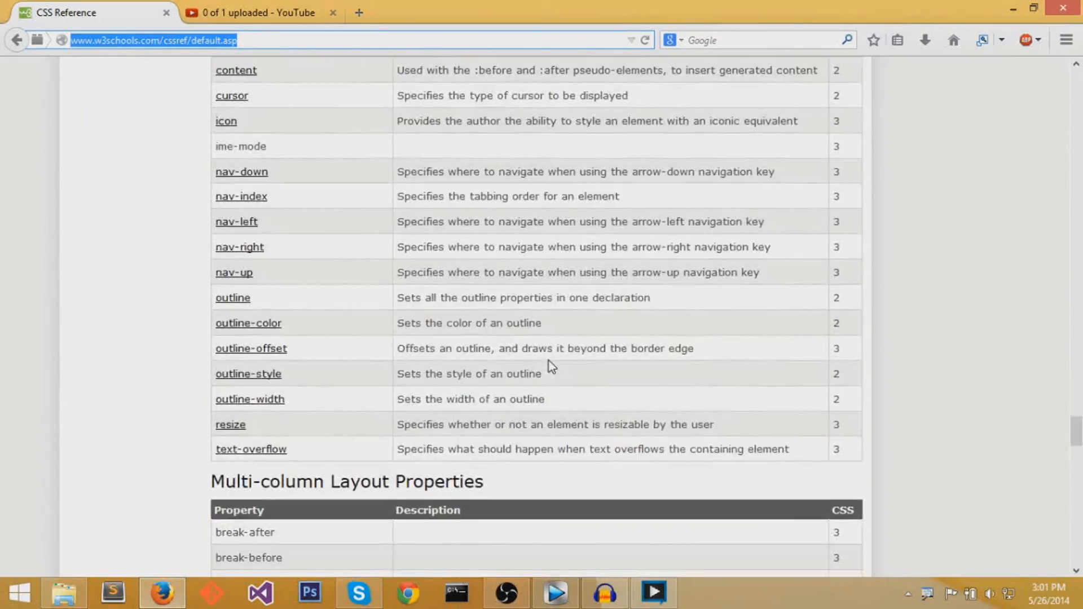
scroll(down, 3)
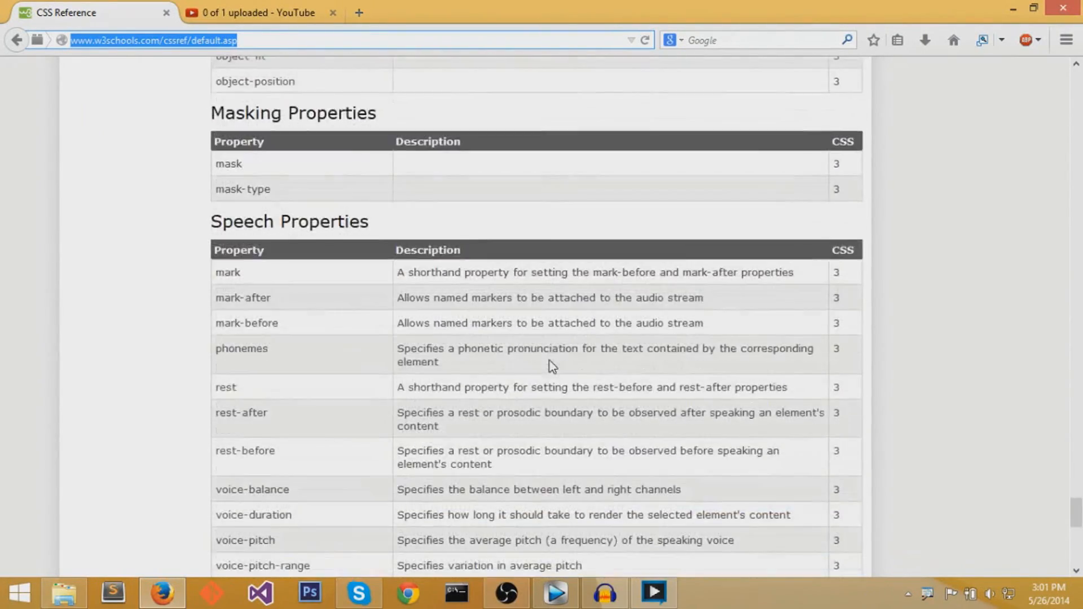
scroll(down, 3)
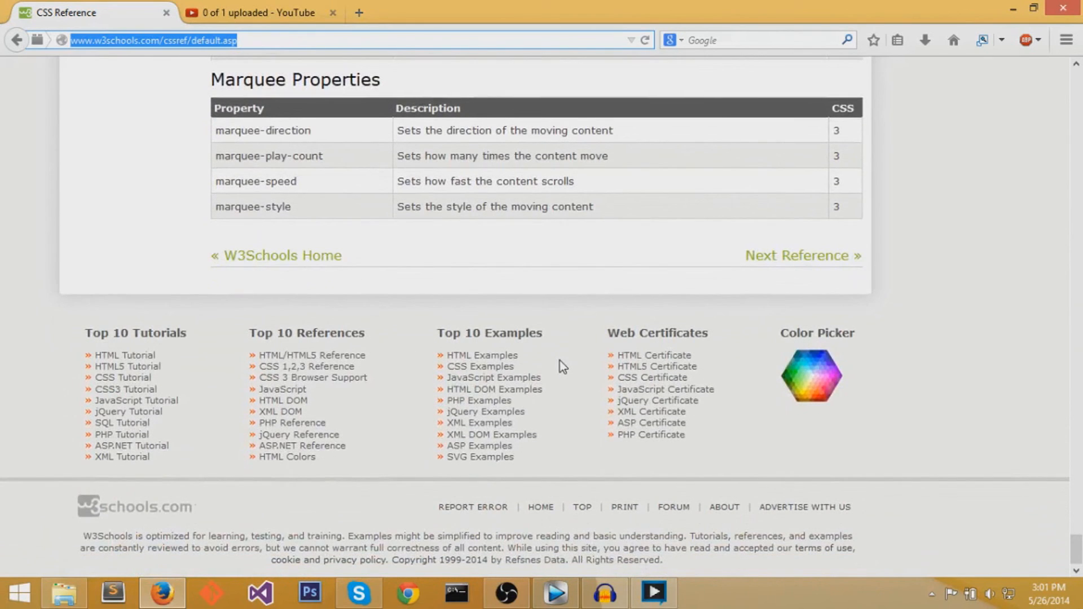
mouse_move(682, 278)
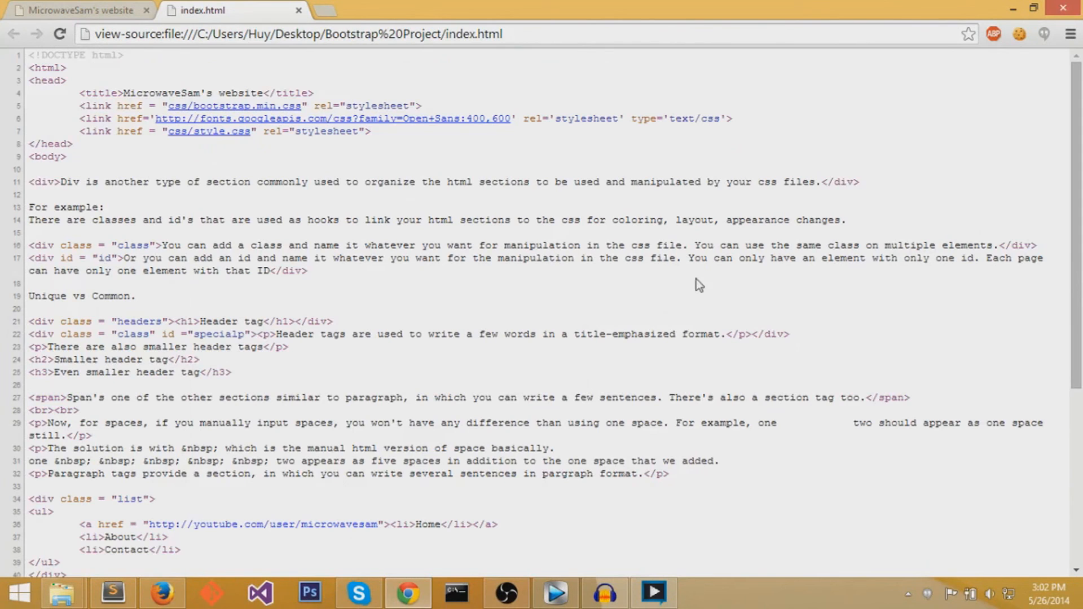
- Open the linked css/style.css from index.html's page source in a new tab
scroll(down, 3)
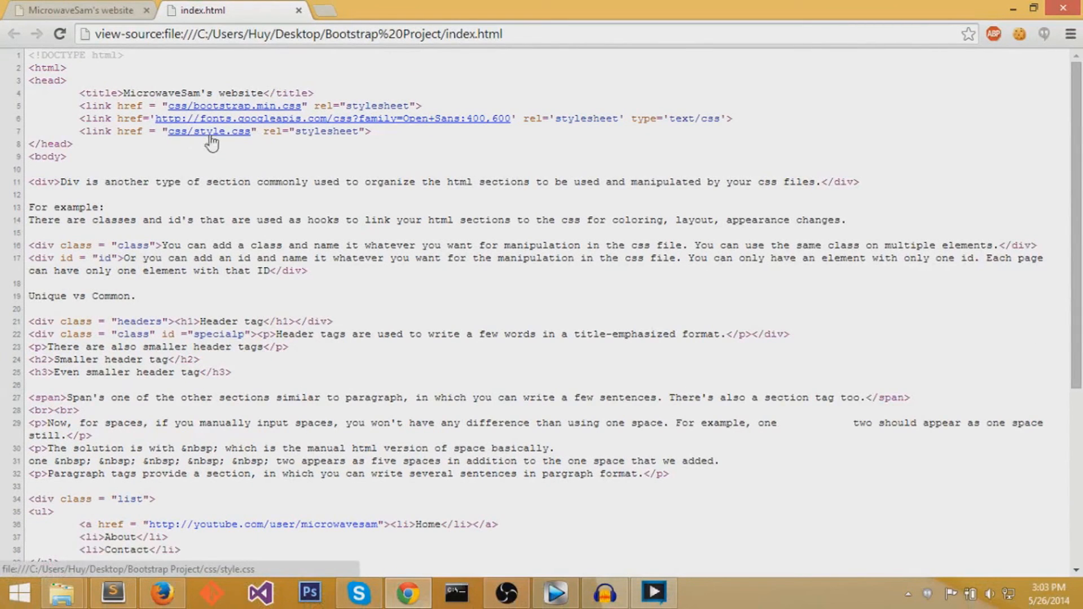
mouse_move(231, 135)
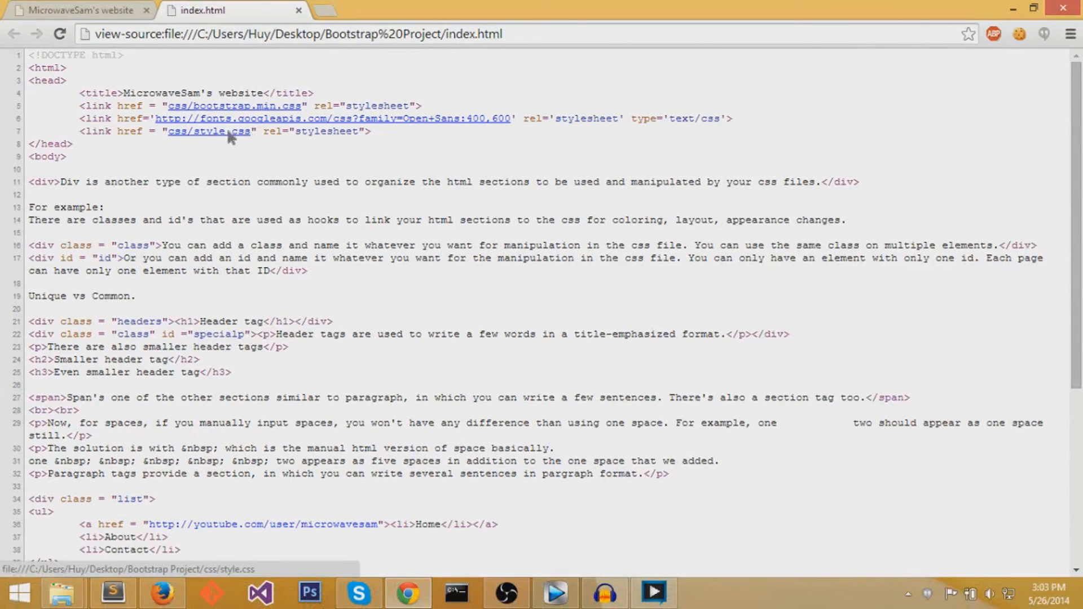
click(208, 131)
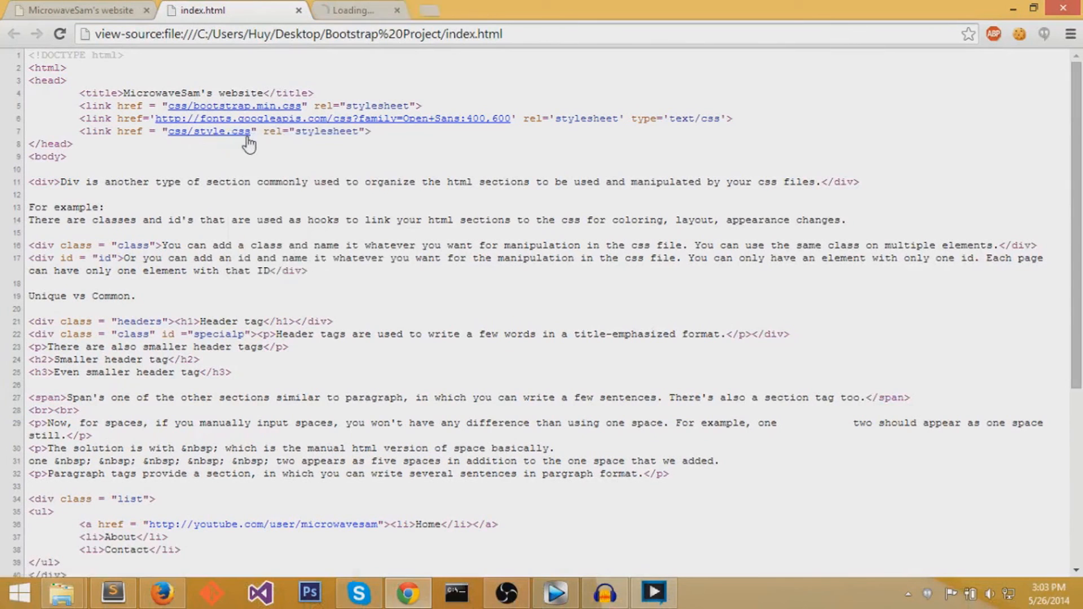